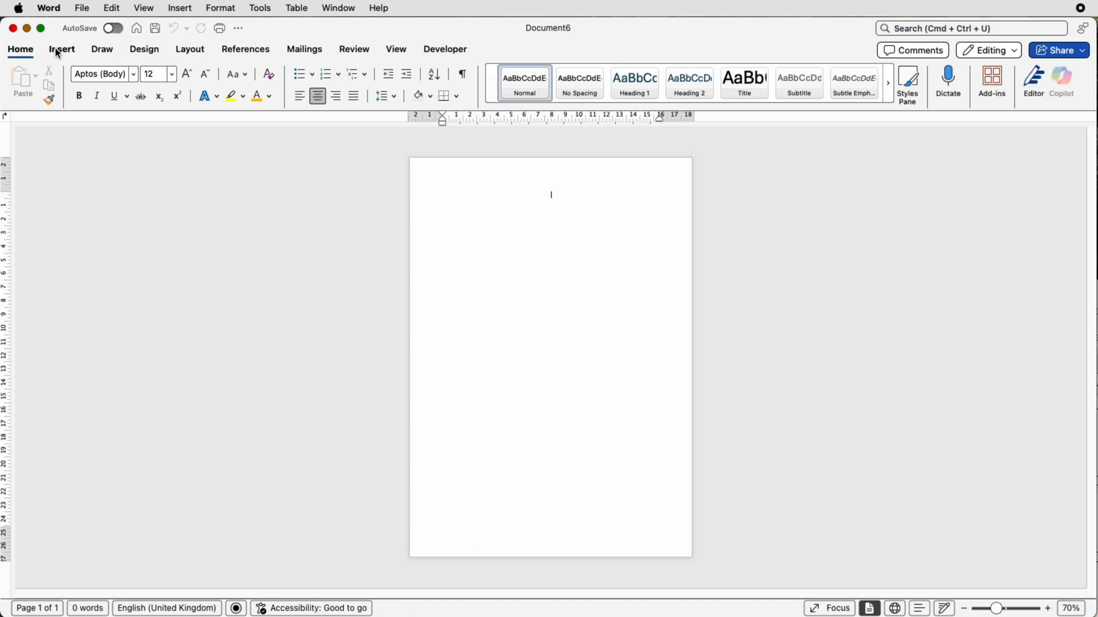
Choose Draw Text Box from the Insert tab's Text Box menu
click(62, 49)
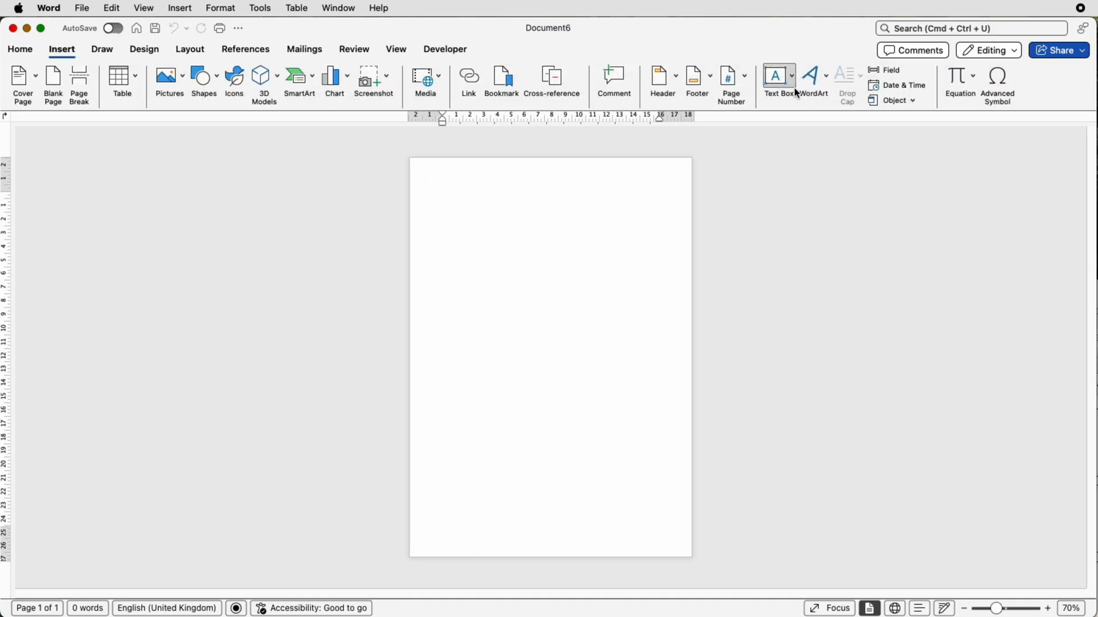
click(774, 84)
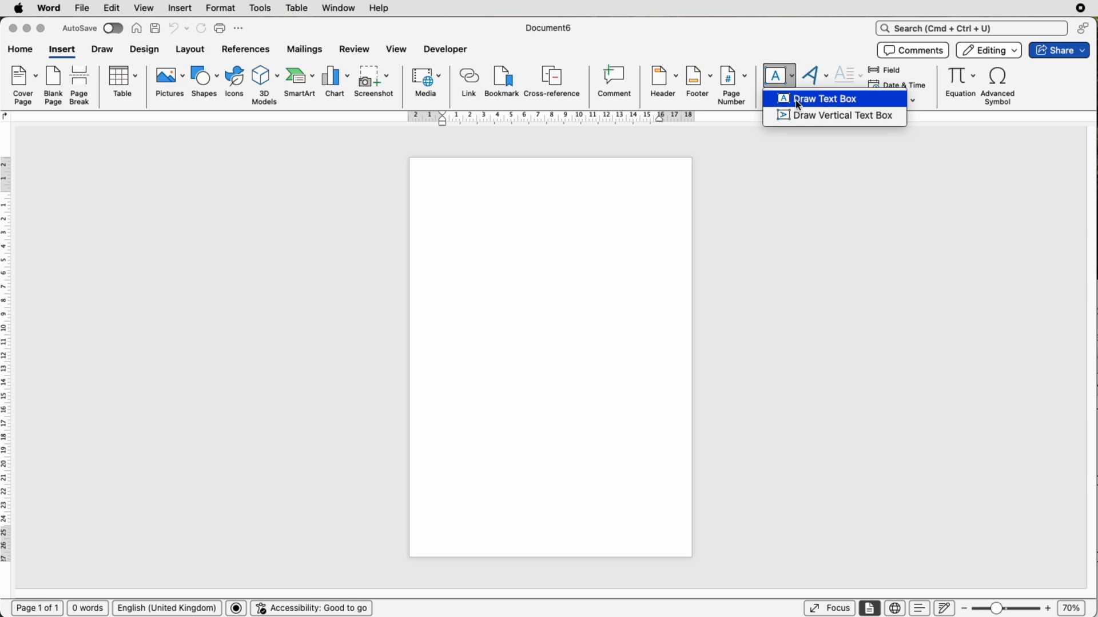
click(824, 98)
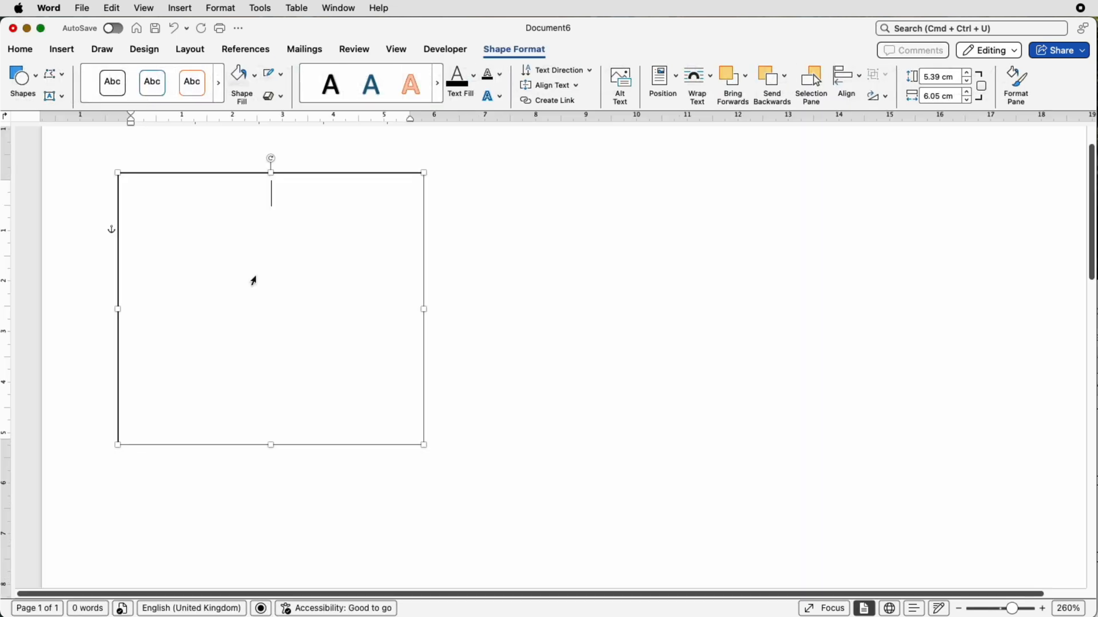
mouse_move(500, 458)
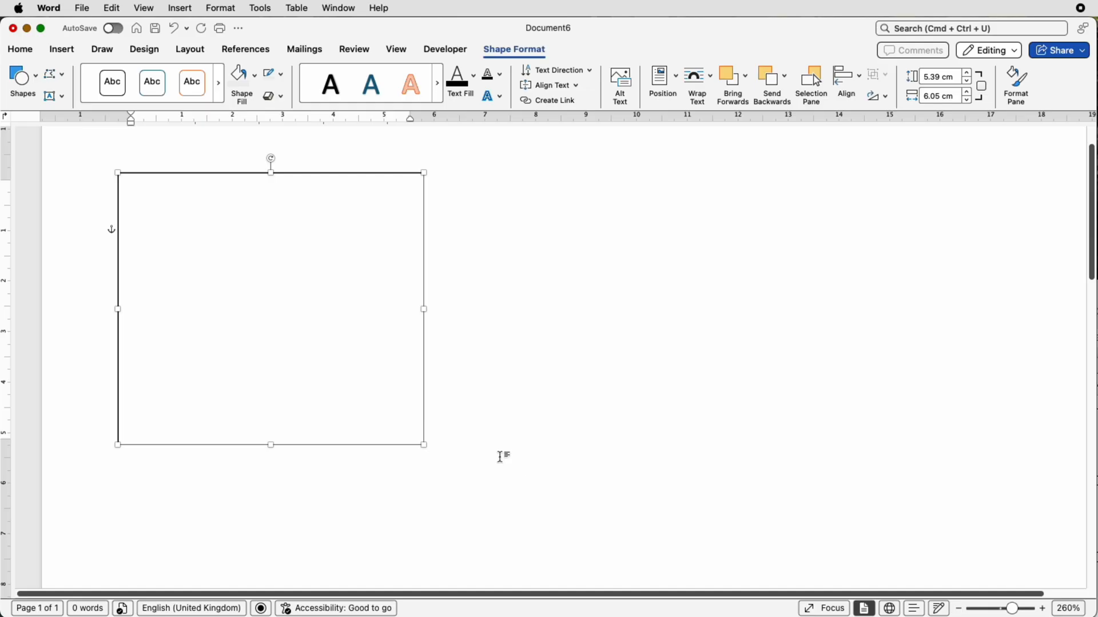
mouse_move(342, 174)
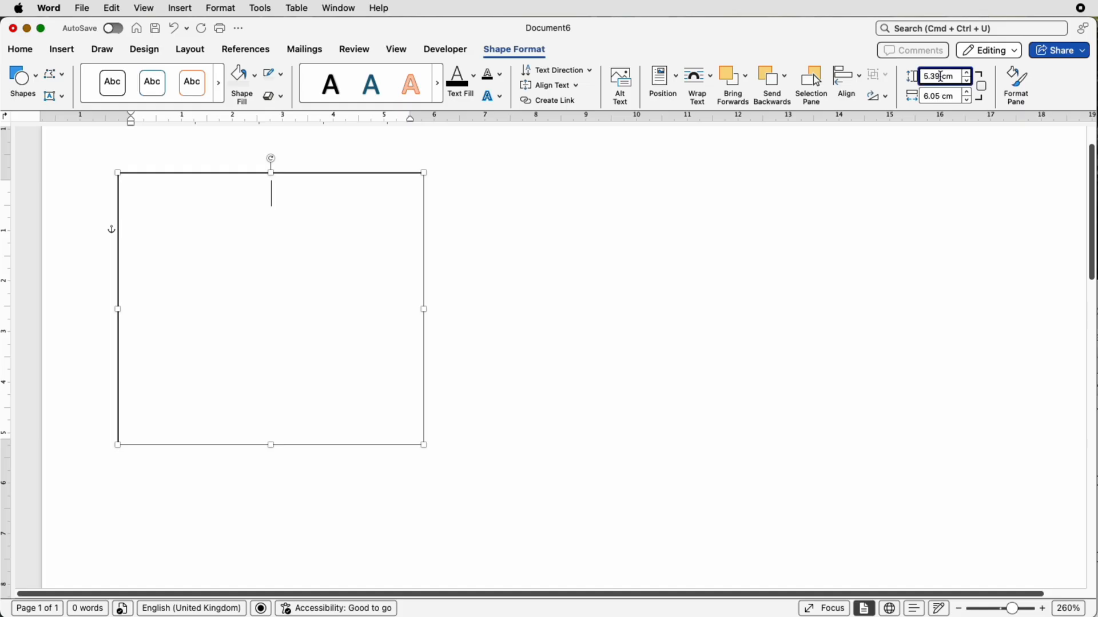
Resize the drawn text box to a 5 cm by 5 cm square via the Shape Format size fields
triple_click(940, 76)
text(5)
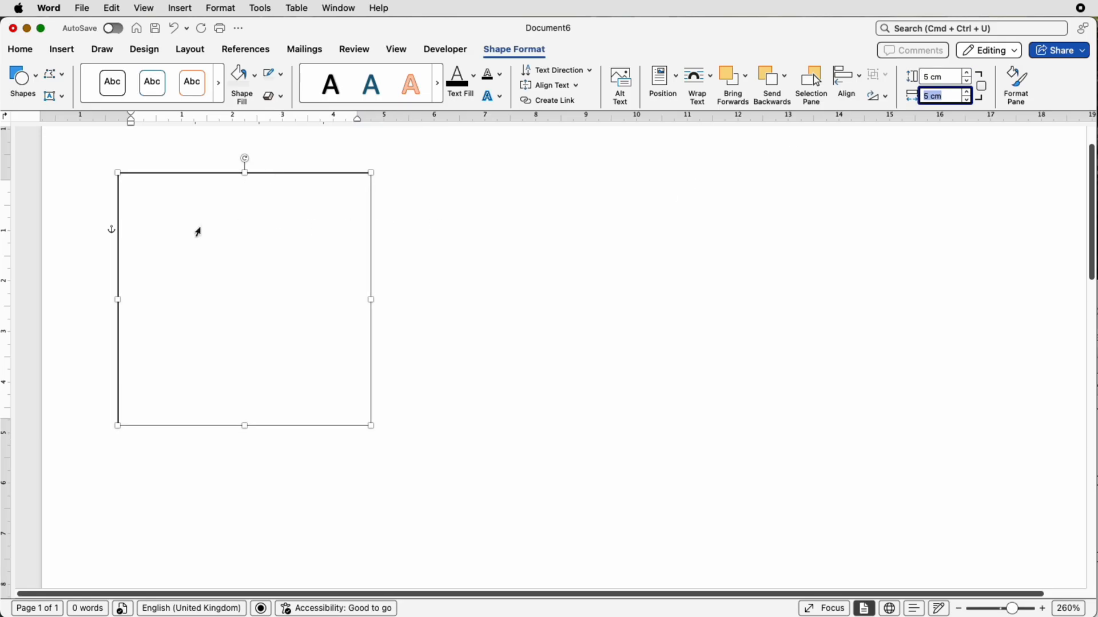
click(521, 284)
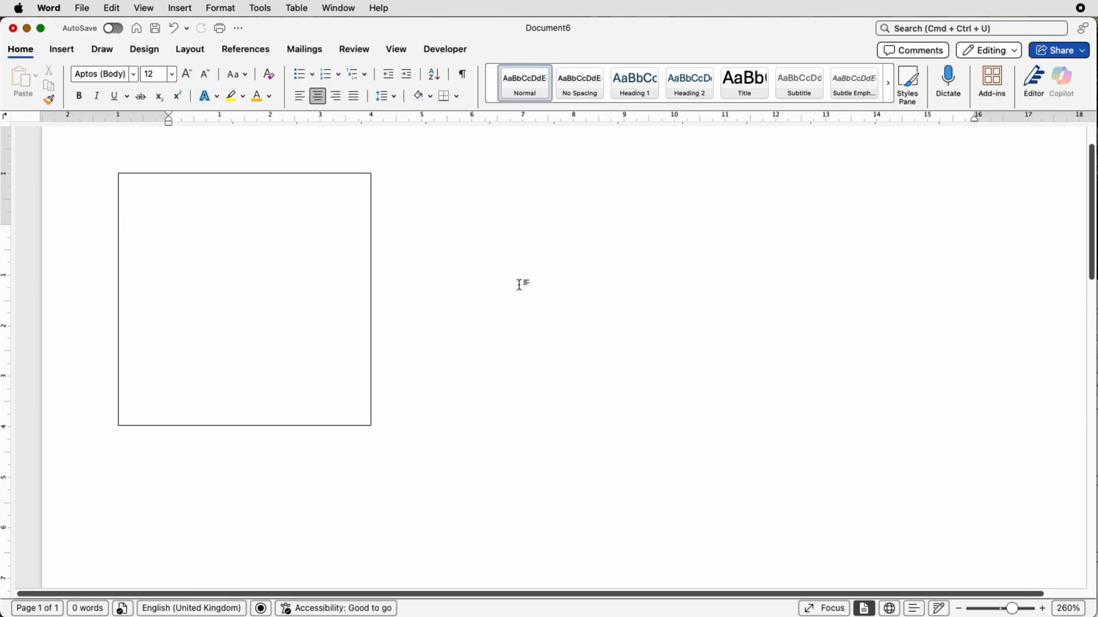
click(572, 238)
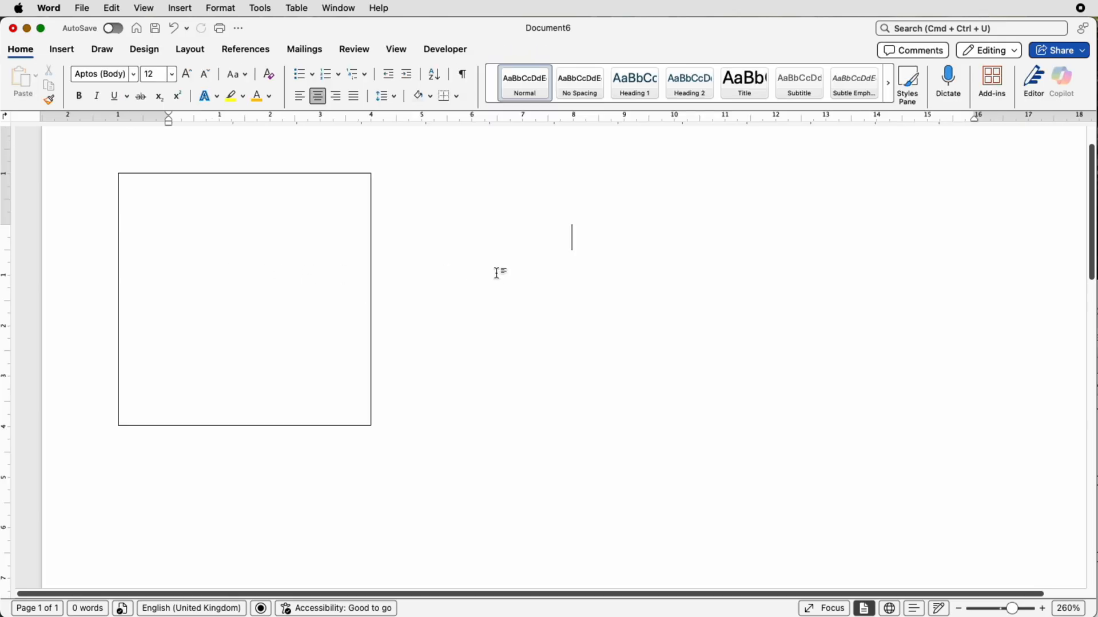
mouse_move(254, 210)
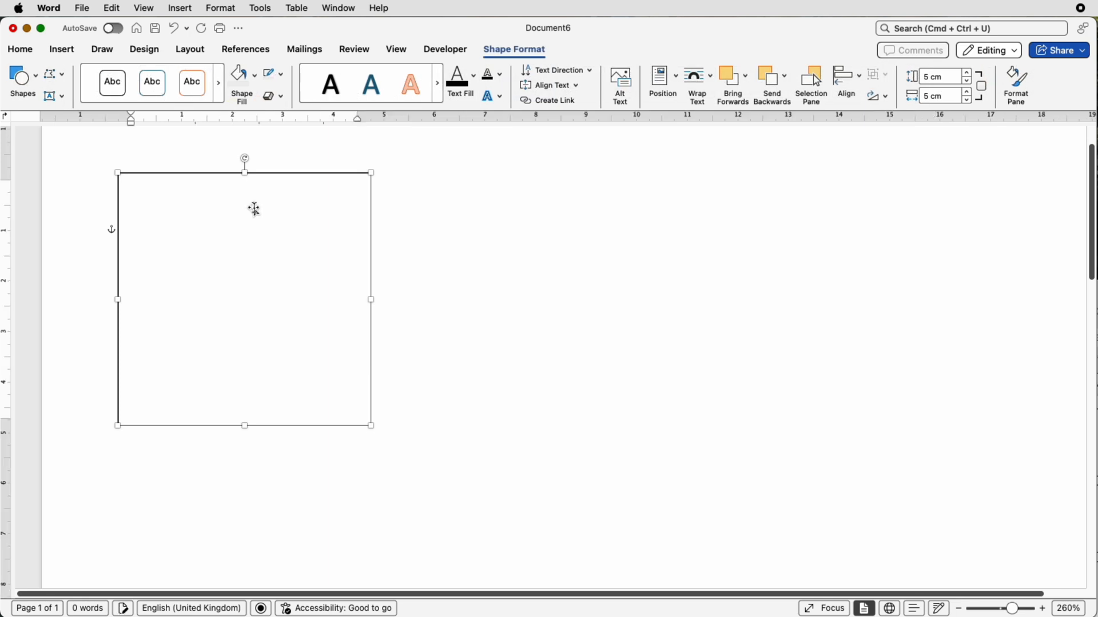
Type 'Thank You' inside the square text box and select the whole box
click(245, 203)
text(Thank Yo)
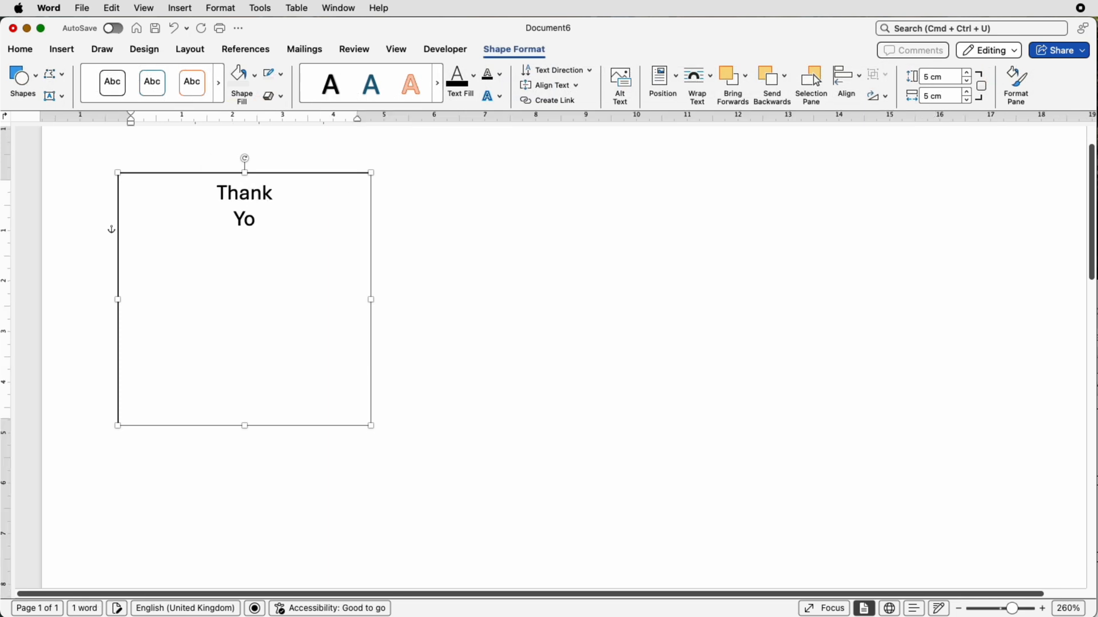
text(u)
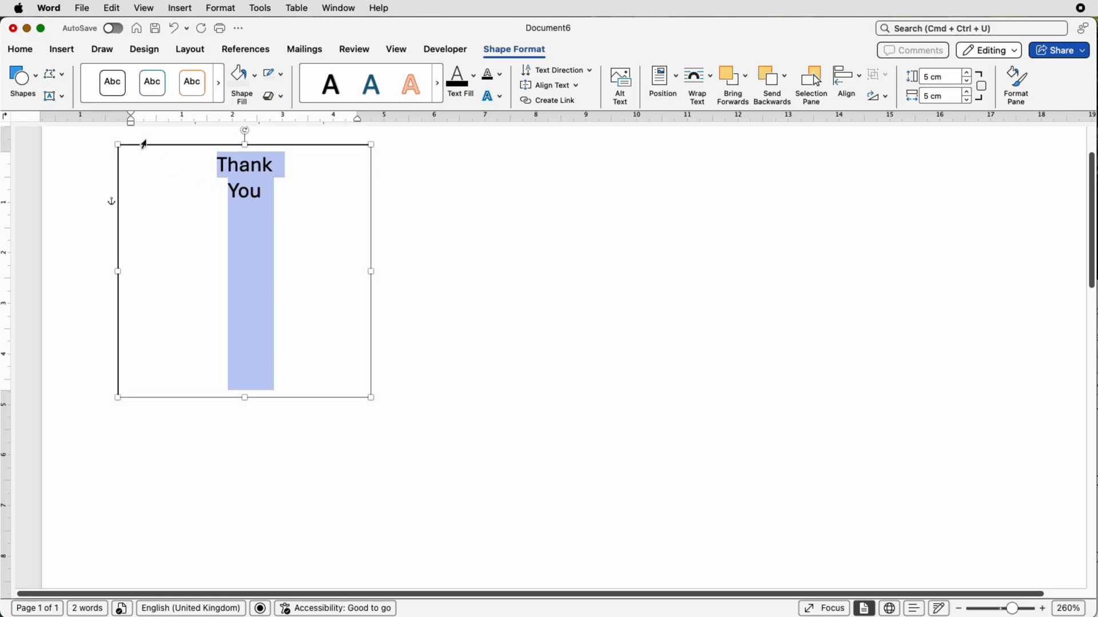
click(571, 210)
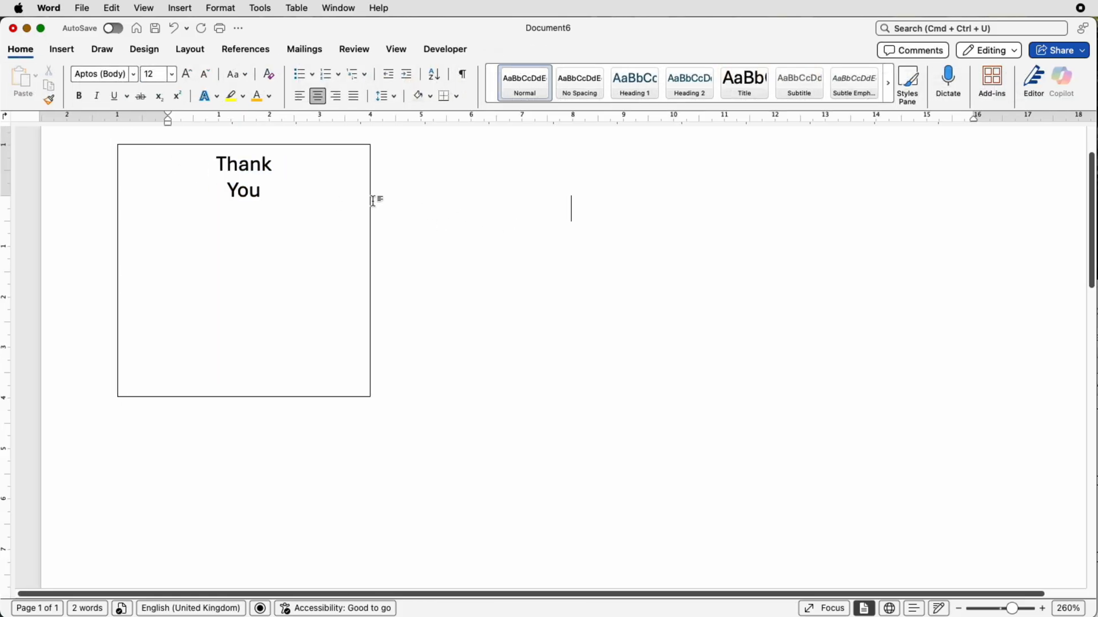
click(243, 270)
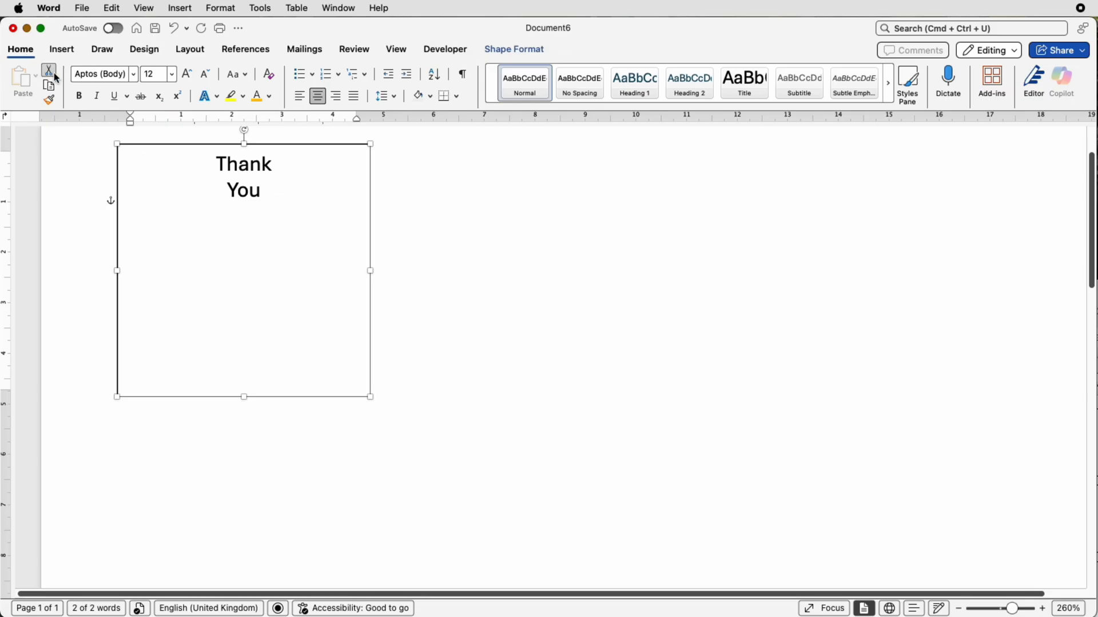
mouse_move(133, 78)
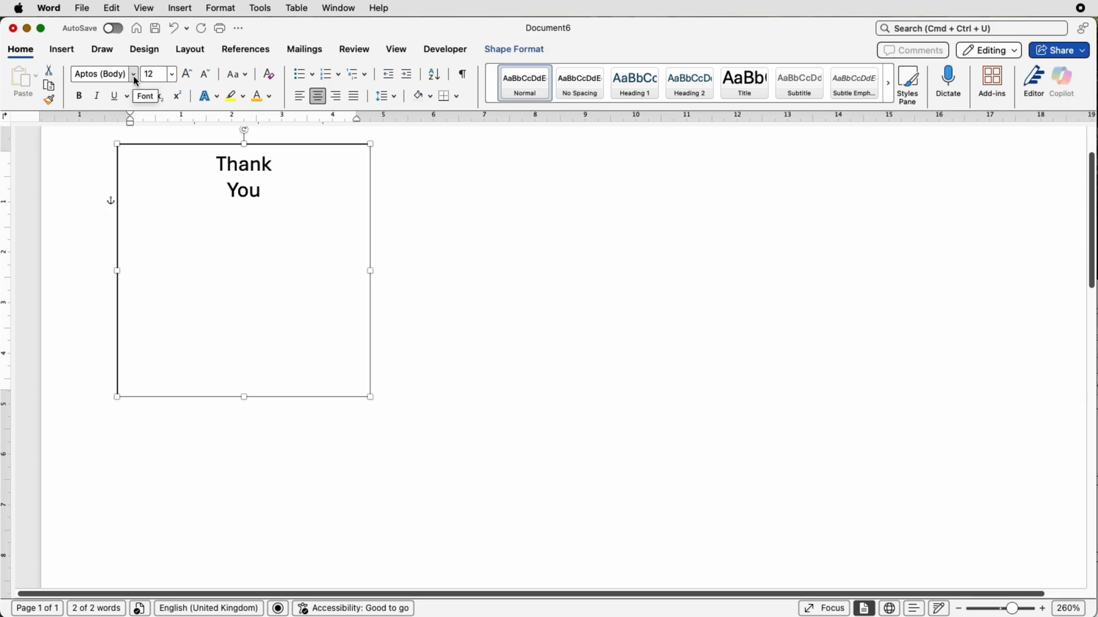
Apply the Mistral font to the Thank You text from Recent Fonts
click(133, 74)
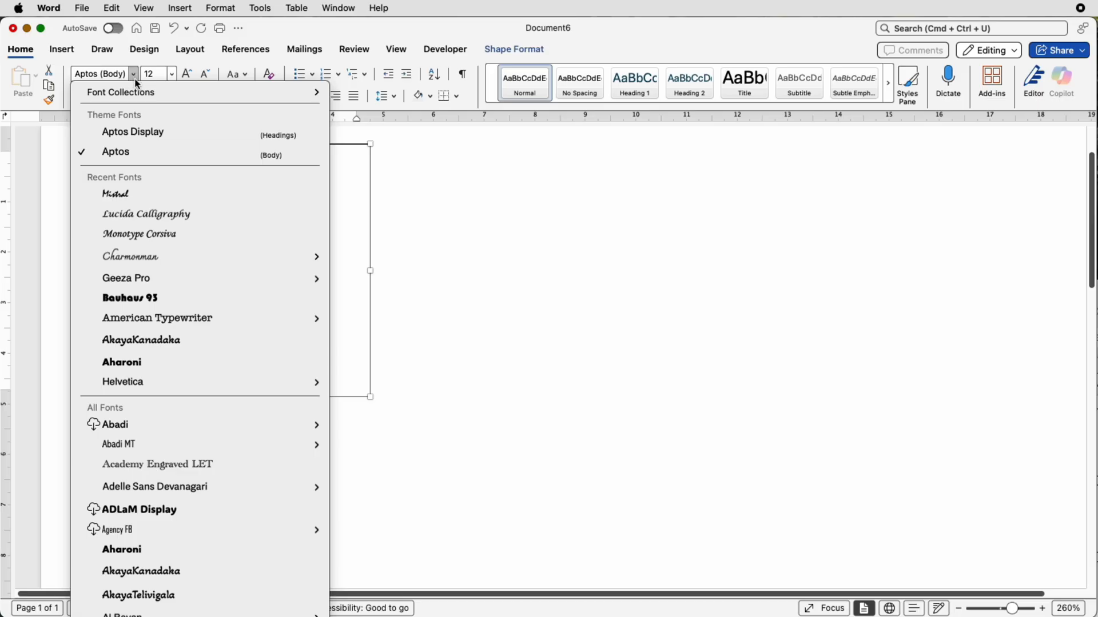
mouse_move(148, 115)
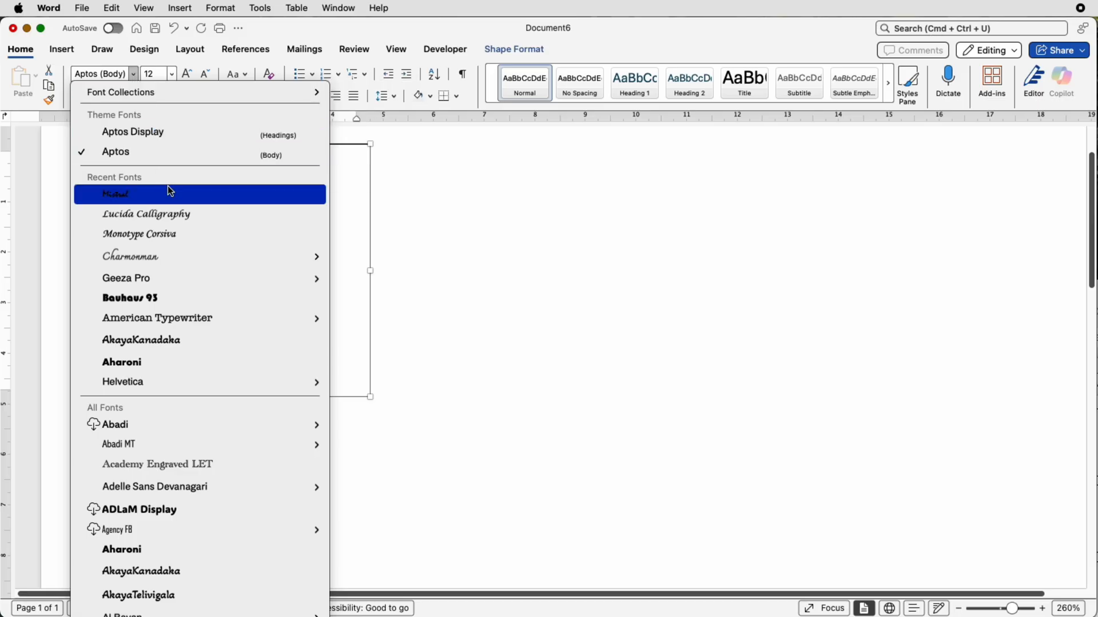
mouse_move(105, 203)
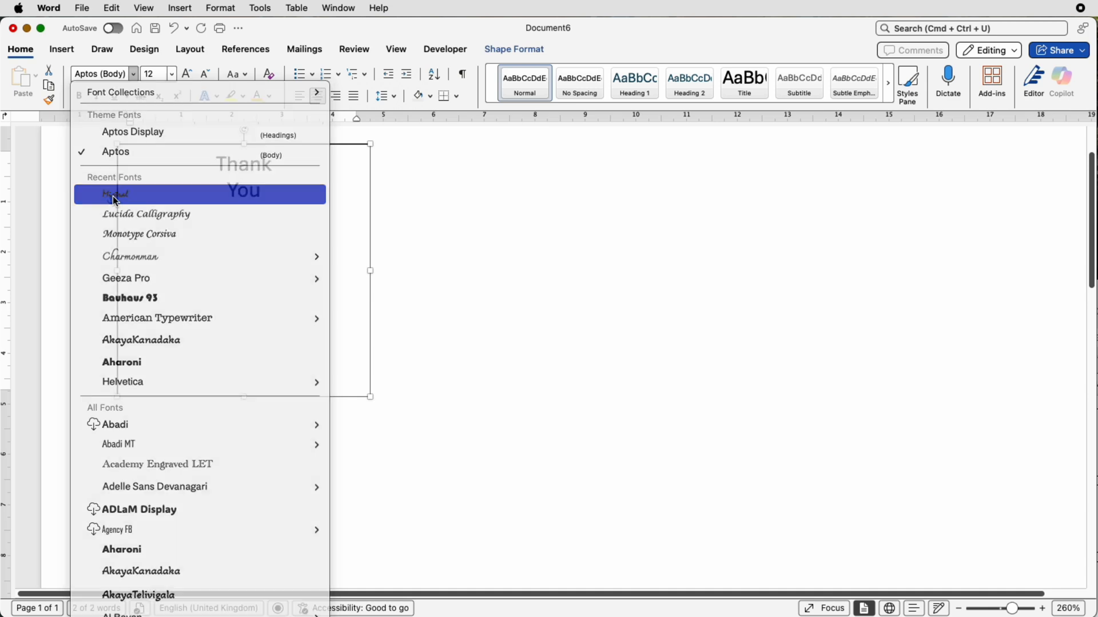
click(115, 194)
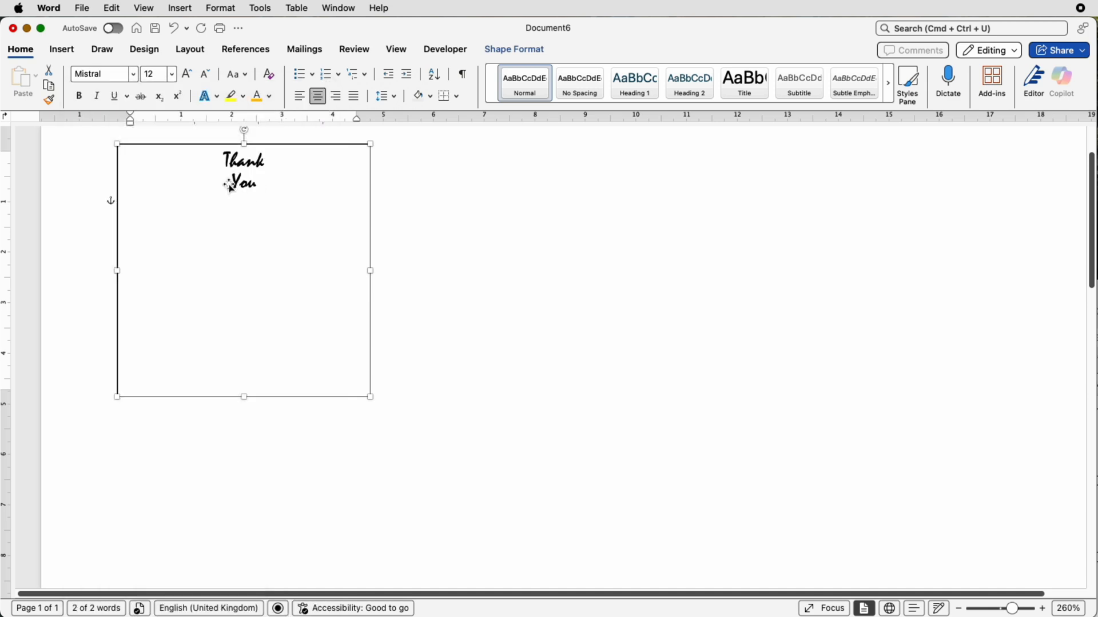
Grow the text to 72 pt, back down to 48 pt, then select the size field to enter 50
click(185, 74)
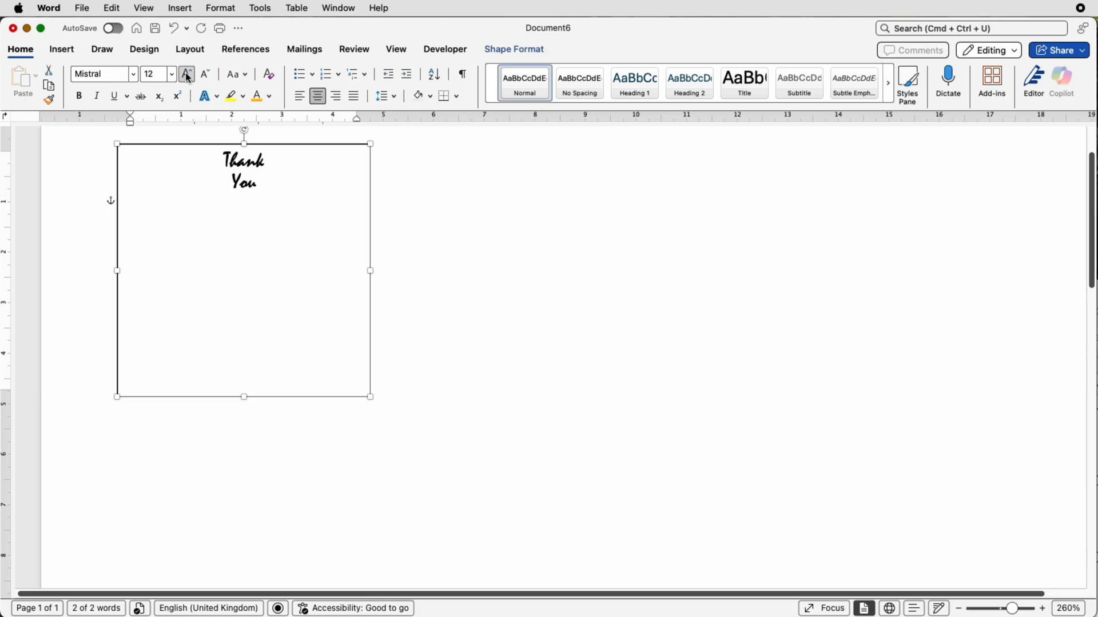
mouse_move(186, 75)
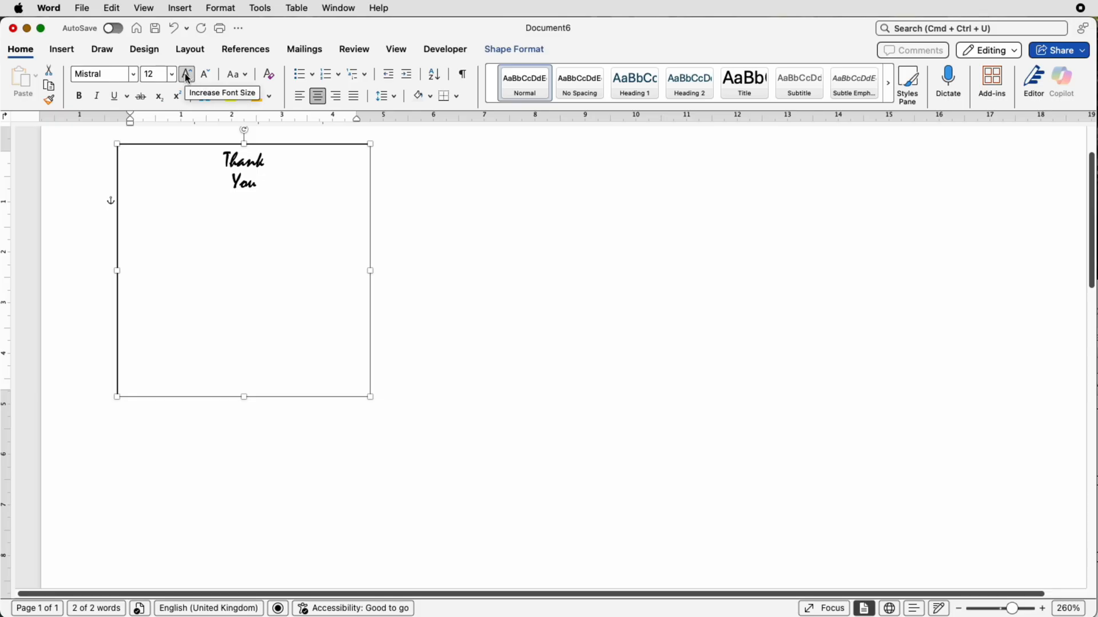
click(186, 75)
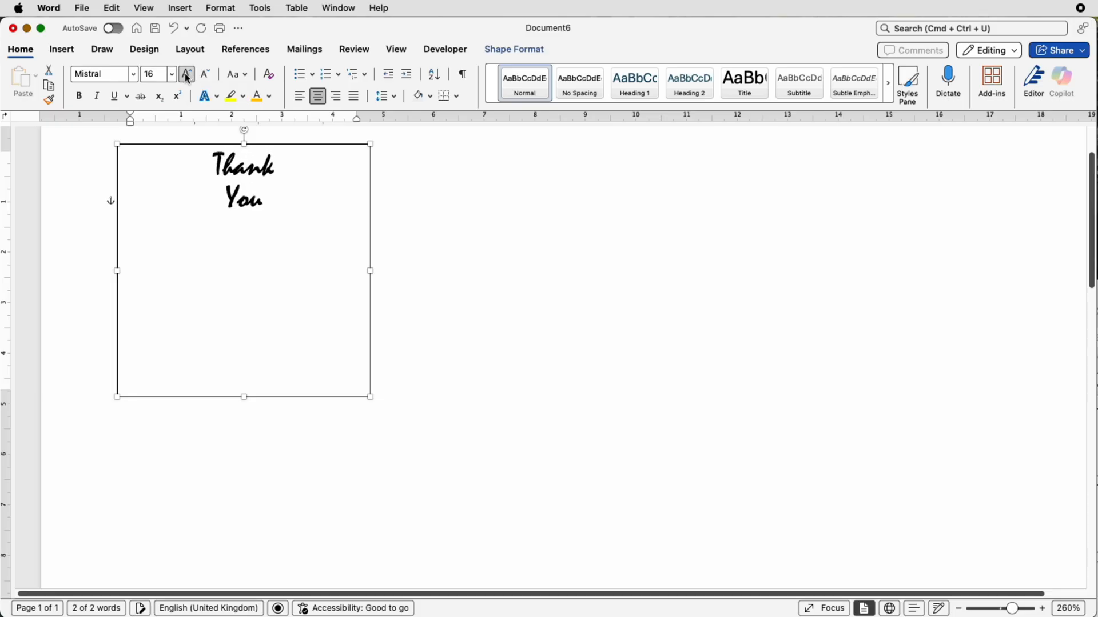
click(186, 75)
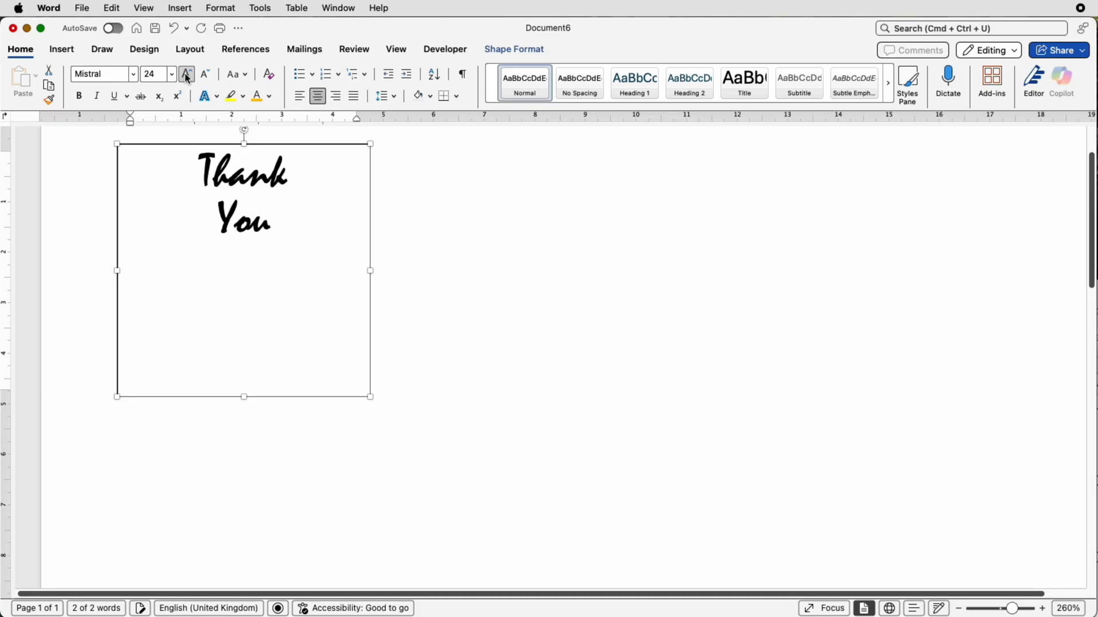
click(186, 75)
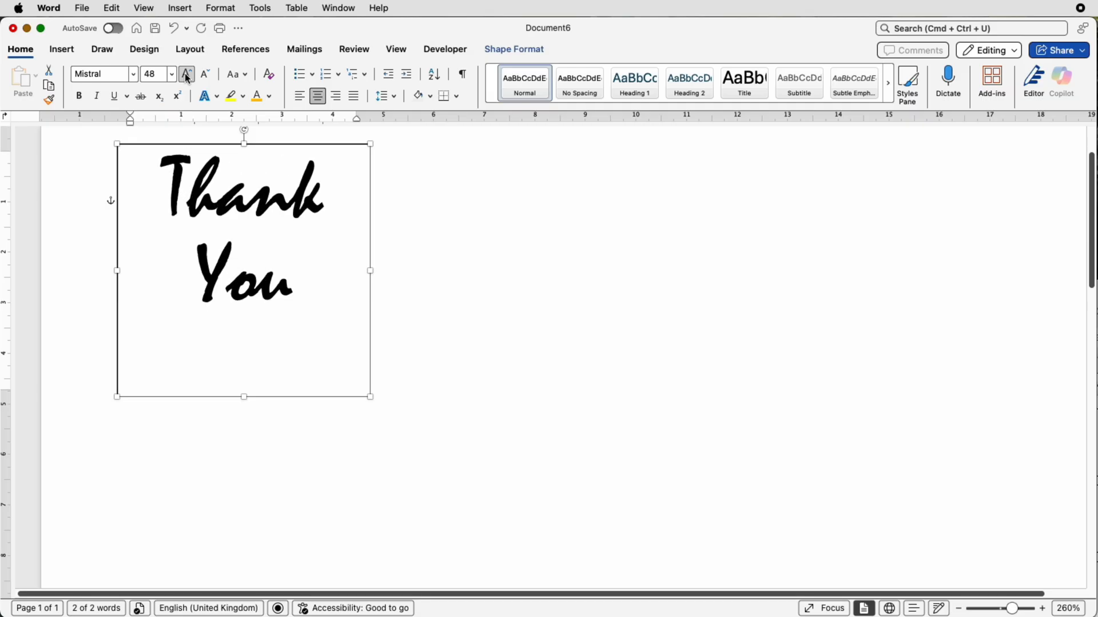
click(185, 75)
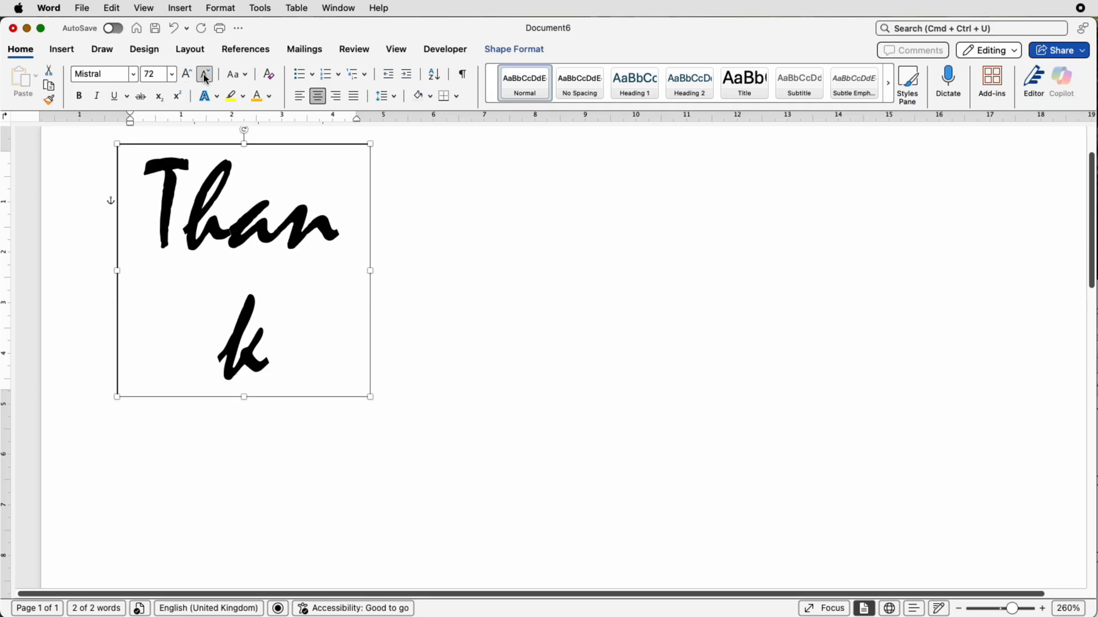
click(204, 74)
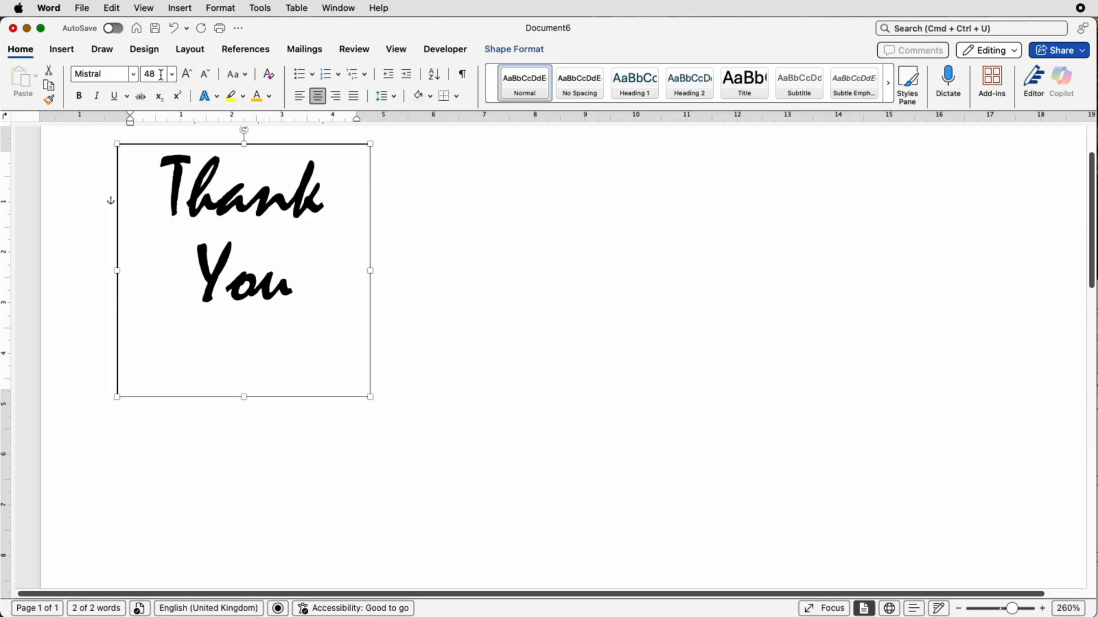
triple_click(149, 75)
text(50)
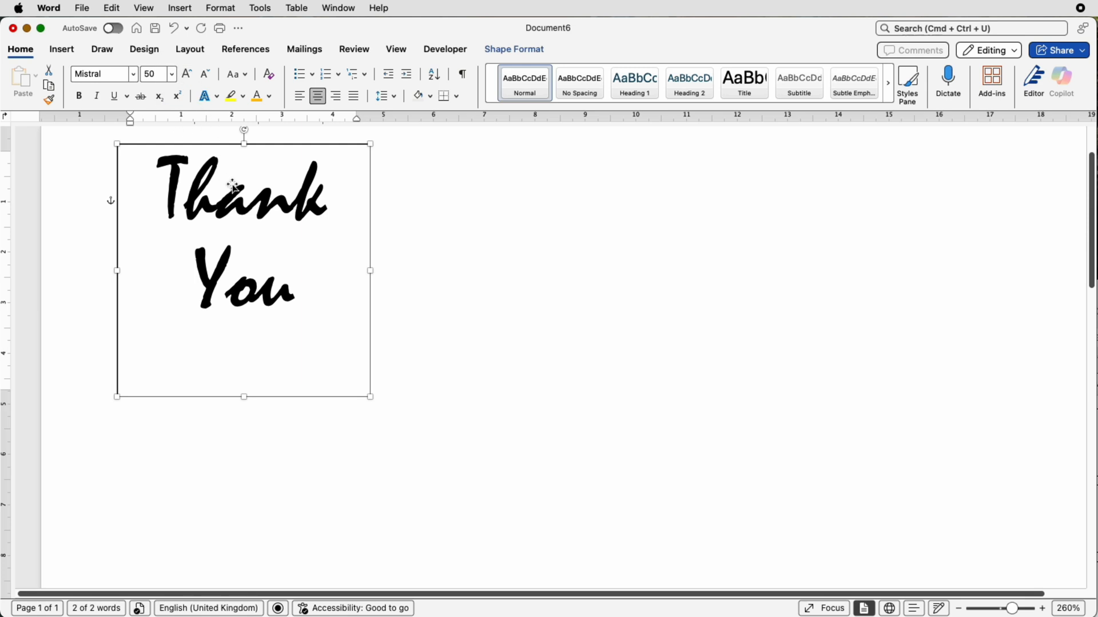
mouse_move(233, 153)
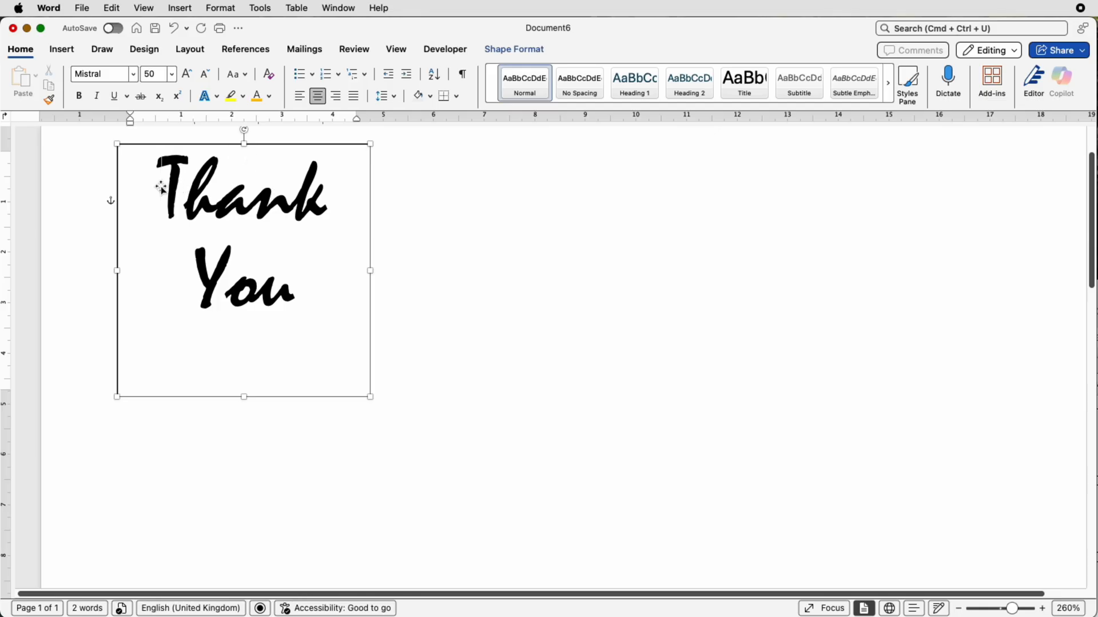
Place the cursor before 'Thank' and switch to the Shape Format tools
click(160, 199)
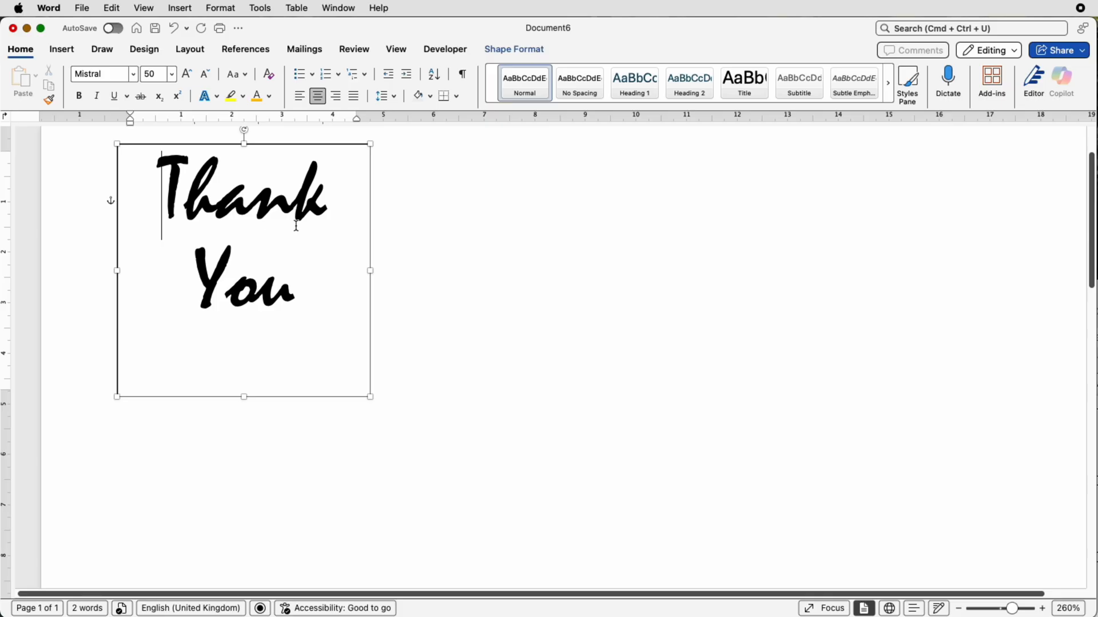
mouse_move(238, 173)
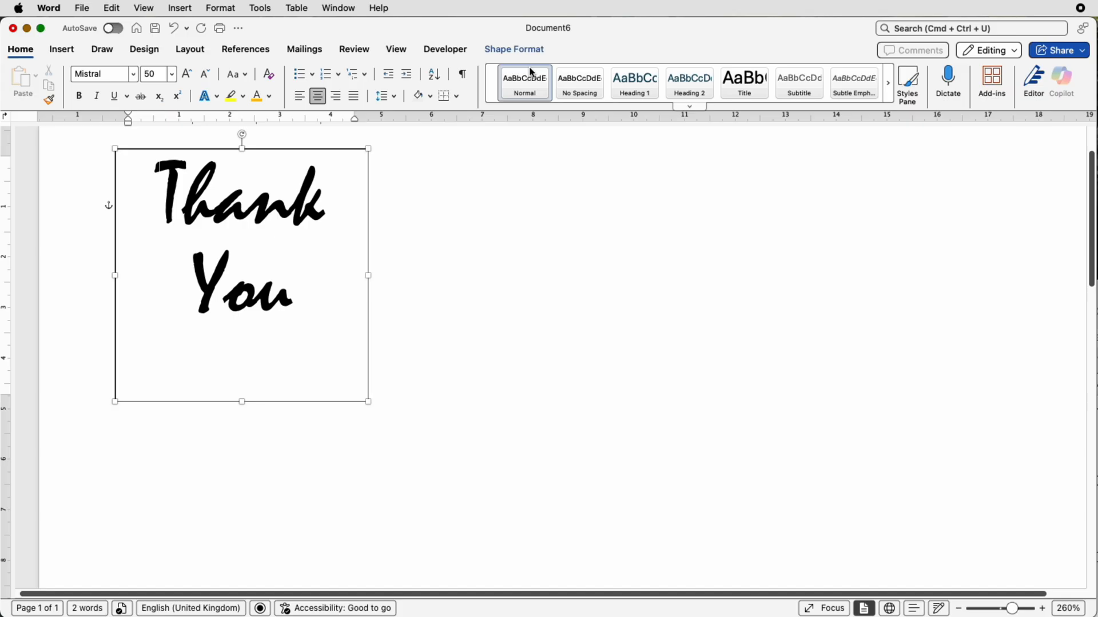
click(513, 50)
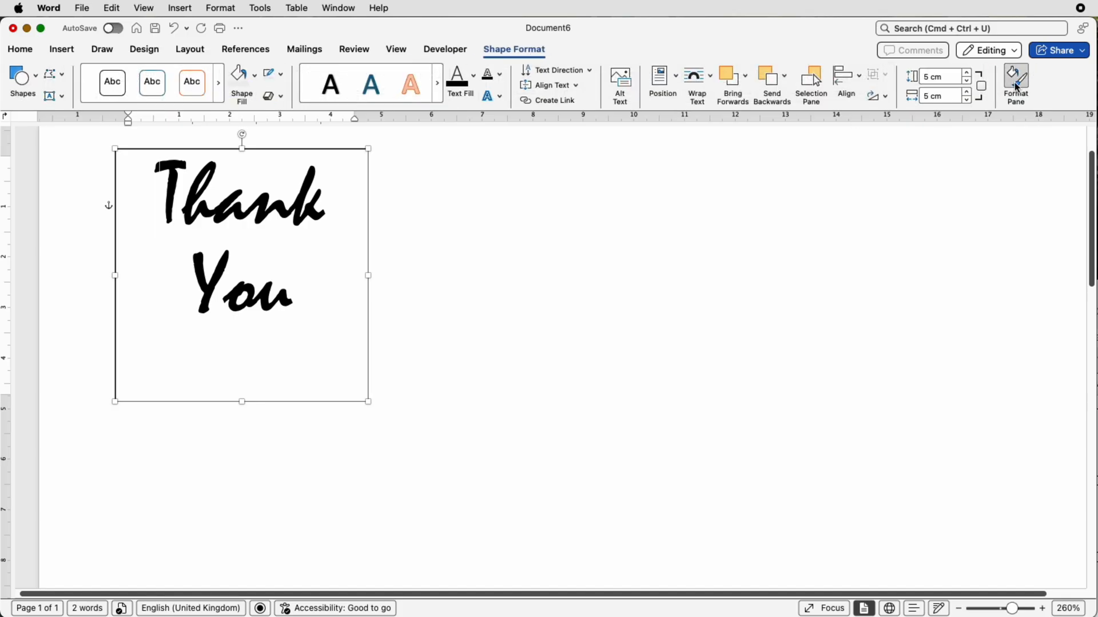
In the Format Pane's Layout & Properties, raise the text box top margin to 0.7 cm
click(1014, 82)
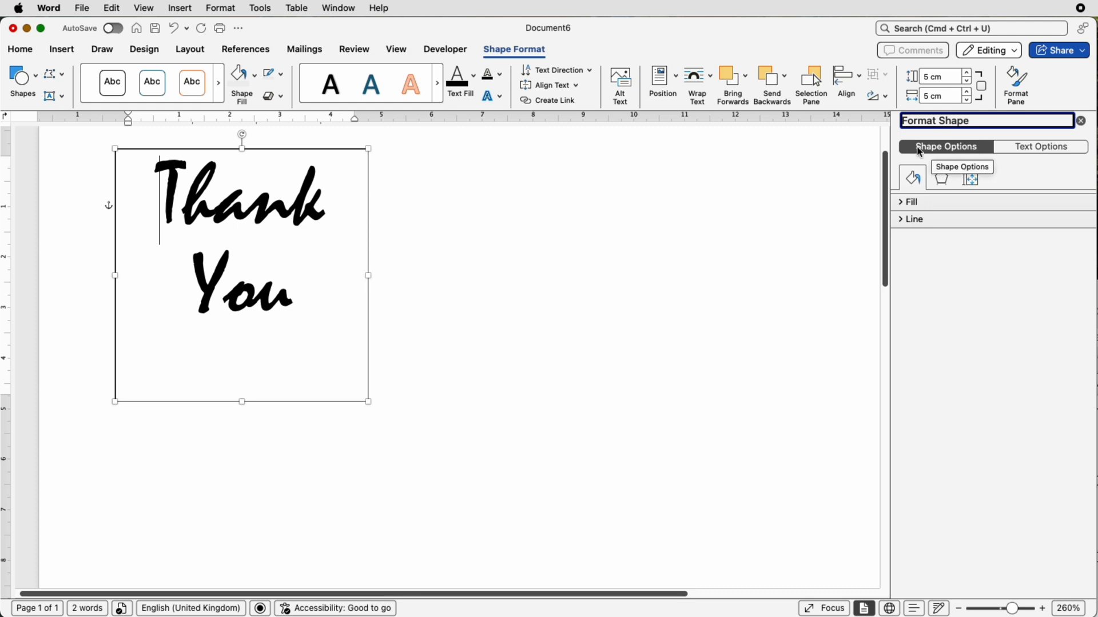
mouse_move(972, 176)
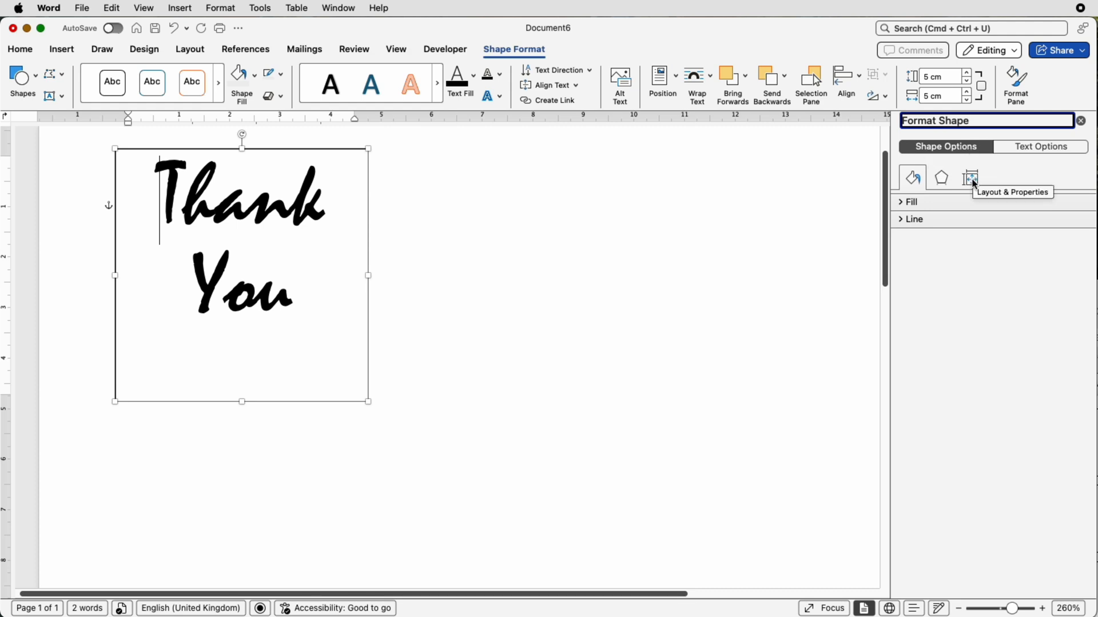
click(971, 177)
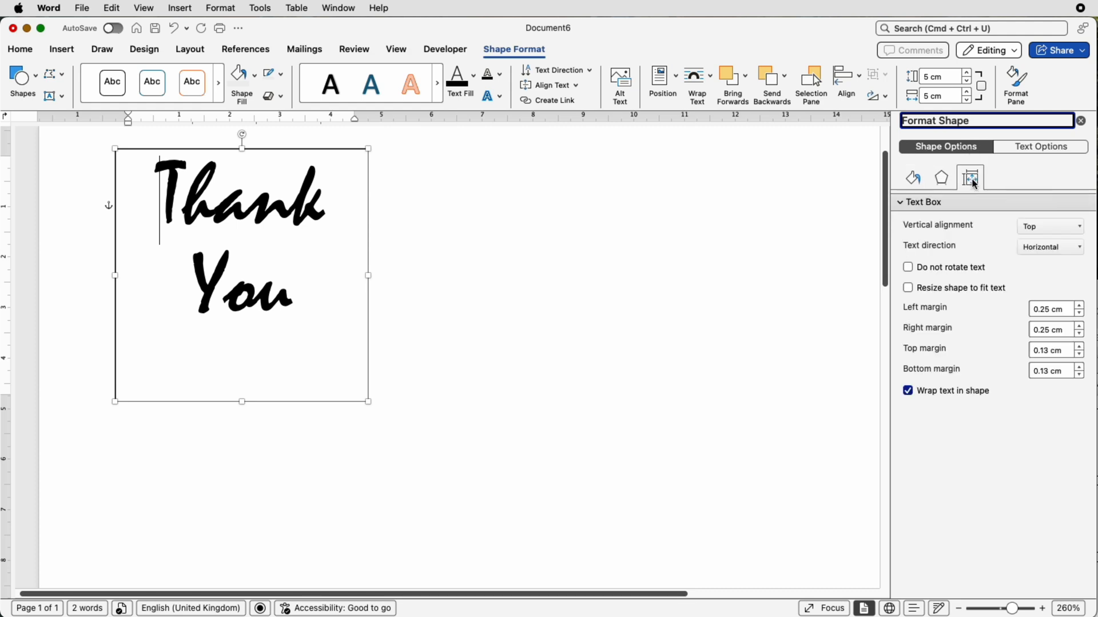
mouse_move(909, 319)
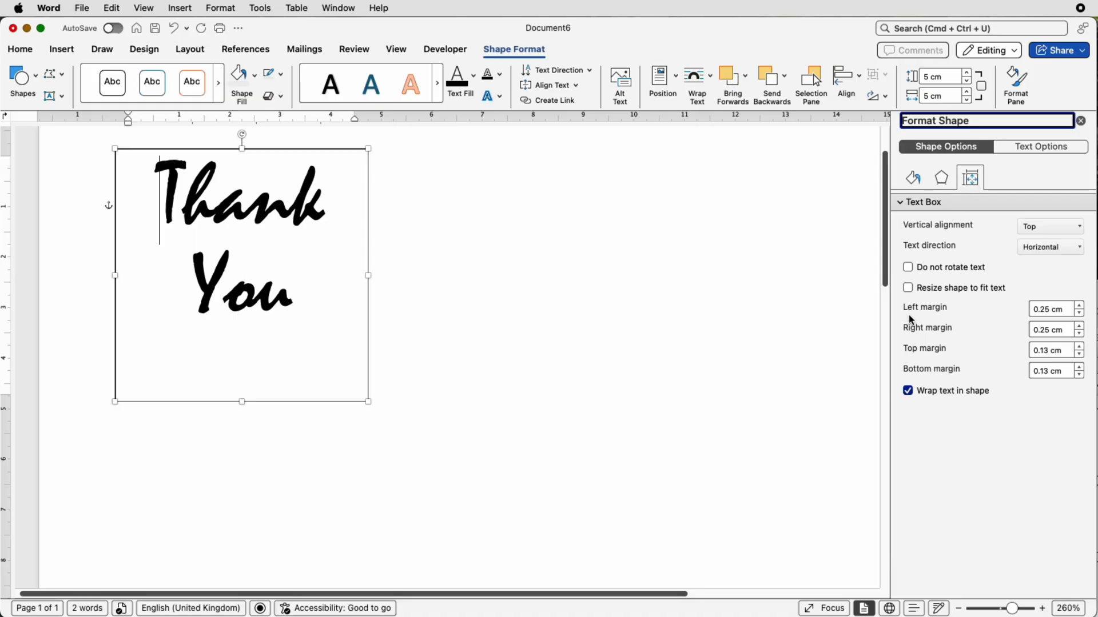
mouse_move(932, 369)
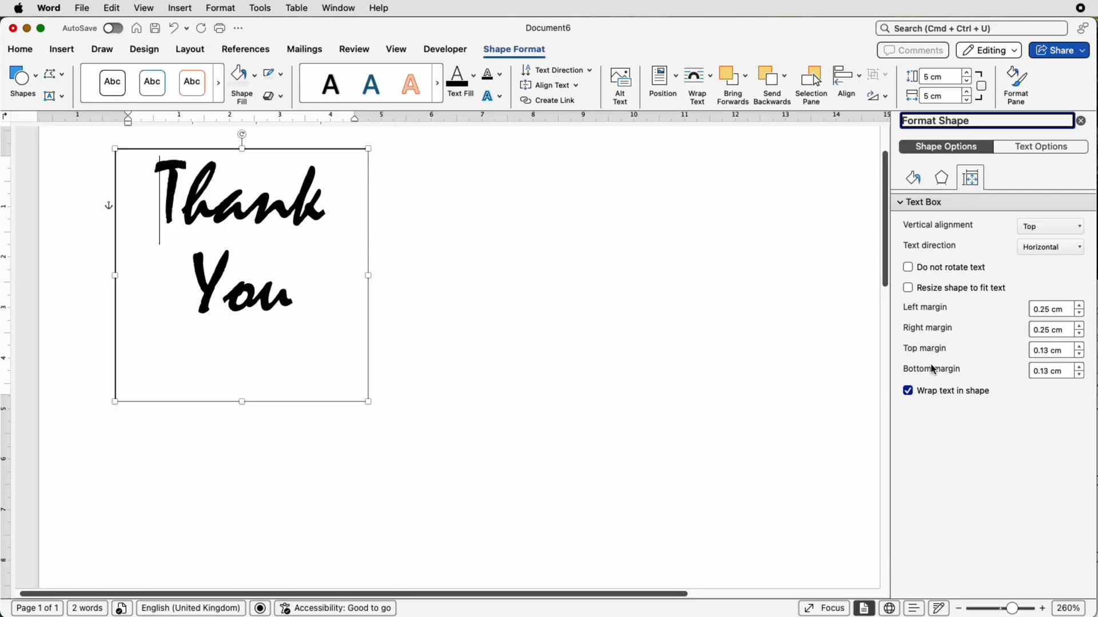
mouse_move(958, 351)
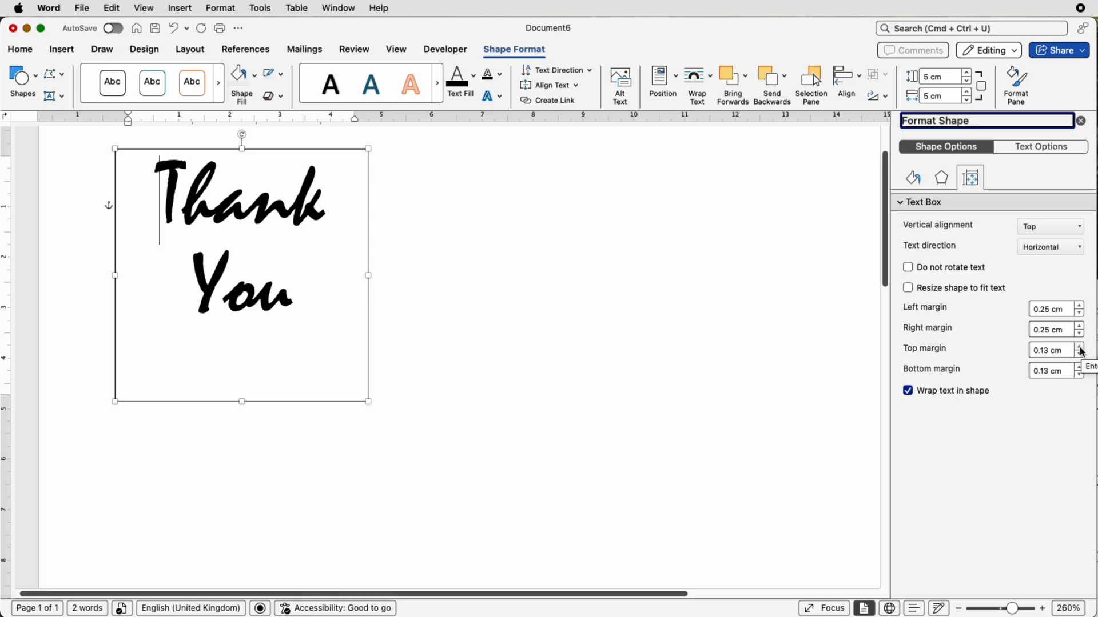
click(1078, 347)
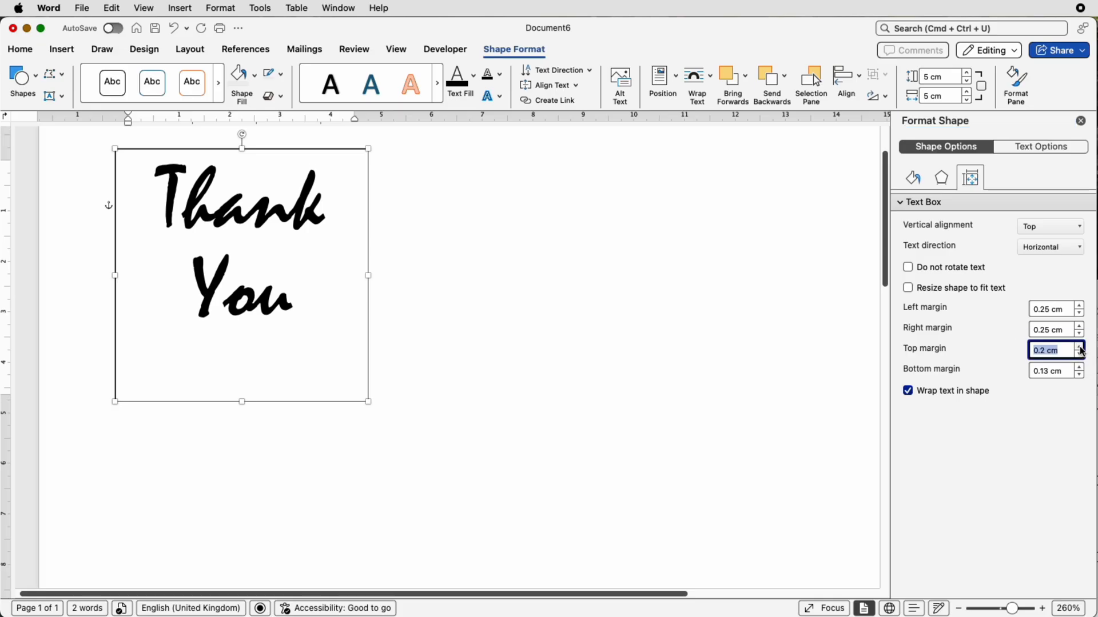
click(1078, 346)
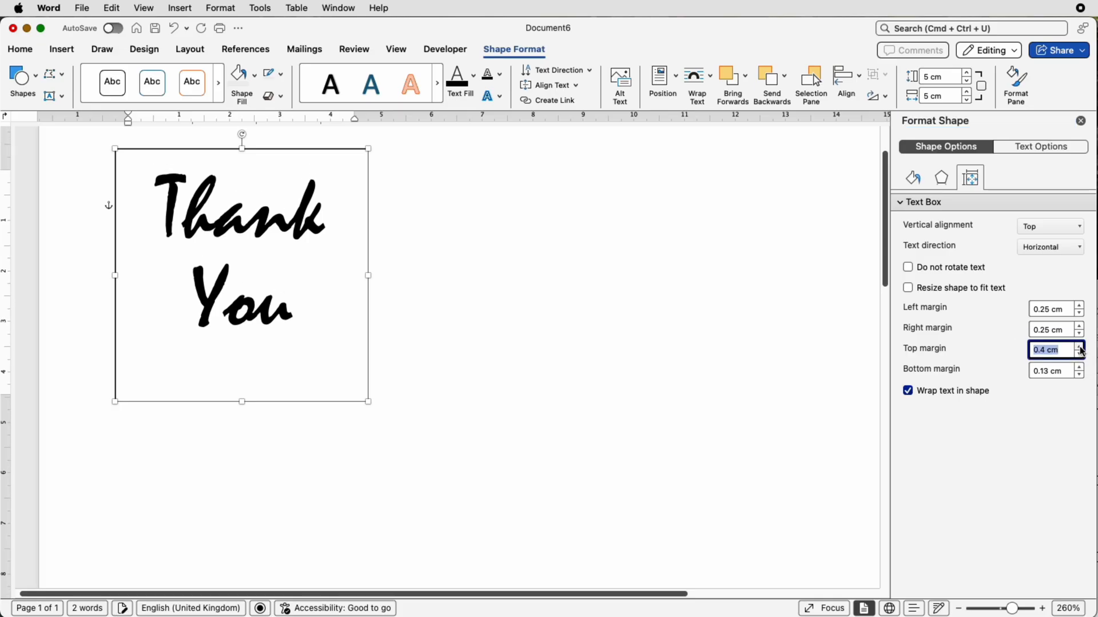
click(1078, 347)
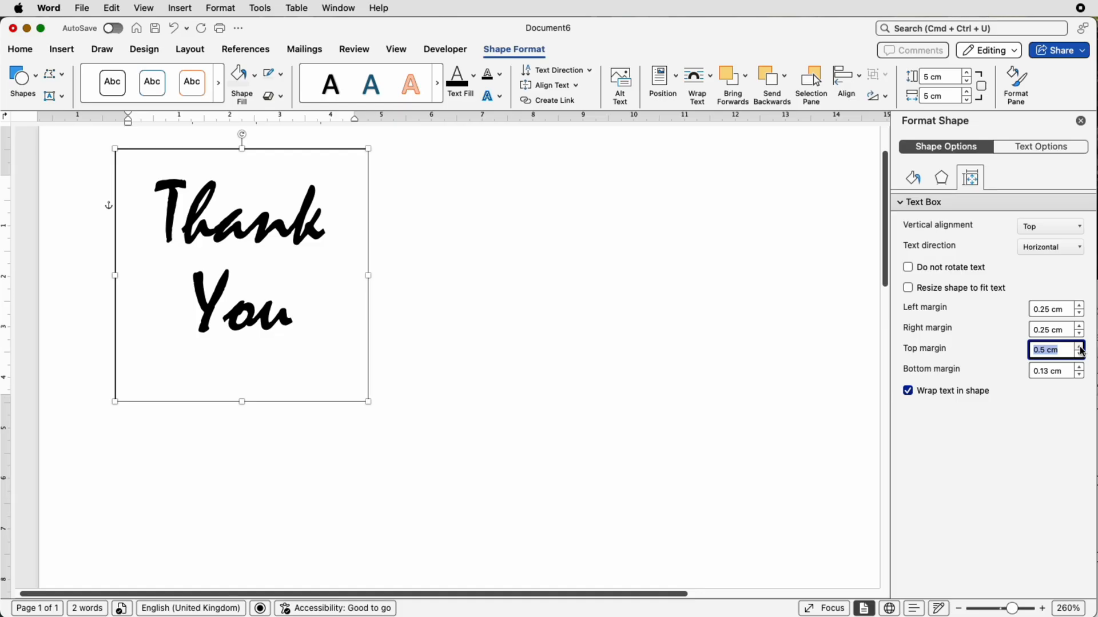
click(1078, 347)
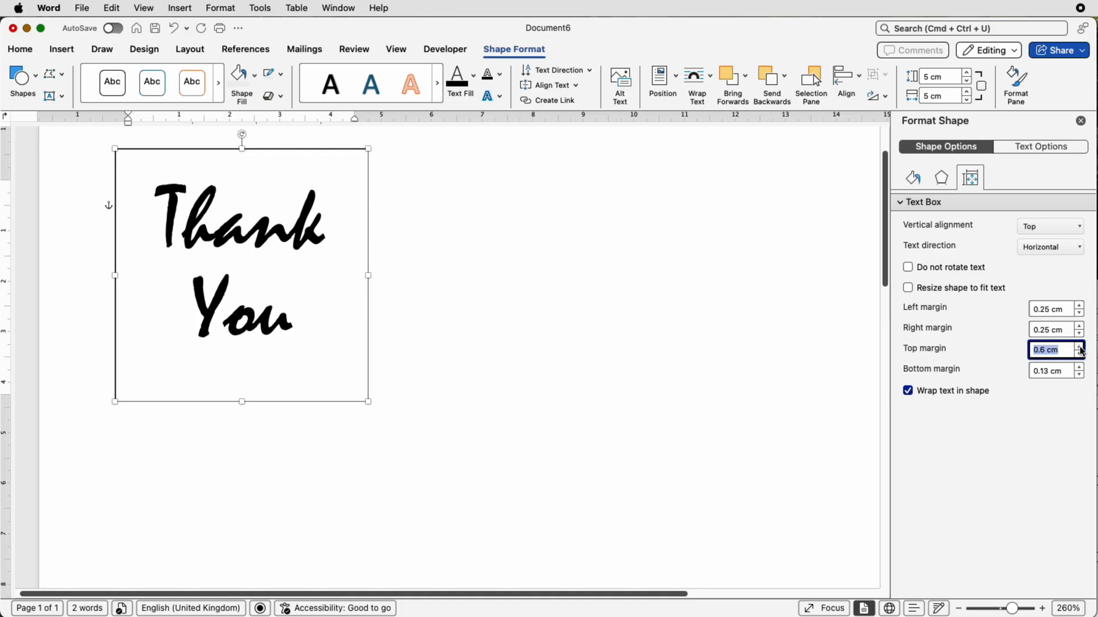
click(1078, 347)
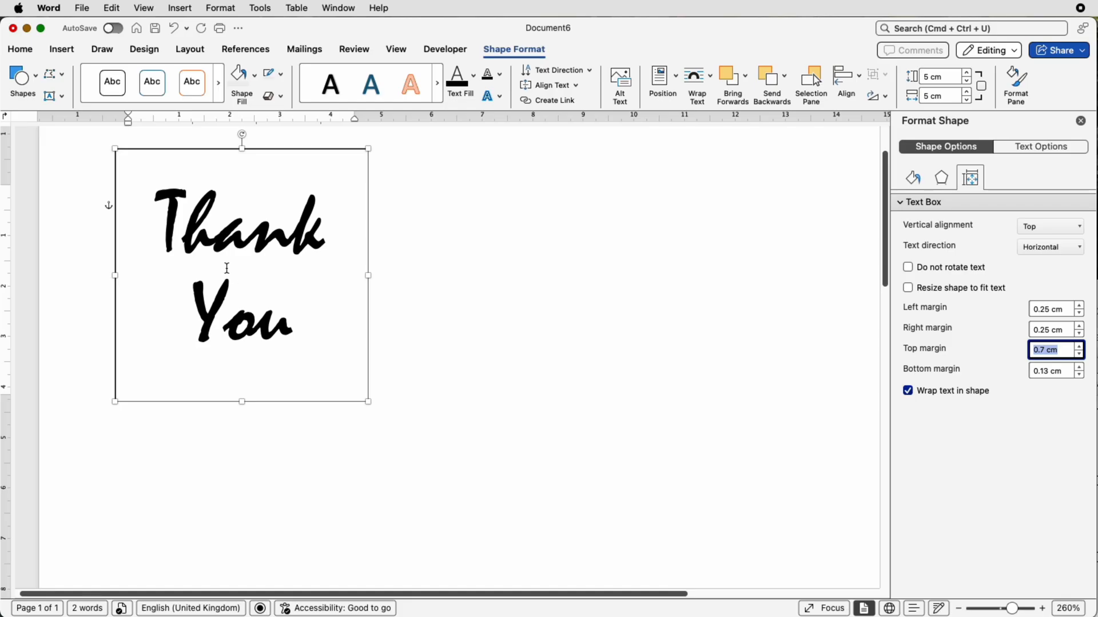
mouse_move(326, 241)
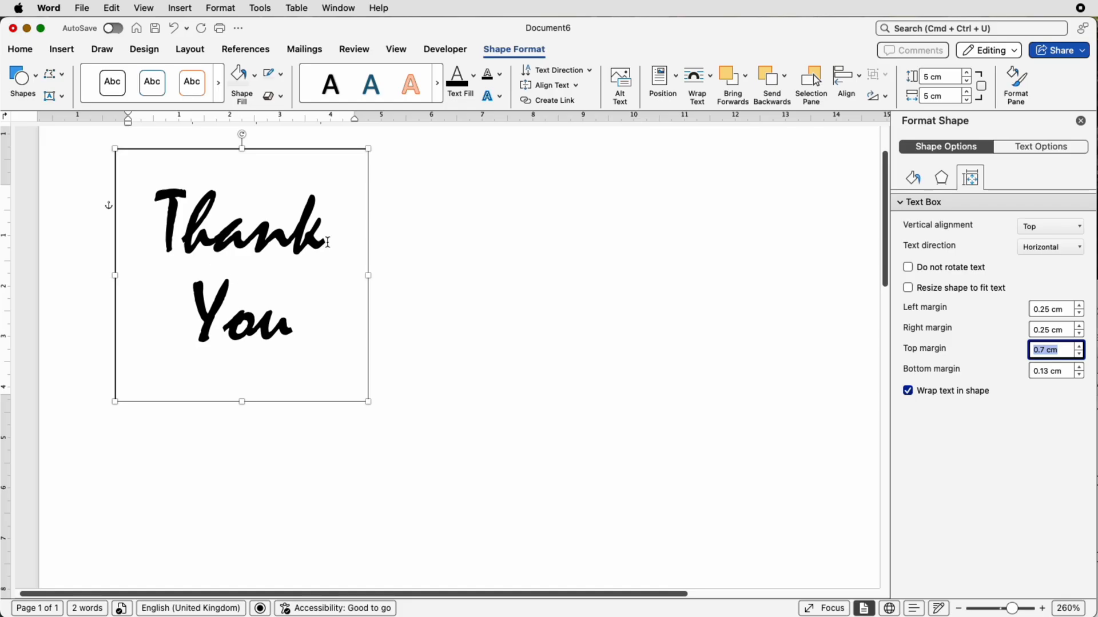
mouse_move(479, 247)
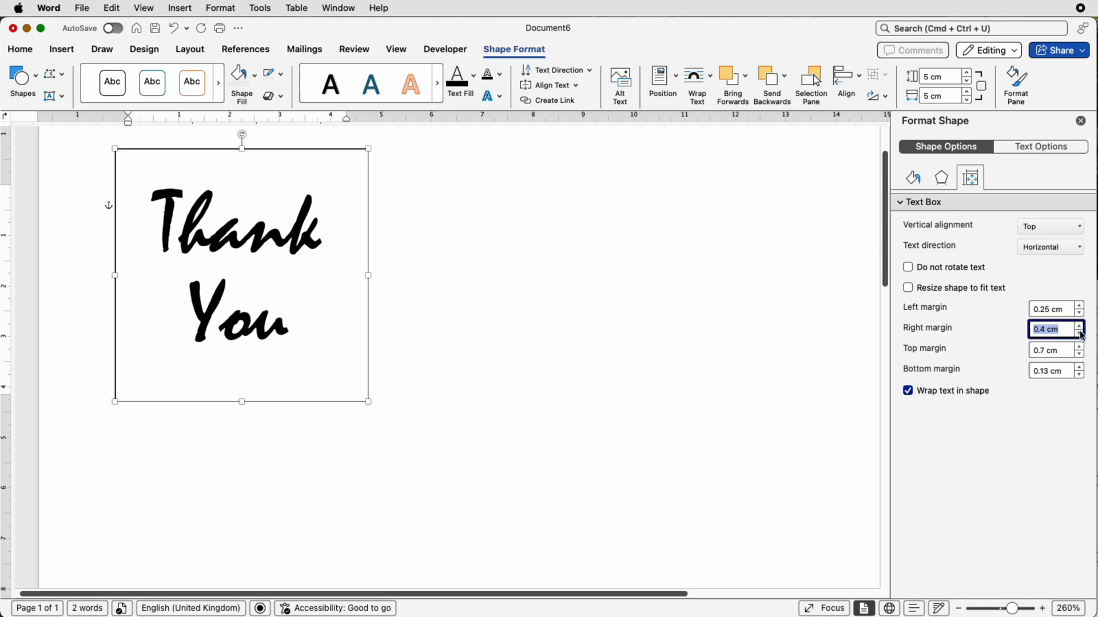
Reduce the right inner margin to 0.3 cm and switch to the web browser
click(1079, 332)
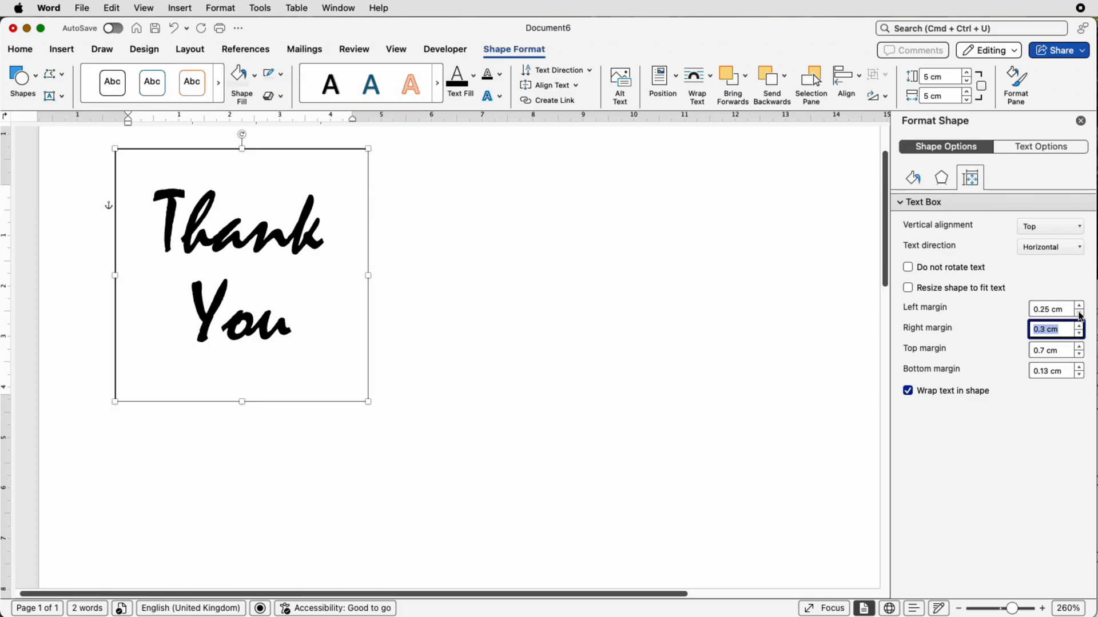
mouse_move(1065, 367)
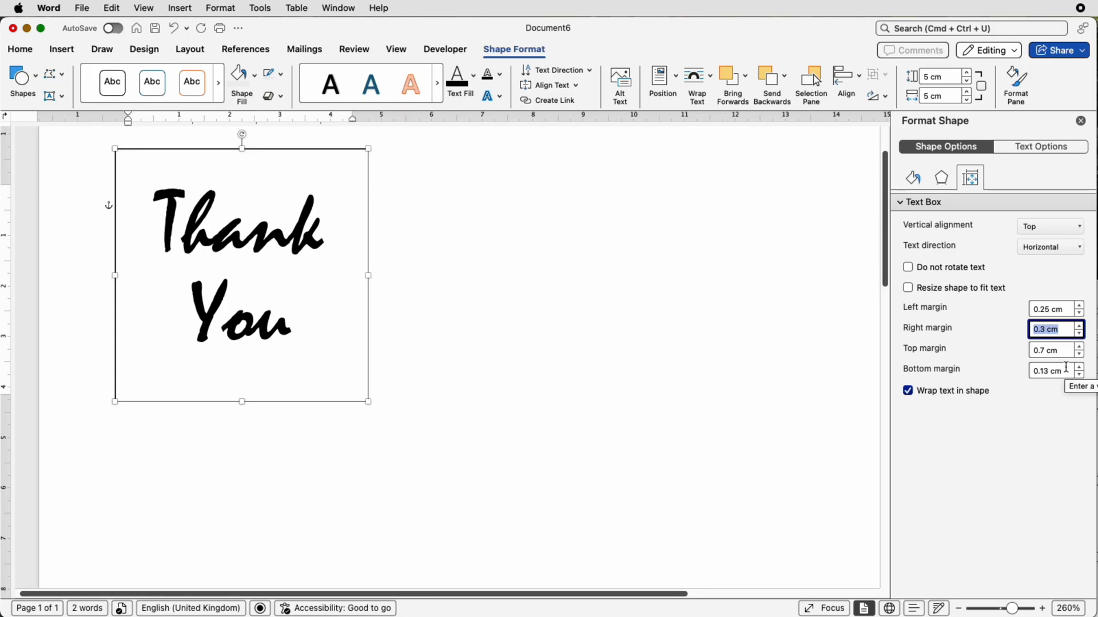
mouse_move(802, 319)
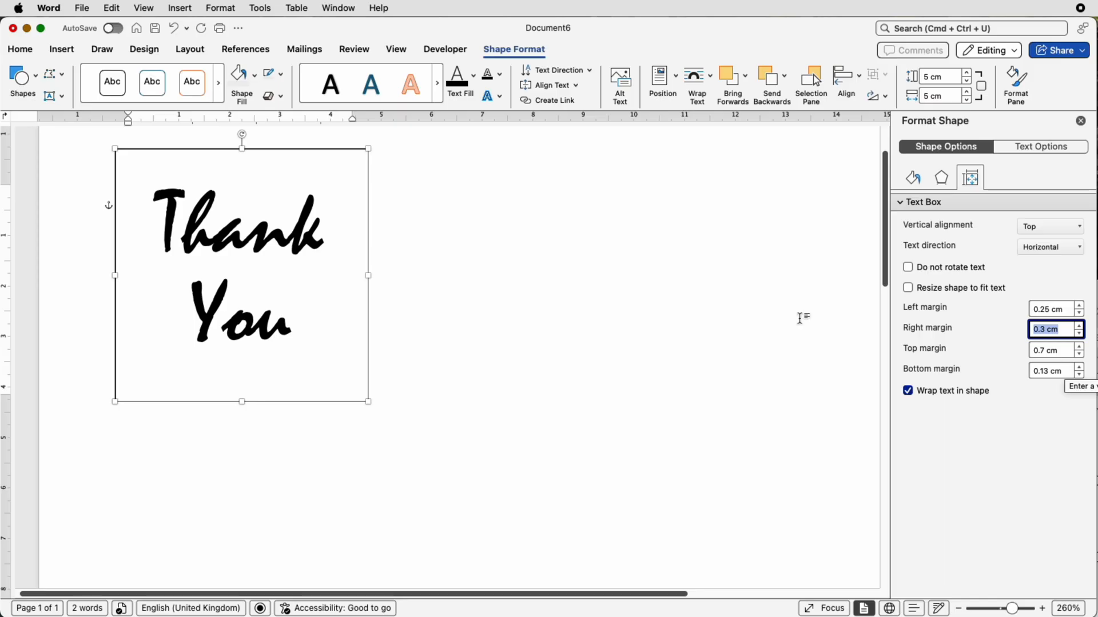
mouse_move(174, 187)
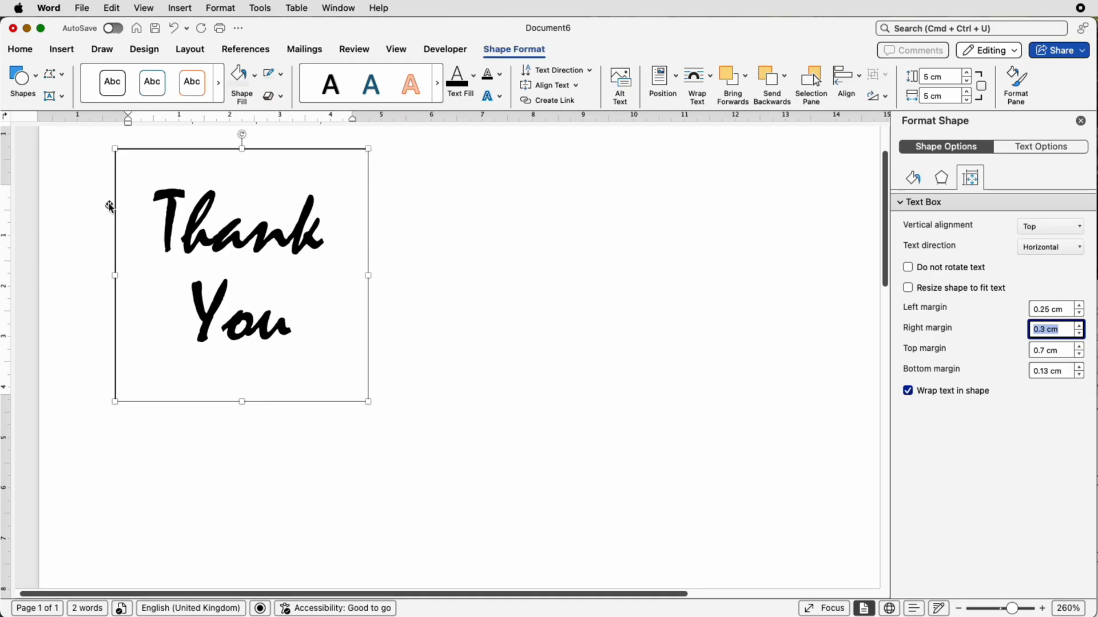
mouse_move(444, 290)
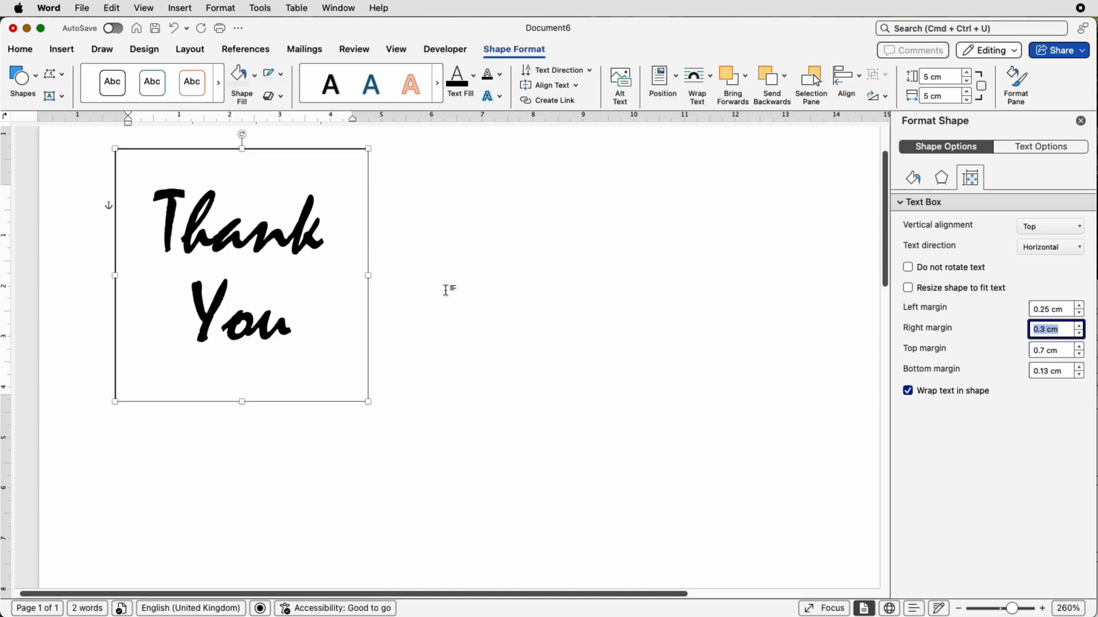
mouse_move(529, 436)
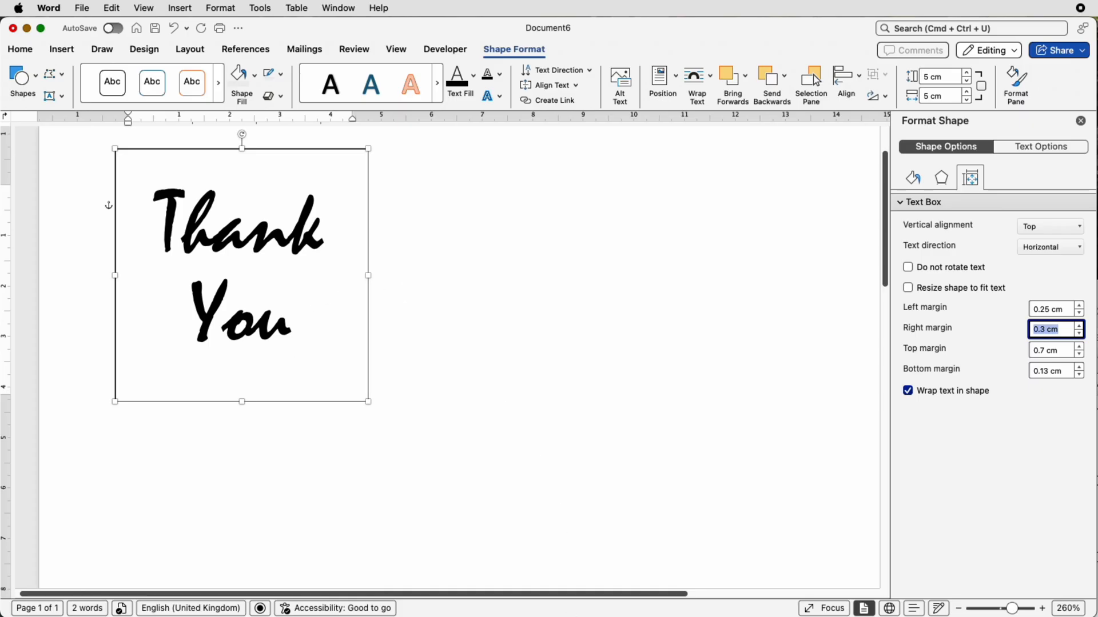
click(49, 8)
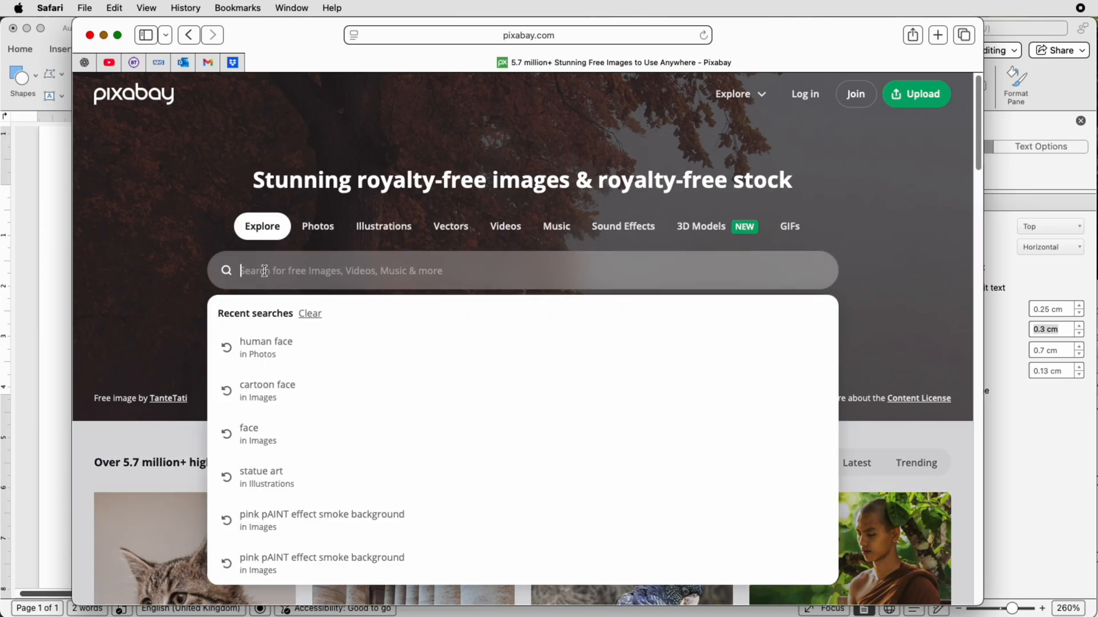
Search Pixabay for blue paint splash images and scroll through the results
text(paint splash bl)
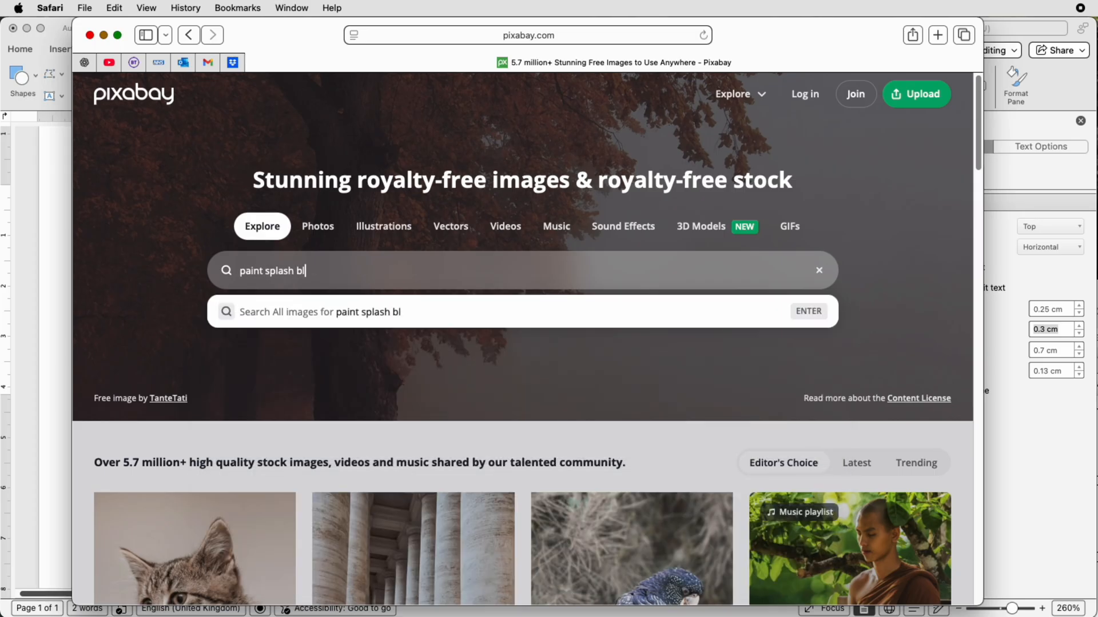
key(Return)
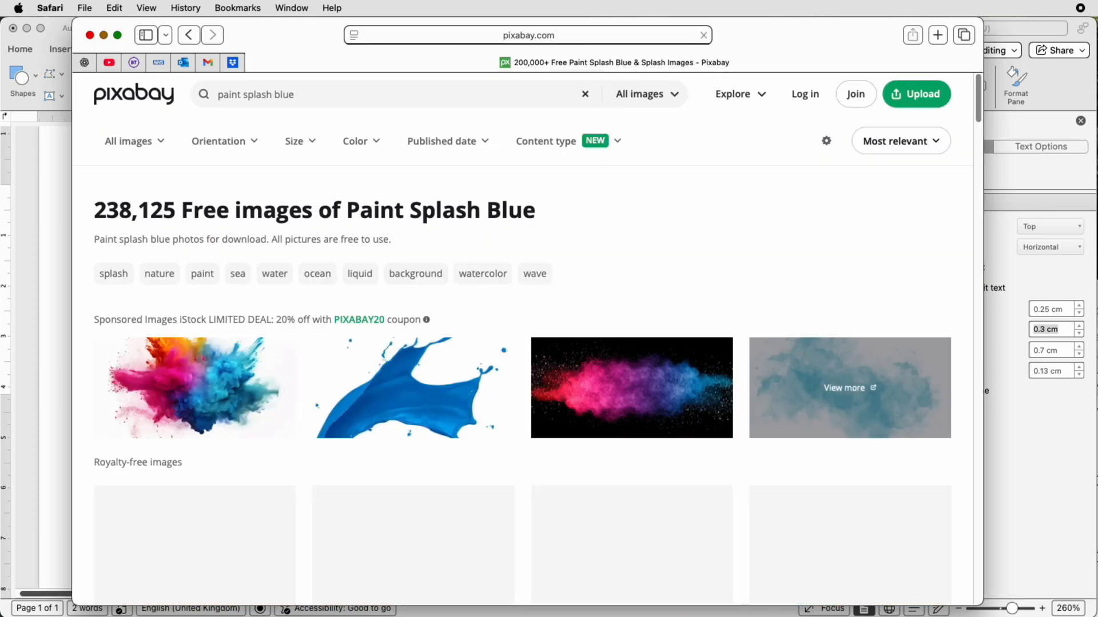
scroll(down, 3)
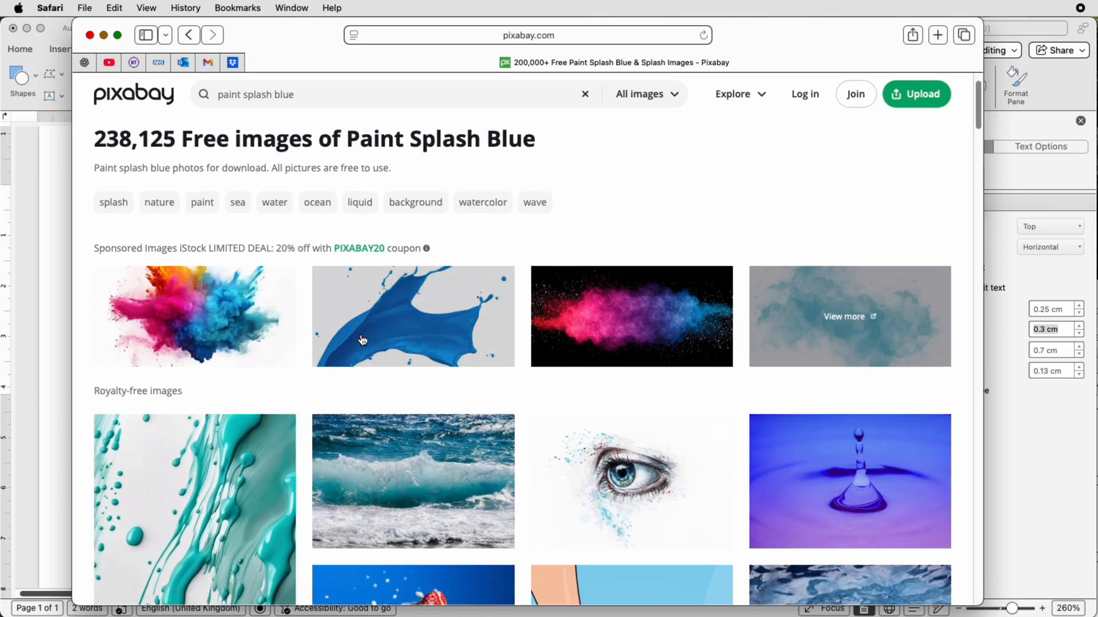
scroll(down, 3)
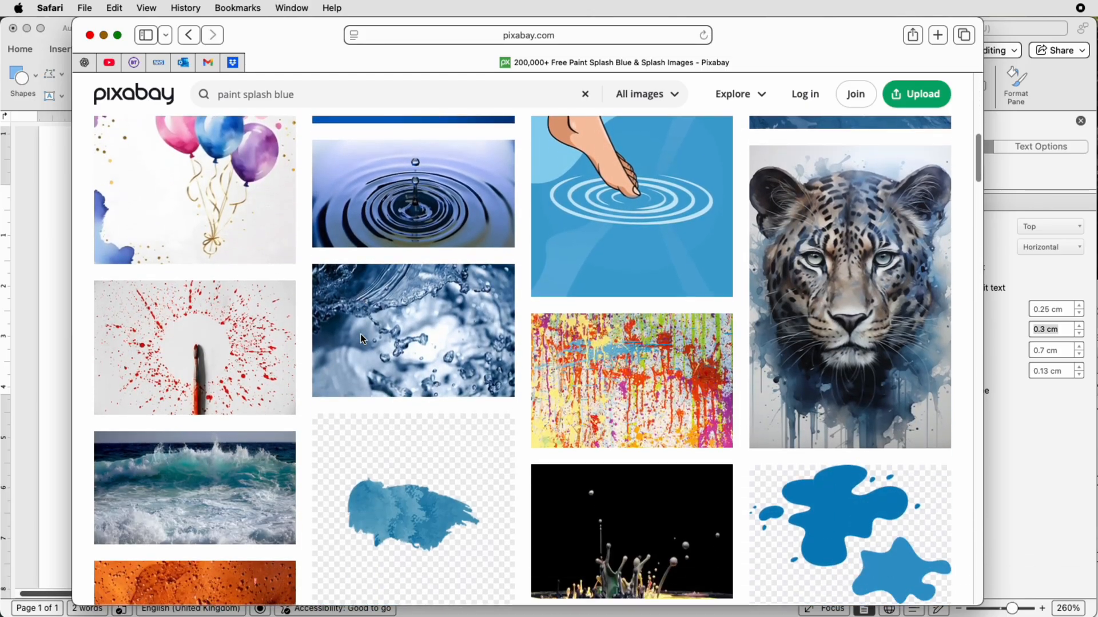
scroll(down, 3)
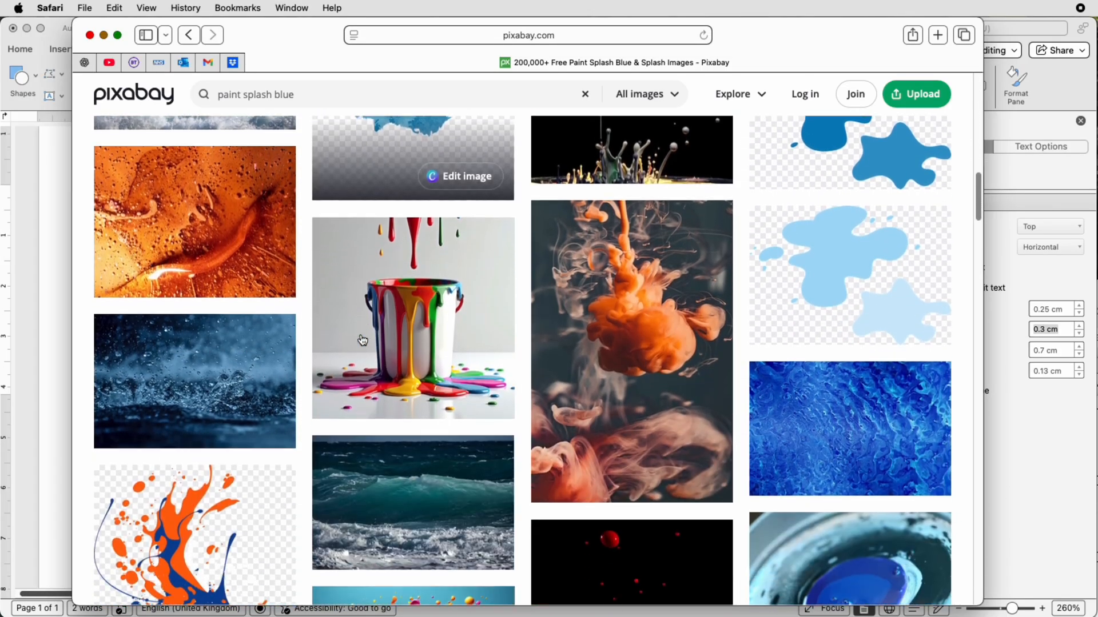
scroll(down, 3)
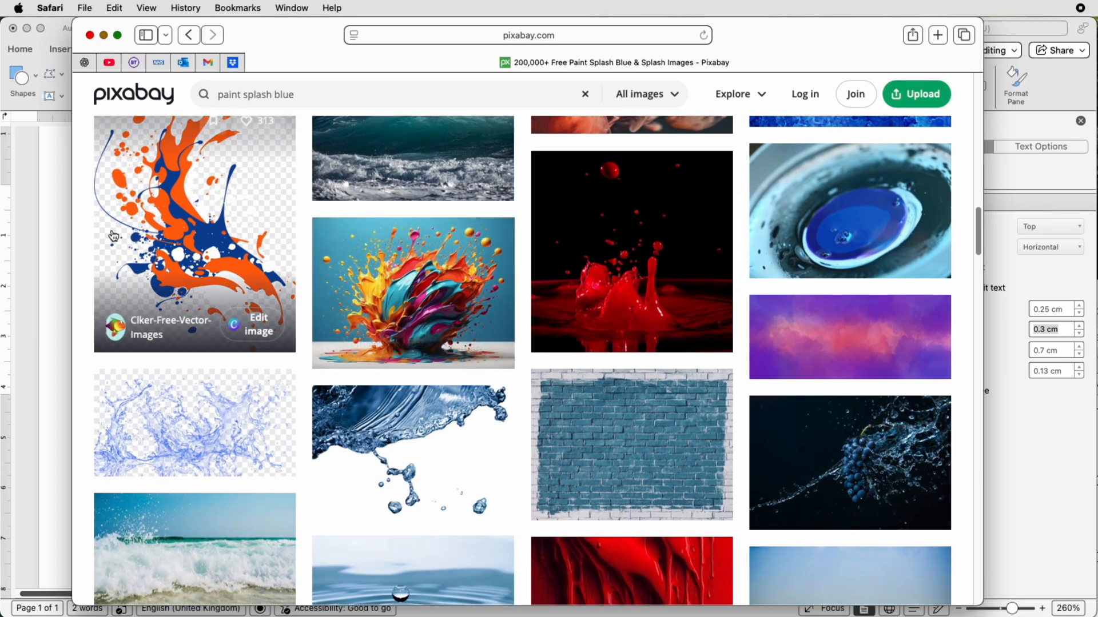
mouse_move(140, 248)
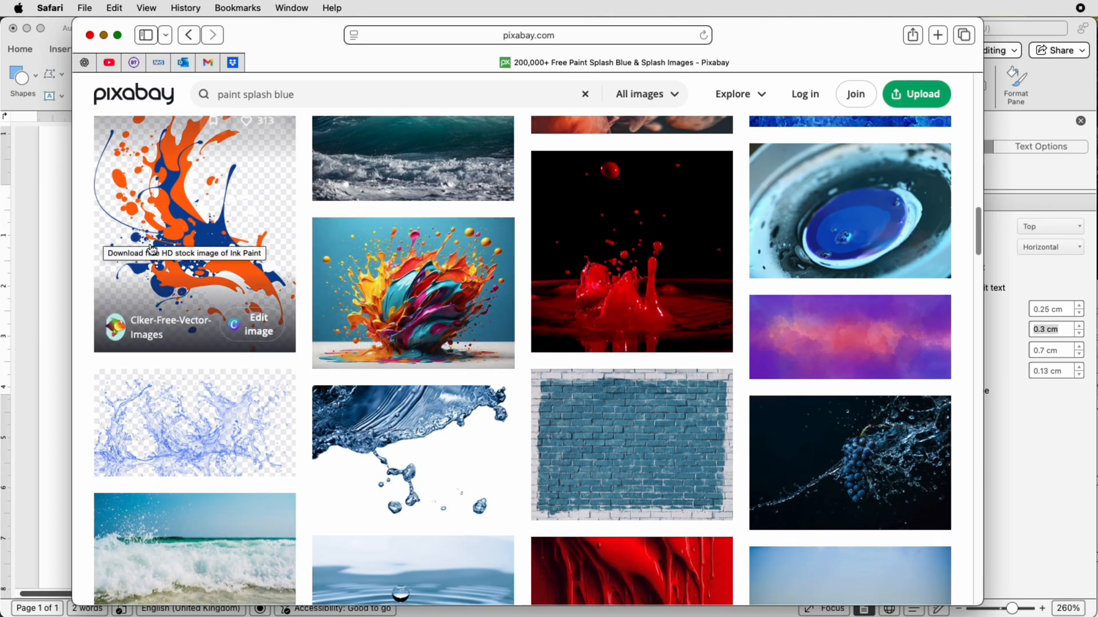
mouse_move(168, 172)
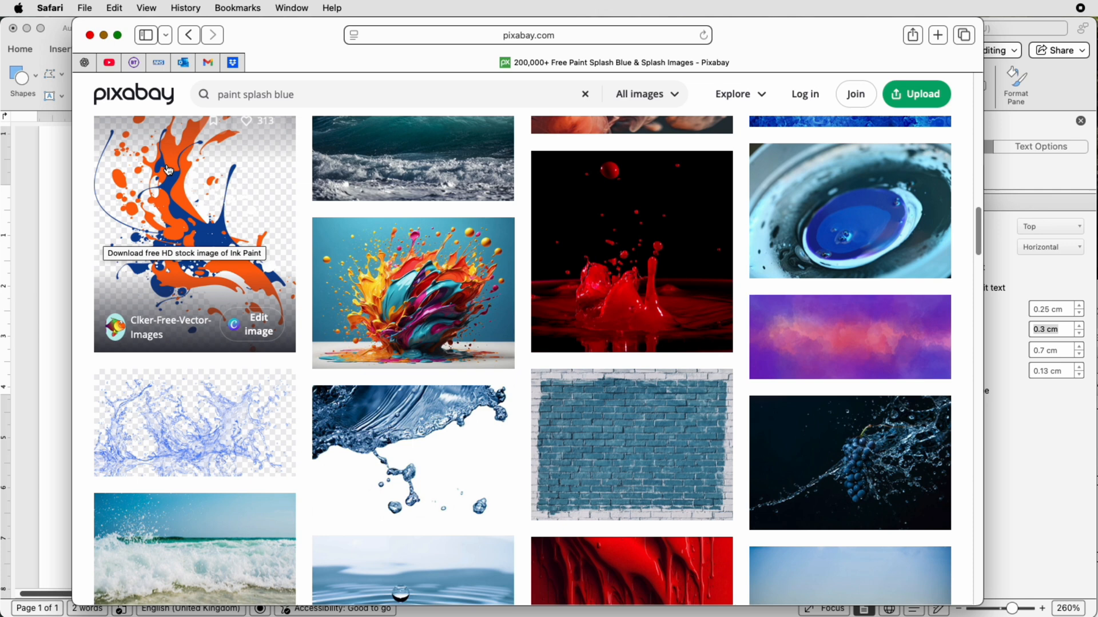
mouse_move(276, 252)
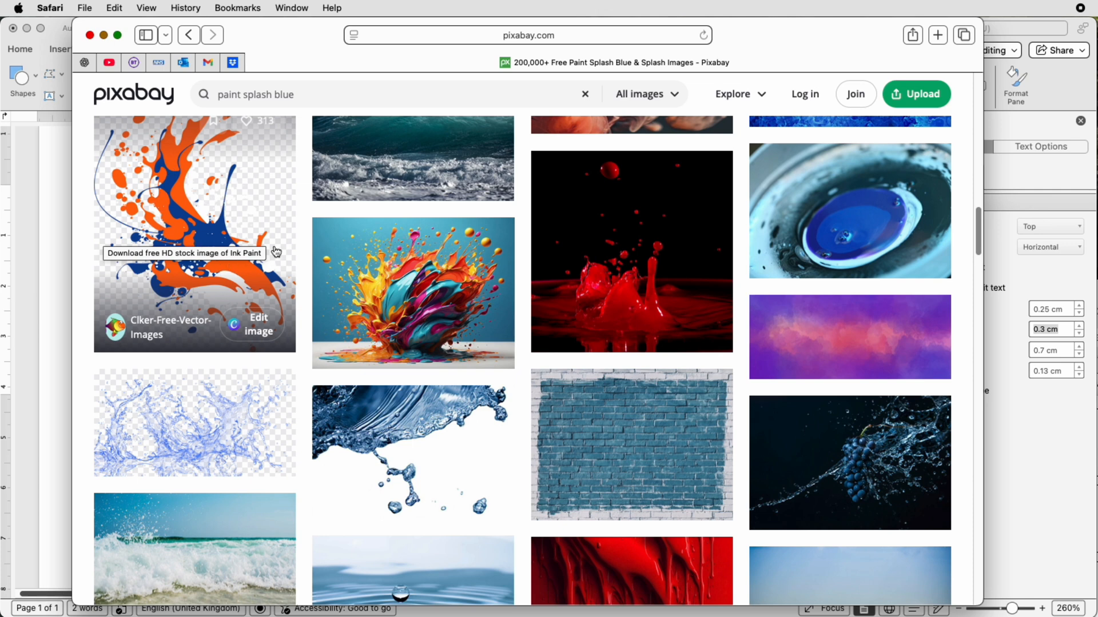
Scroll further and open the teal watercolour ink splash illustration by Prawny
scroll(down, 3)
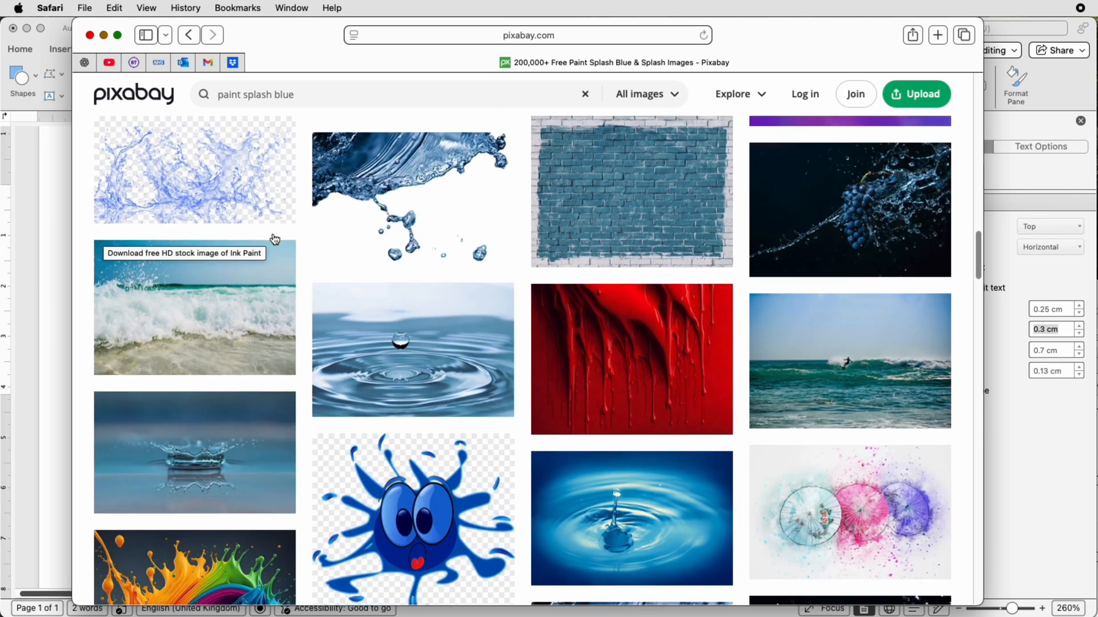
scroll(down, 3)
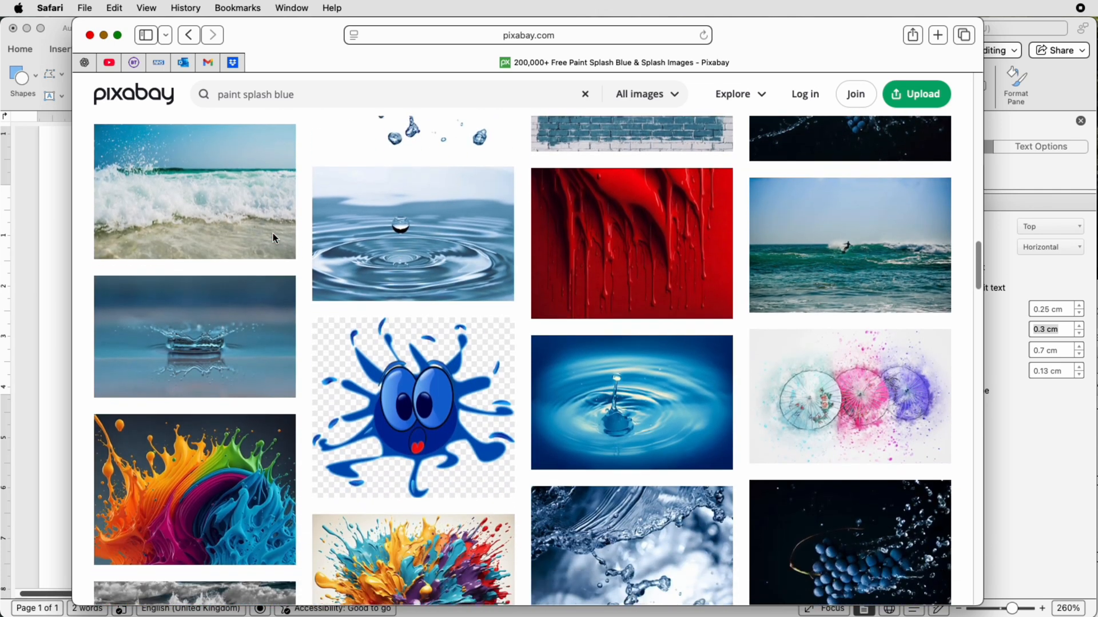
scroll(down, 3)
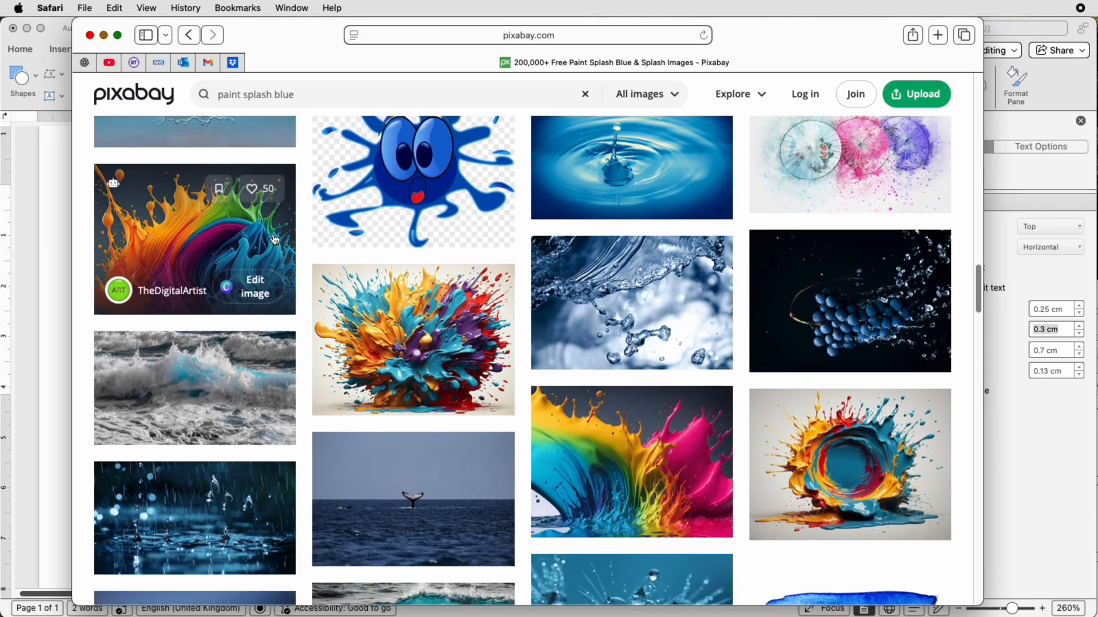
scroll(down, 3)
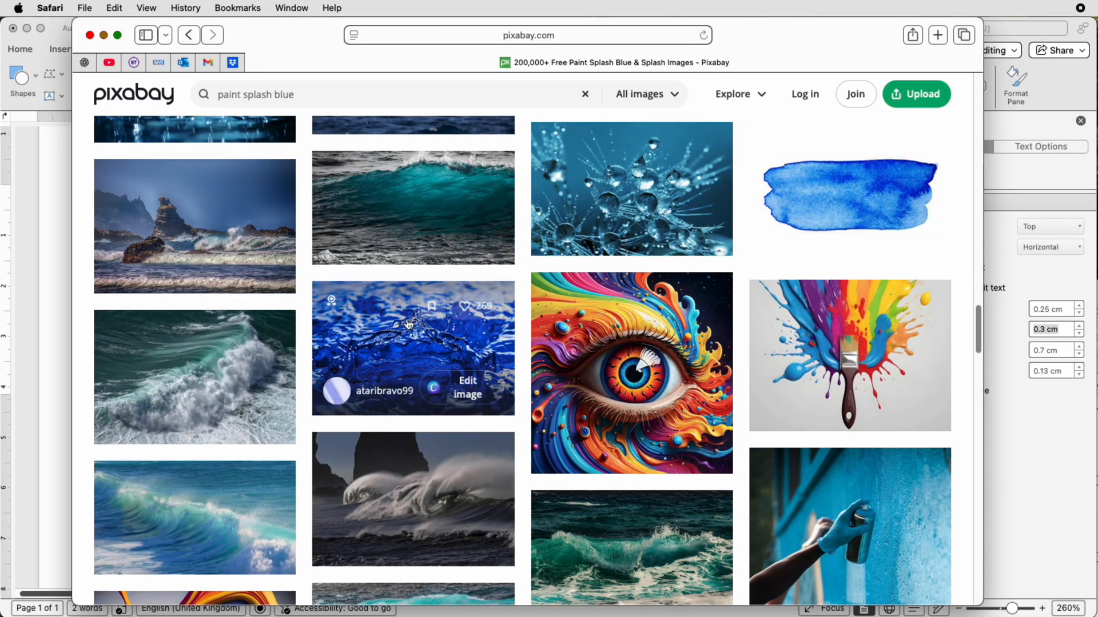
scroll(down, 3)
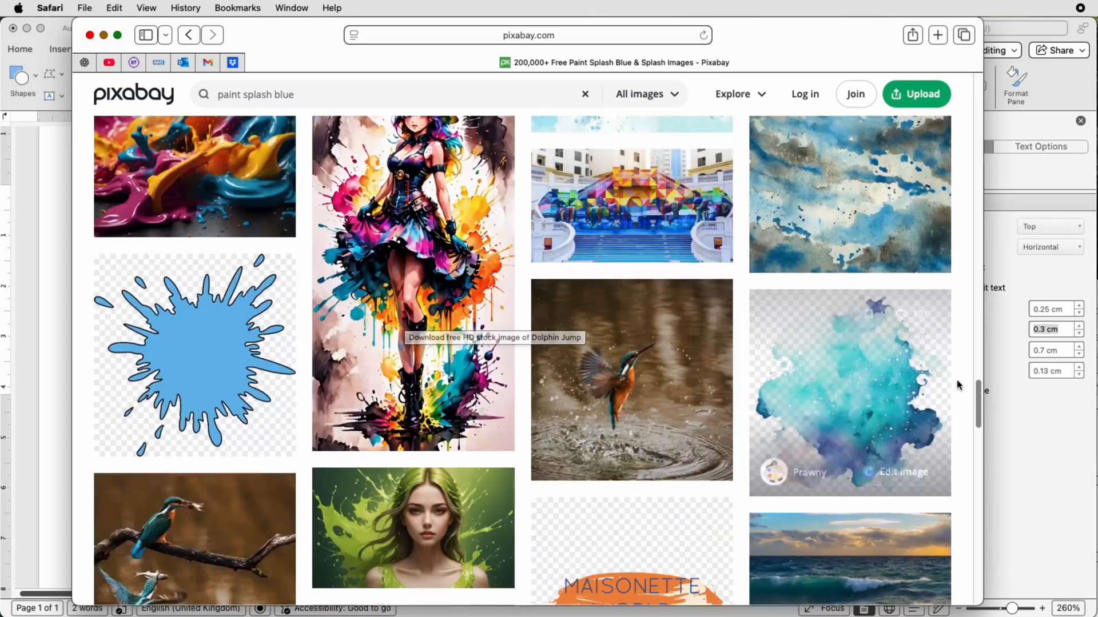
click(850, 392)
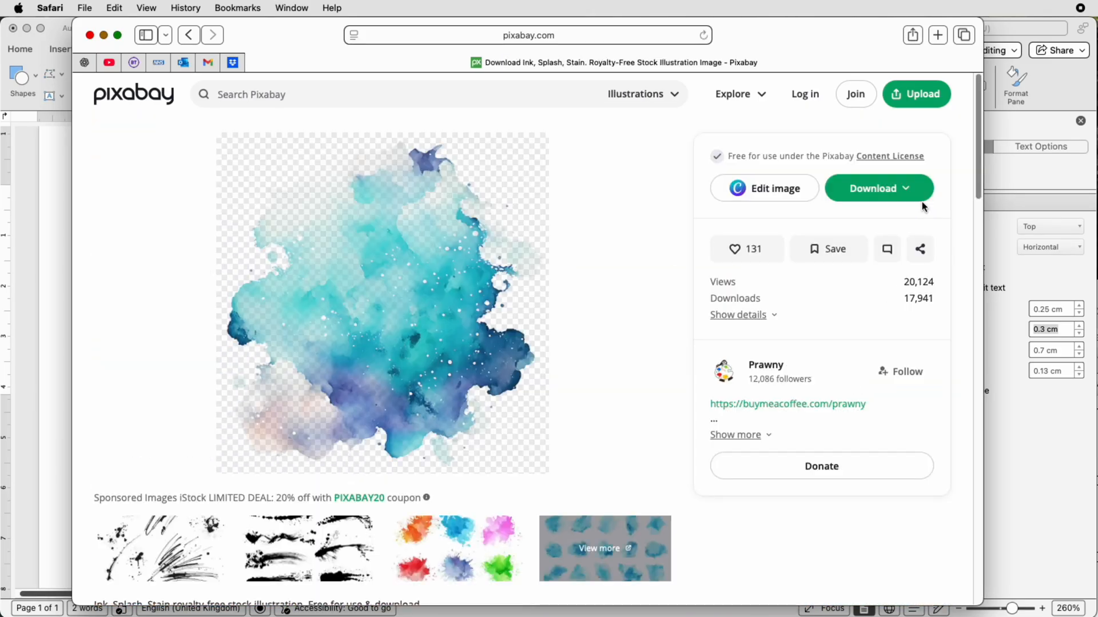
Download the watercolour splash illustration as a PNG at the chosen size
click(878, 189)
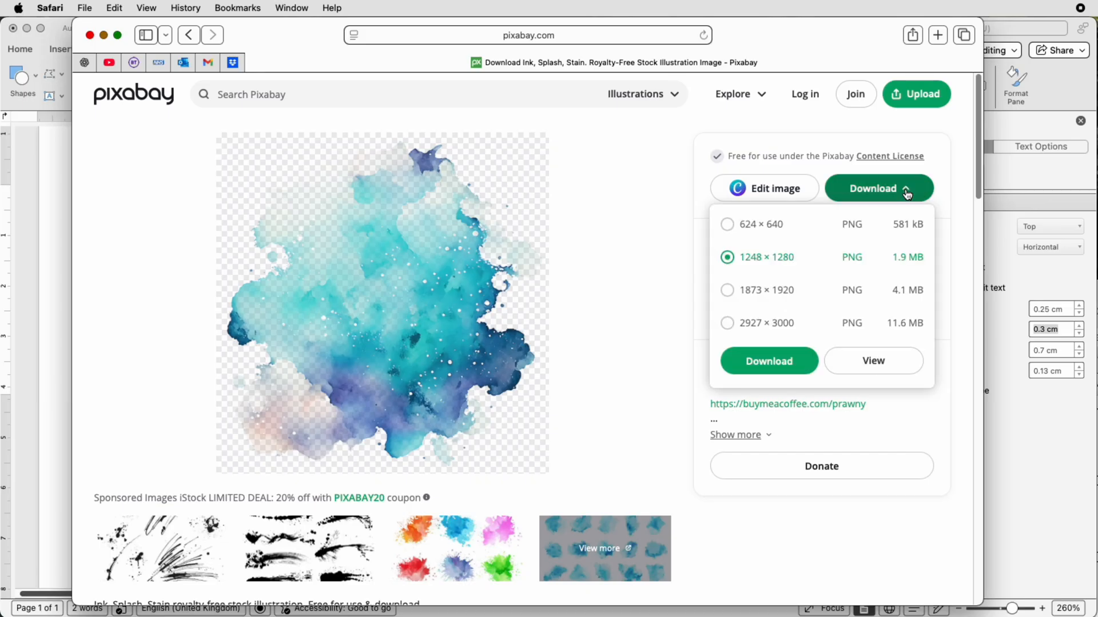
mouse_move(906, 283)
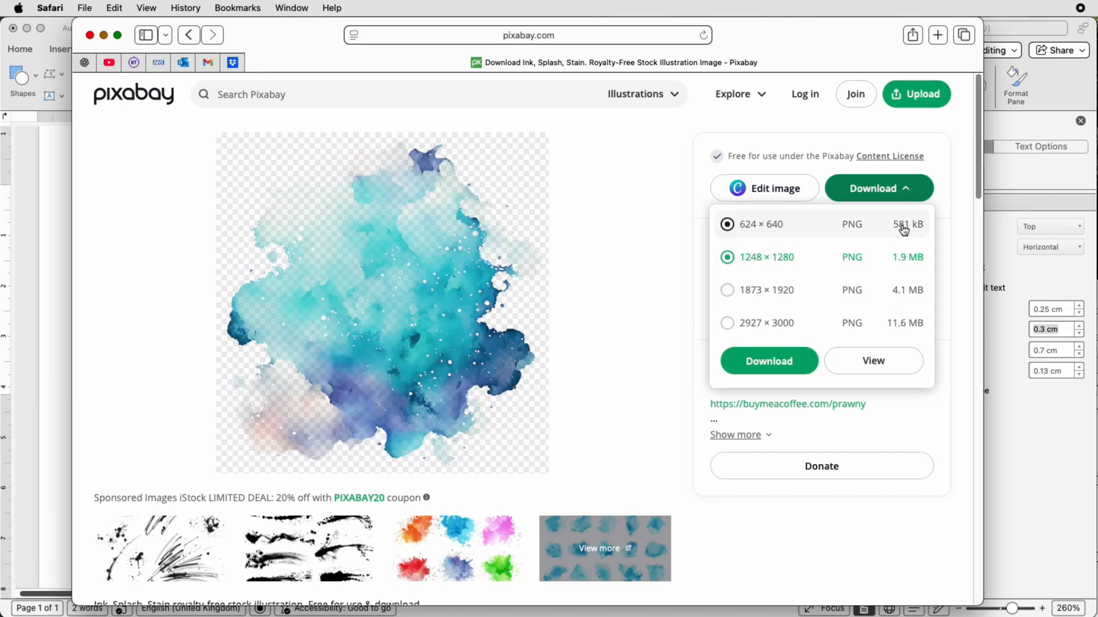
click(728, 257)
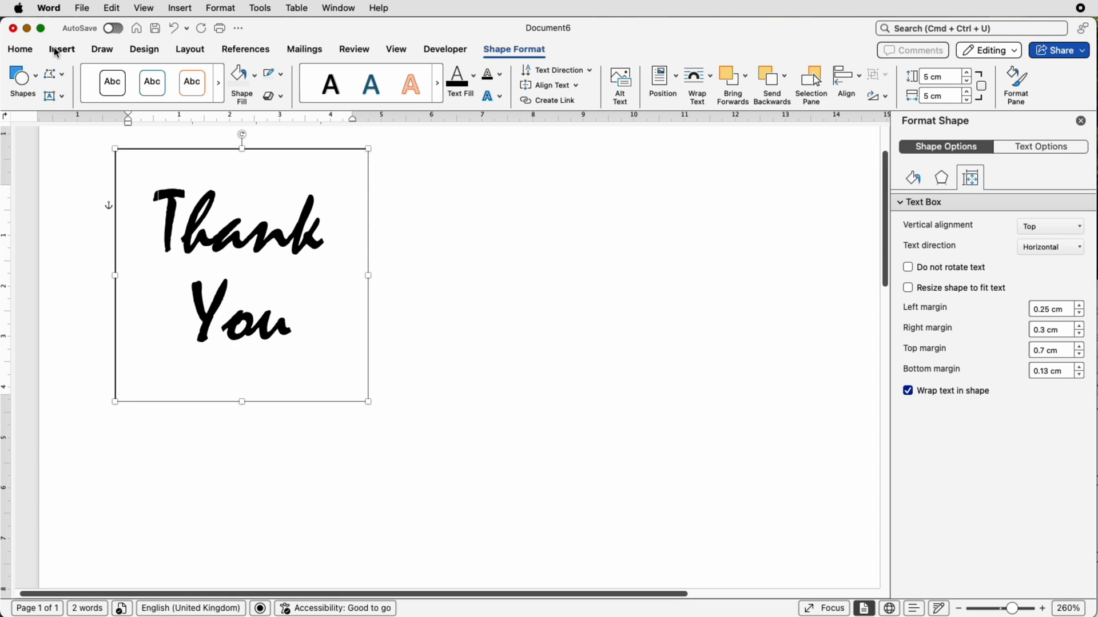
Insert ink-8162726.png from Downloads beside the Thank You text box
click(62, 49)
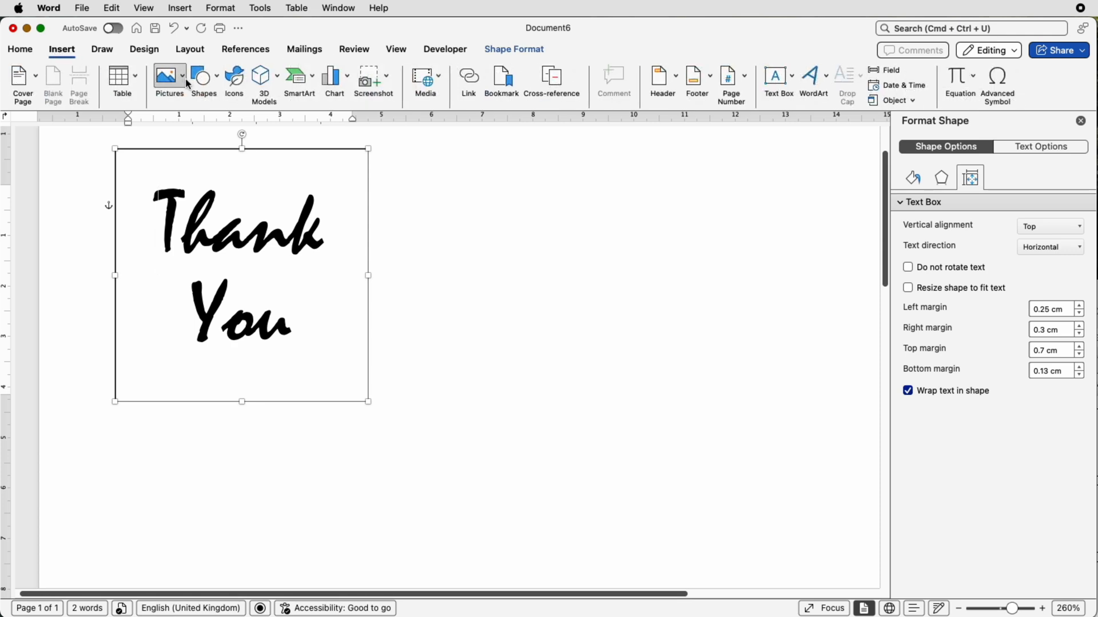
click(169, 79)
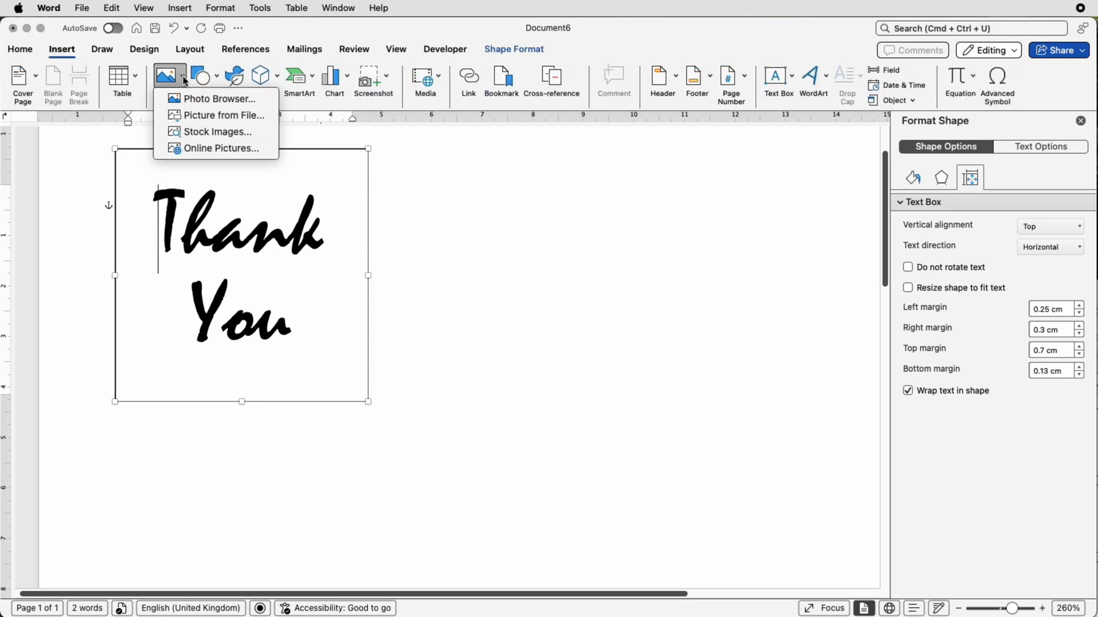
click(223, 115)
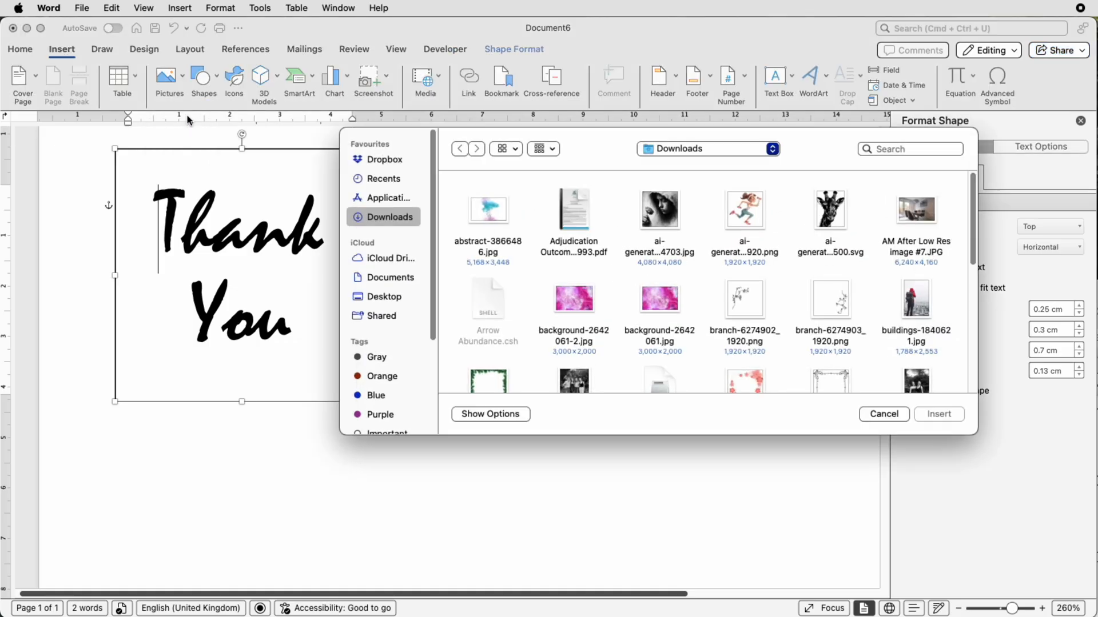
scroll(down, 3)
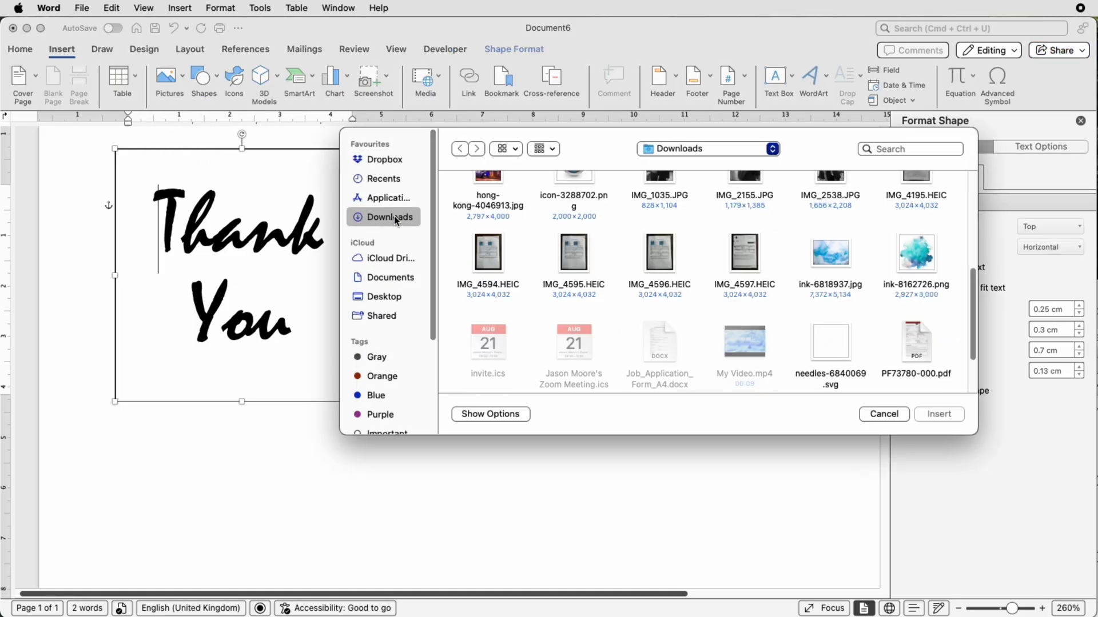
mouse_move(916, 254)
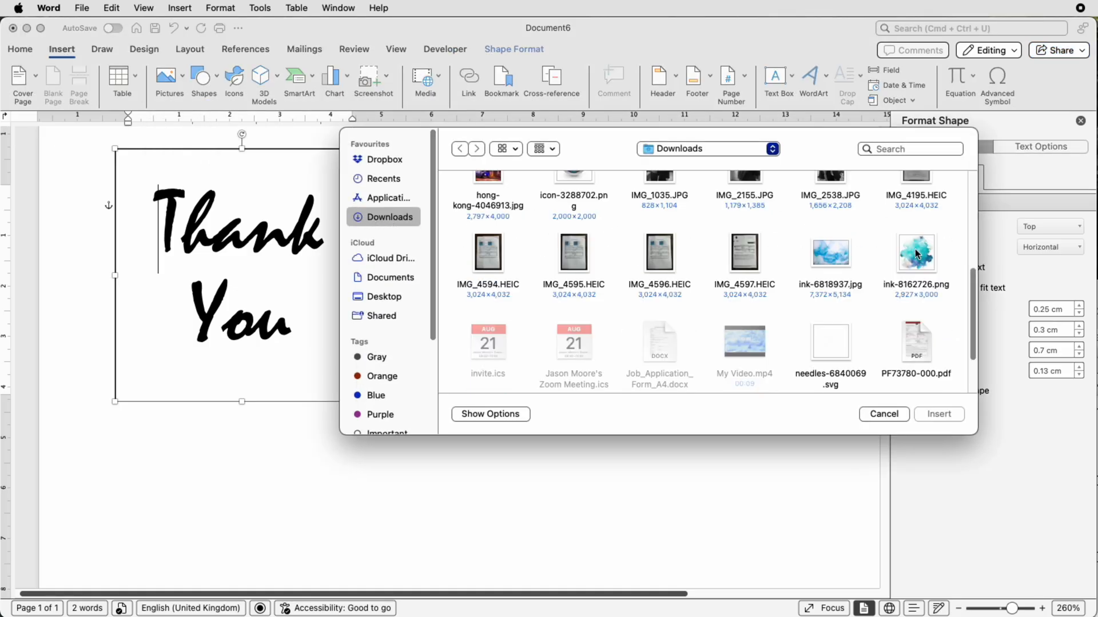
click(916, 254)
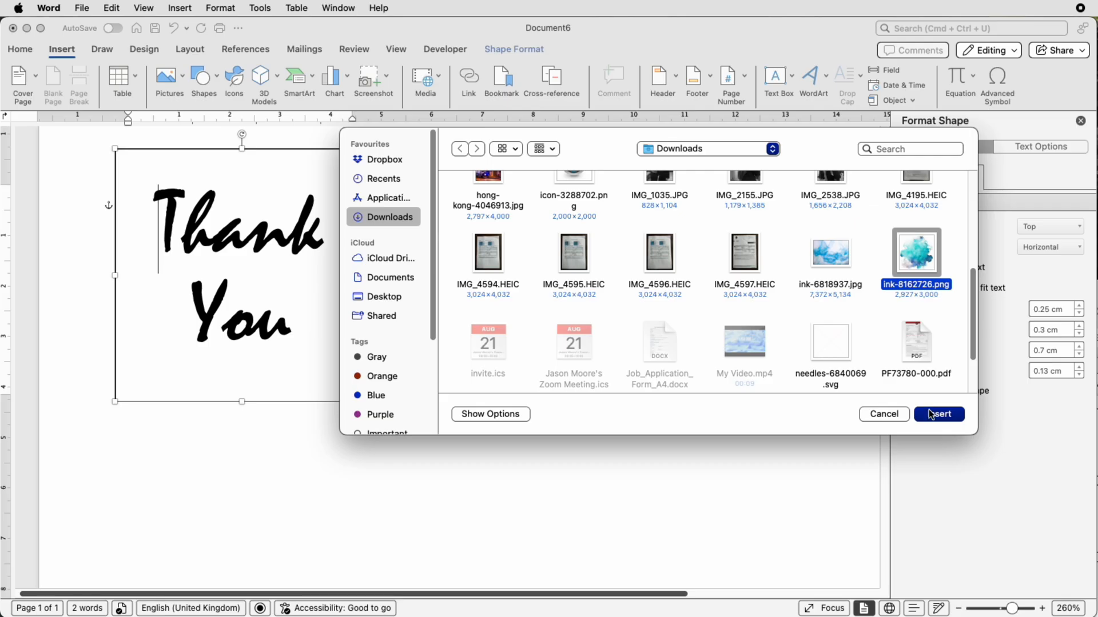
click(938, 414)
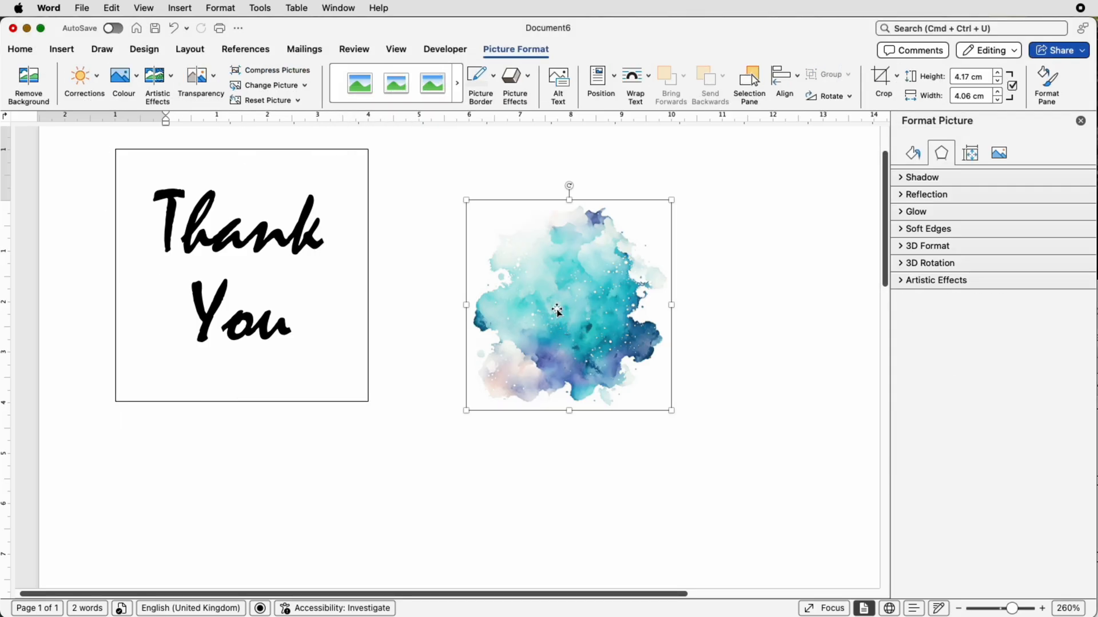
mouse_move(583, 309)
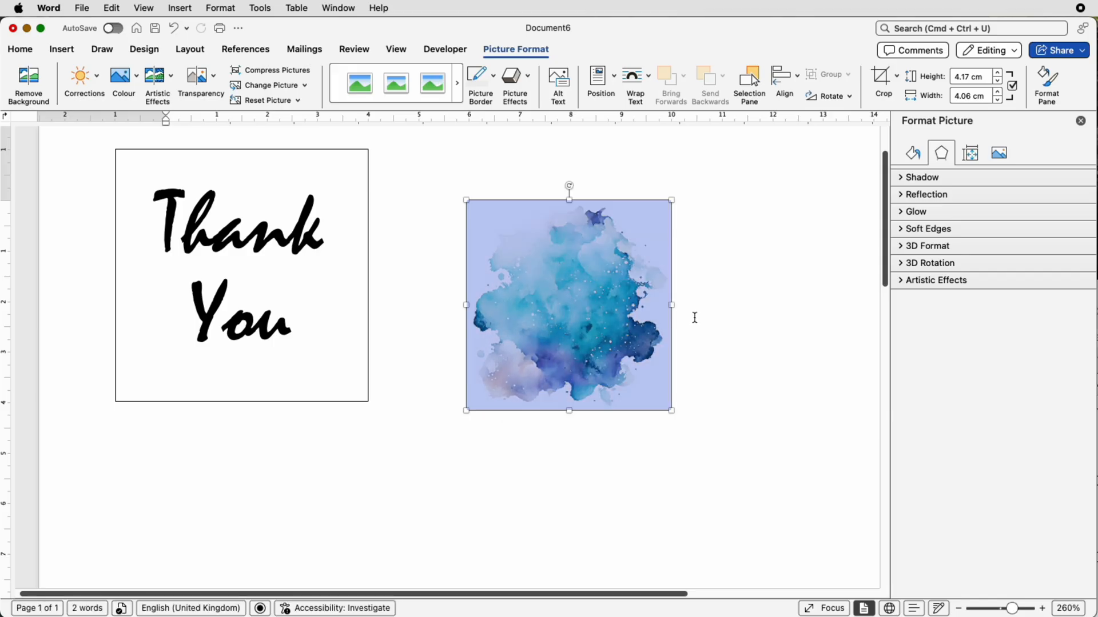
Reselect the watercolour splash picture and set its text wrapping to Behind Text
click(671, 401)
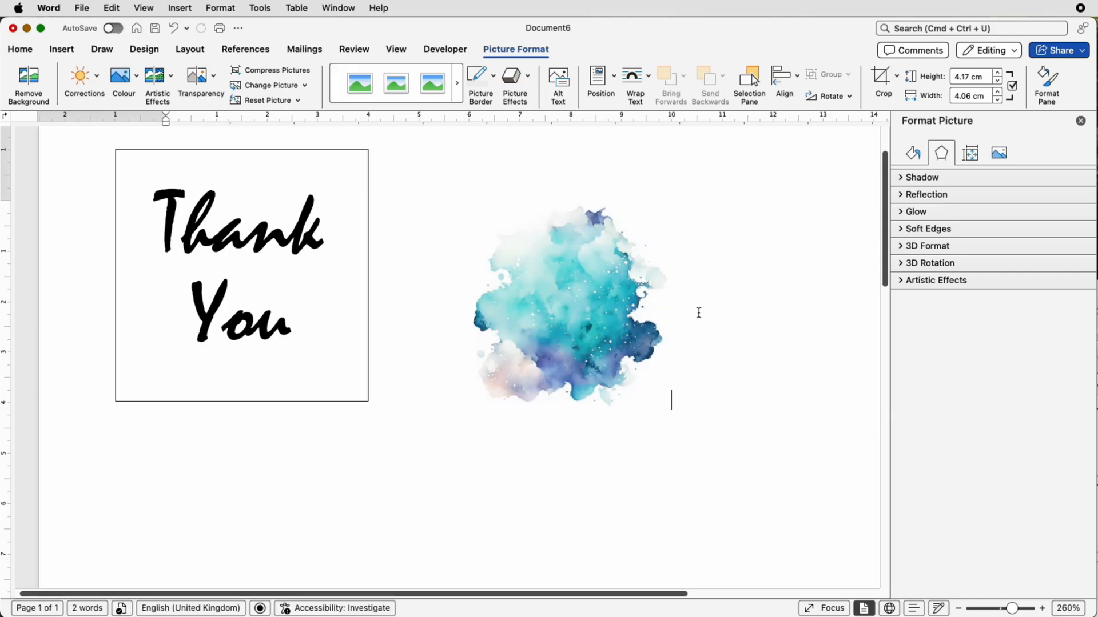
click(568, 304)
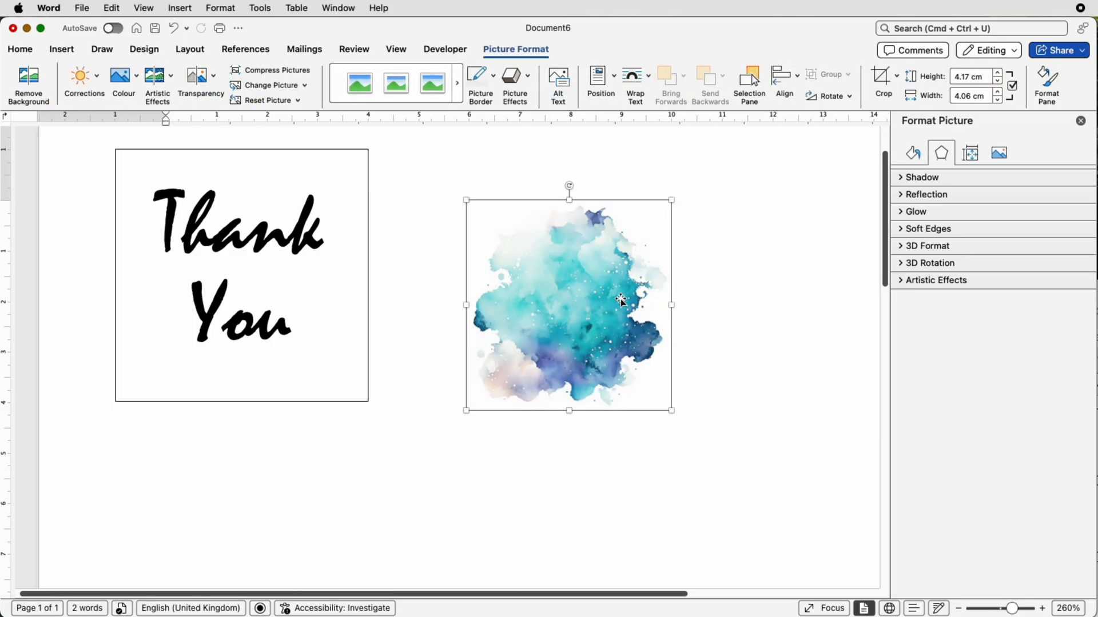
mouse_move(528, 127)
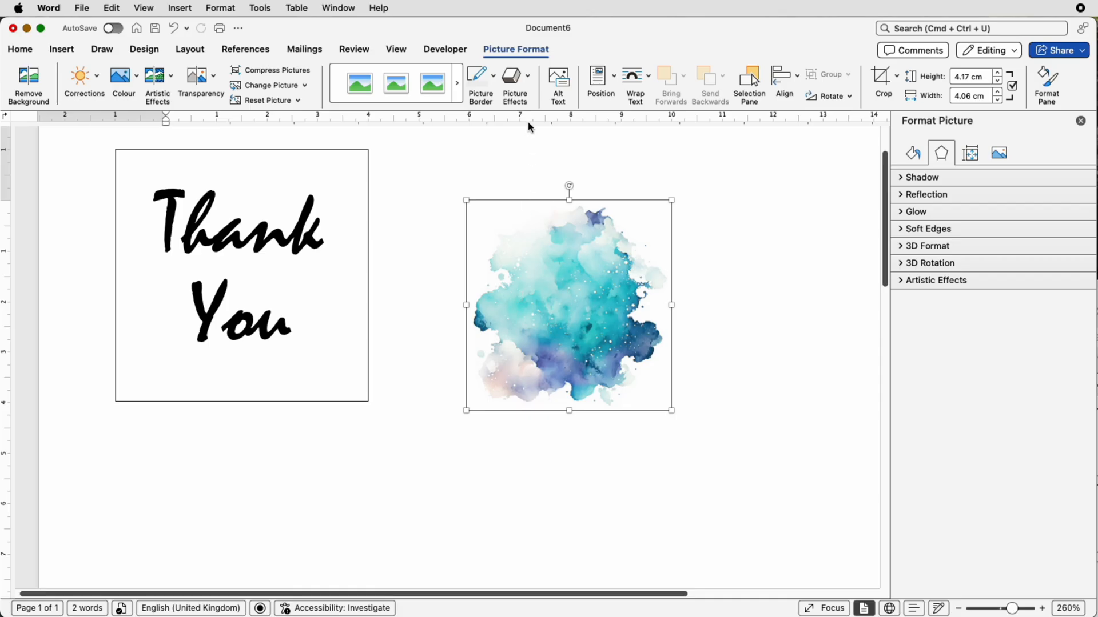
mouse_move(634, 79)
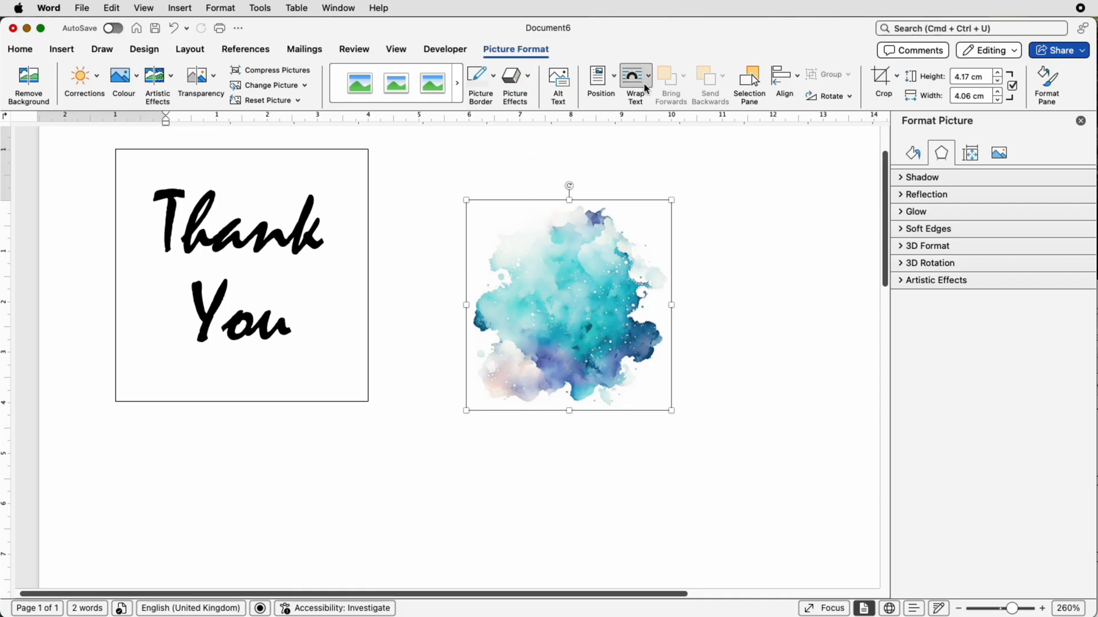
click(634, 82)
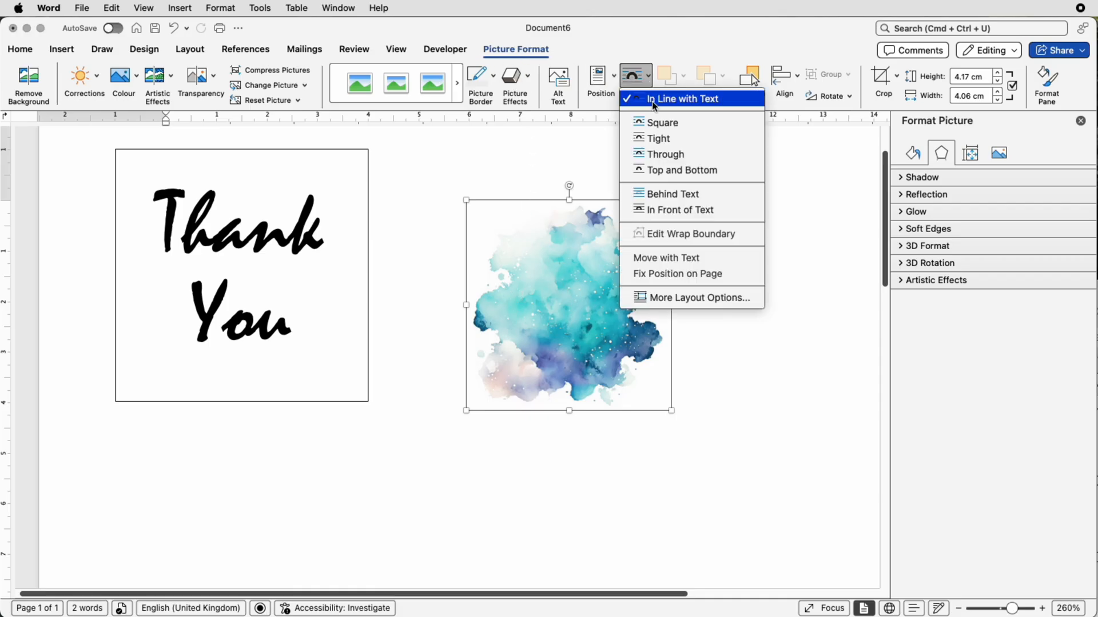
mouse_move(670, 194)
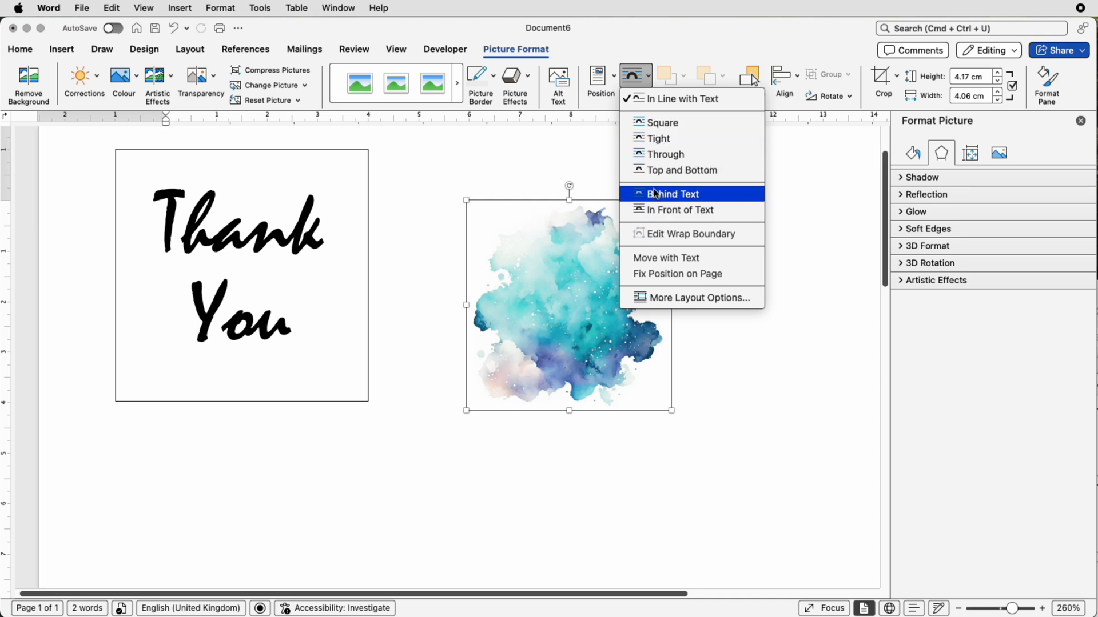
mouse_move(663, 155)
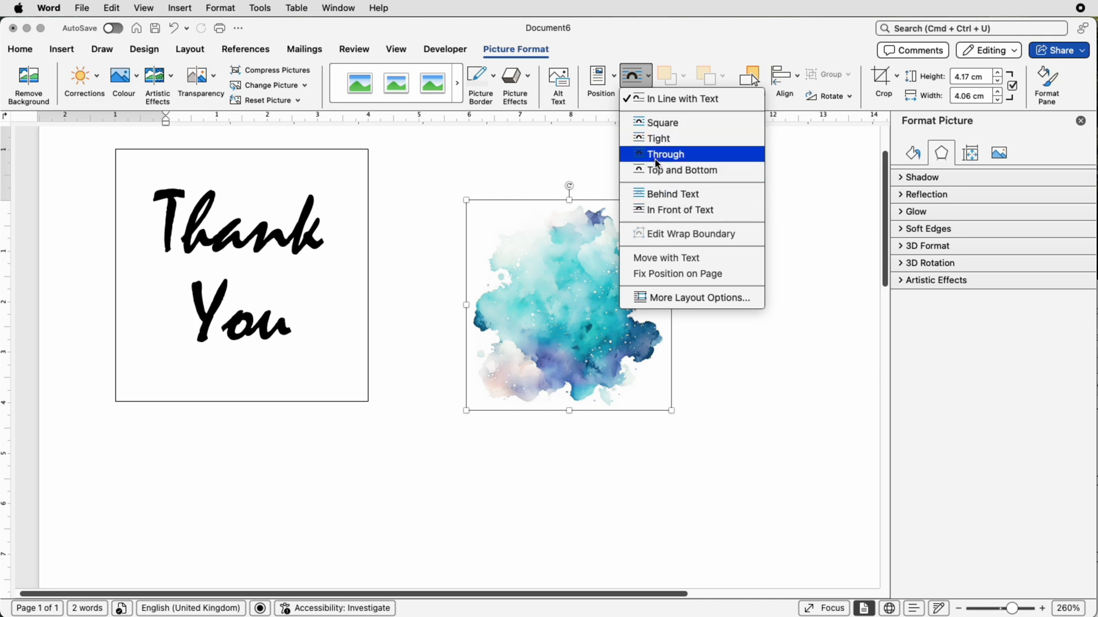
mouse_move(673, 195)
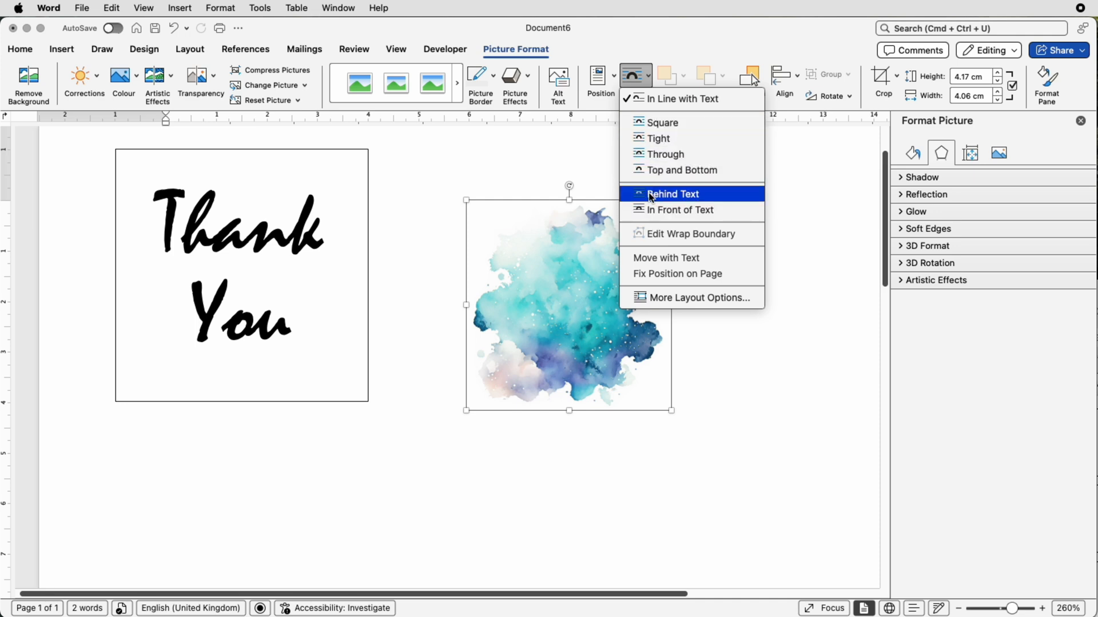
click(673, 195)
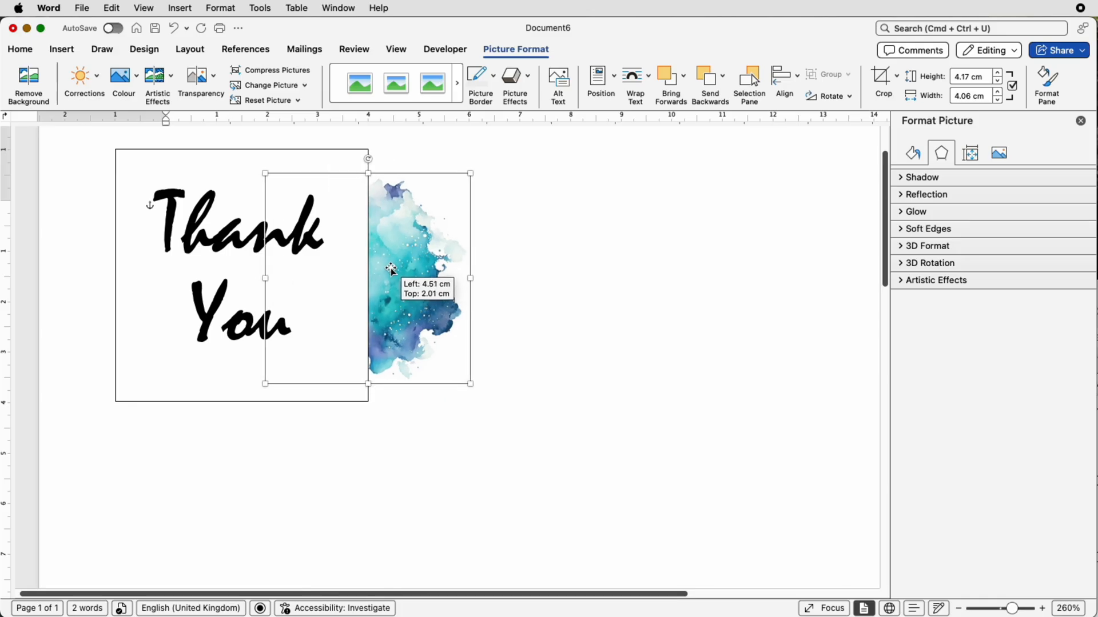
Drag the splash over the Thank You box and bring up the box's Shape Format tools
drag(392, 270, 409, 269)
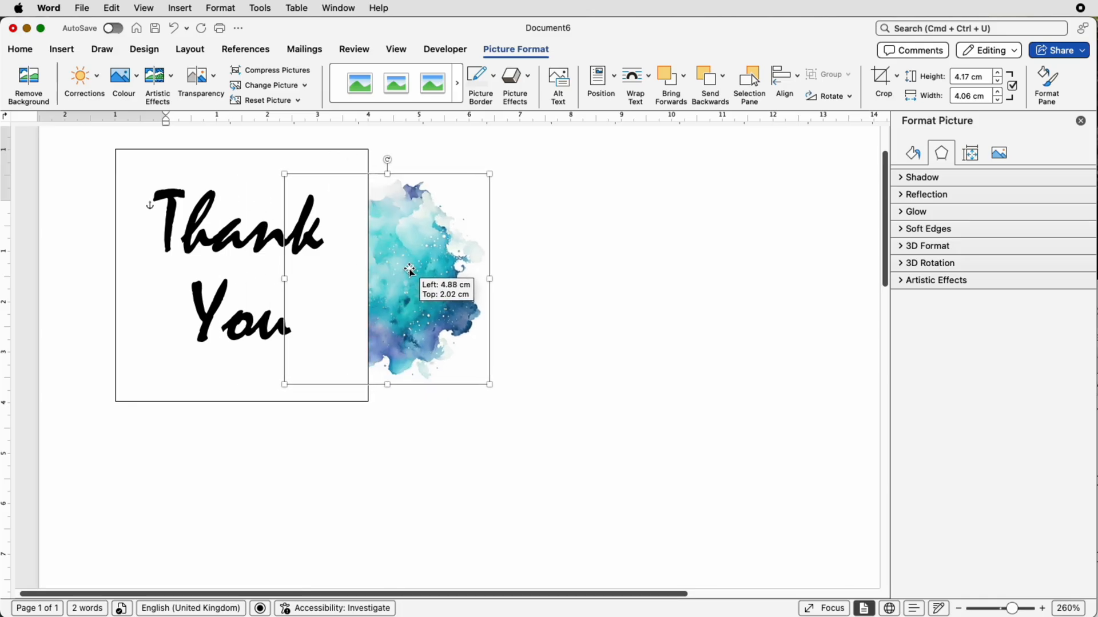
drag(409, 269, 390, 267)
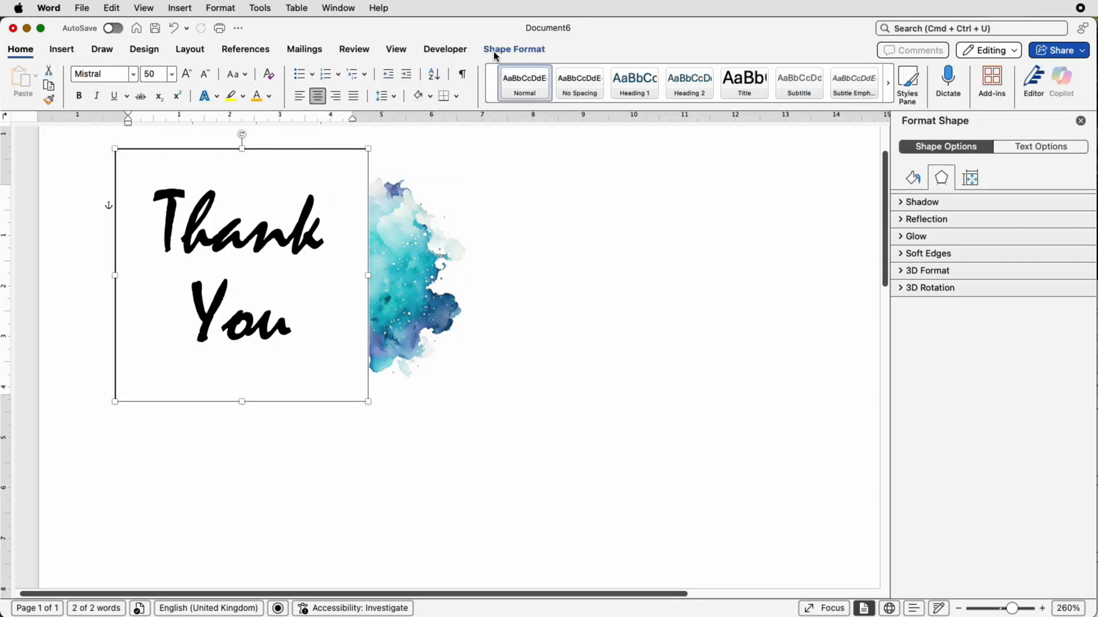
click(514, 49)
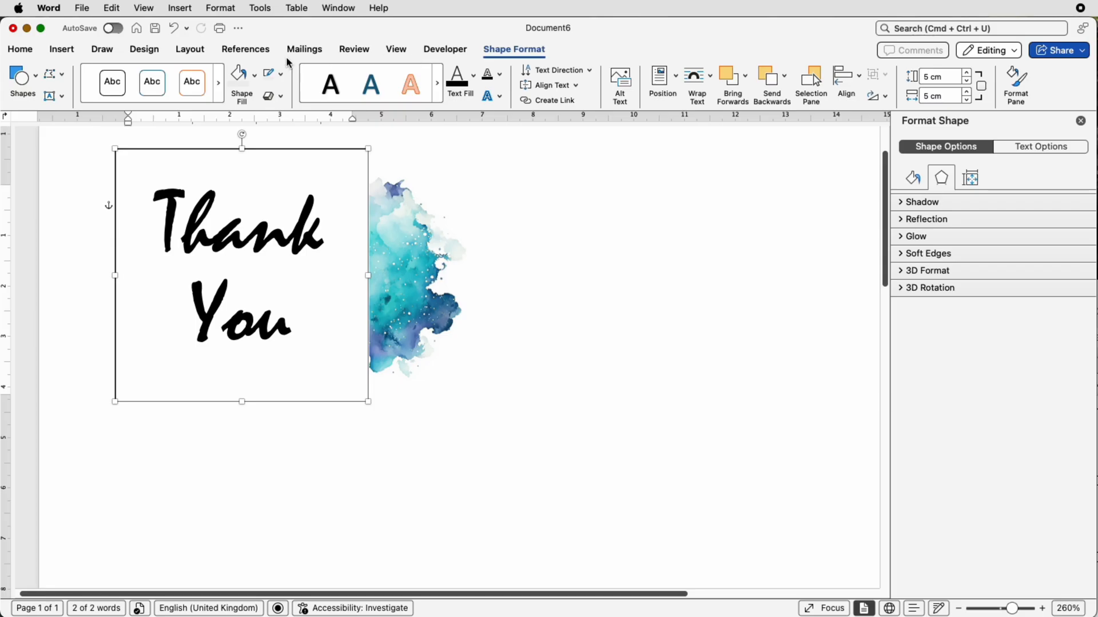
mouse_move(268, 76)
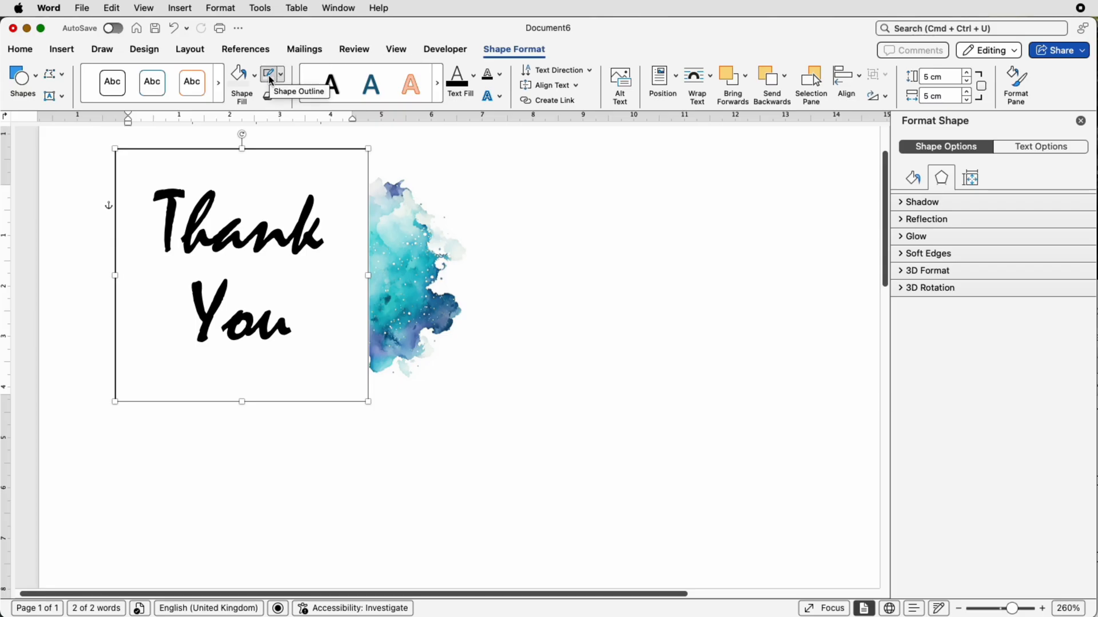
mouse_move(242, 75)
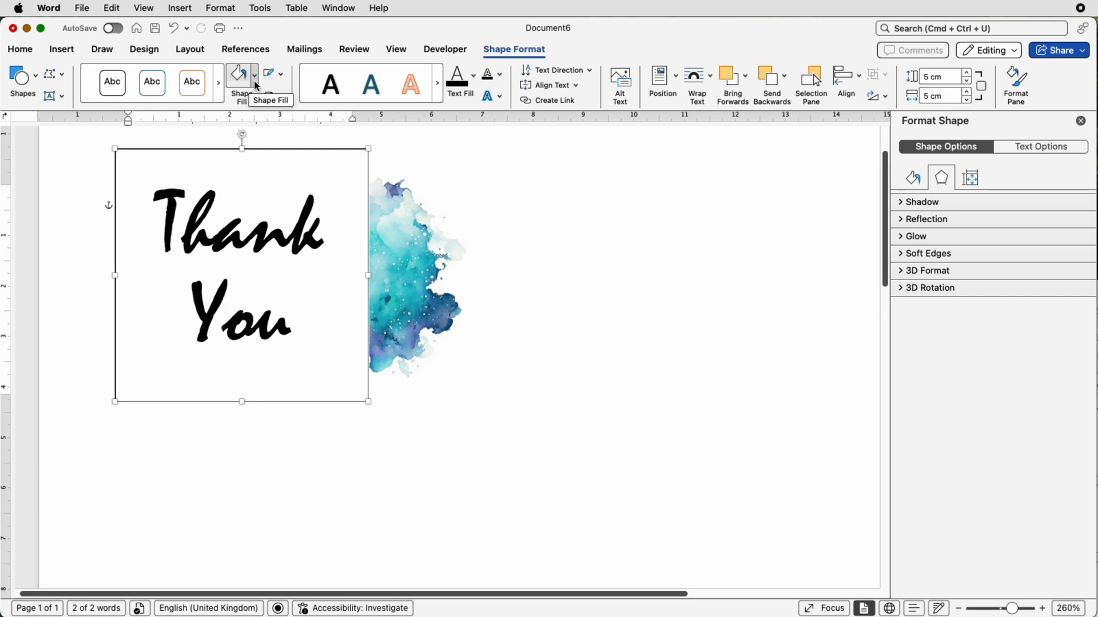
Set the Thank You text box's Shape Fill to No Fill so the splash shows through
click(254, 75)
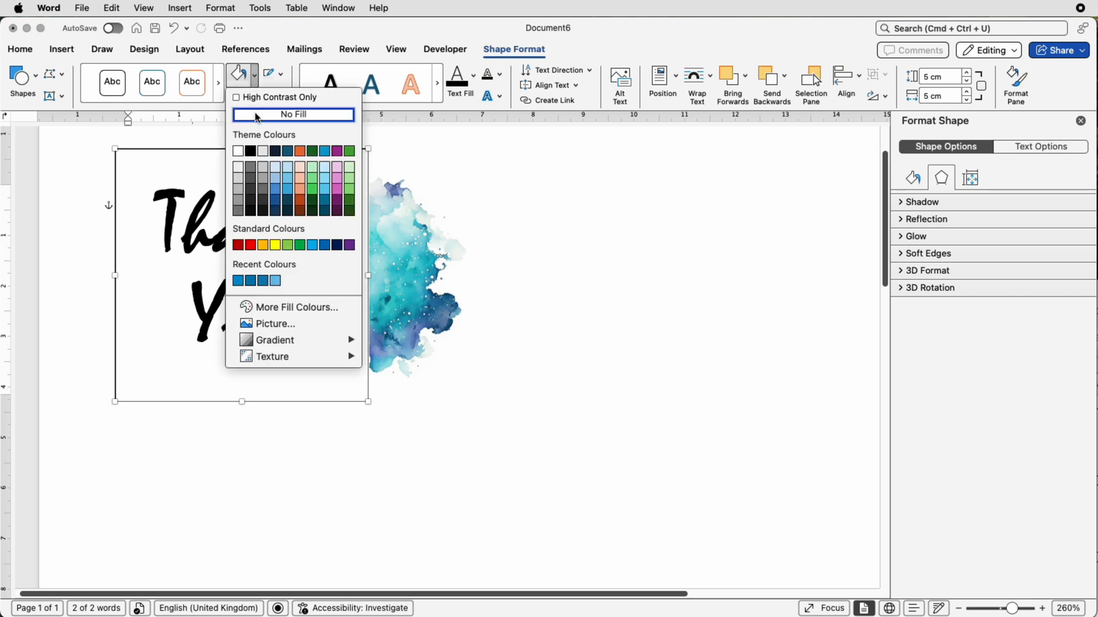
click(293, 114)
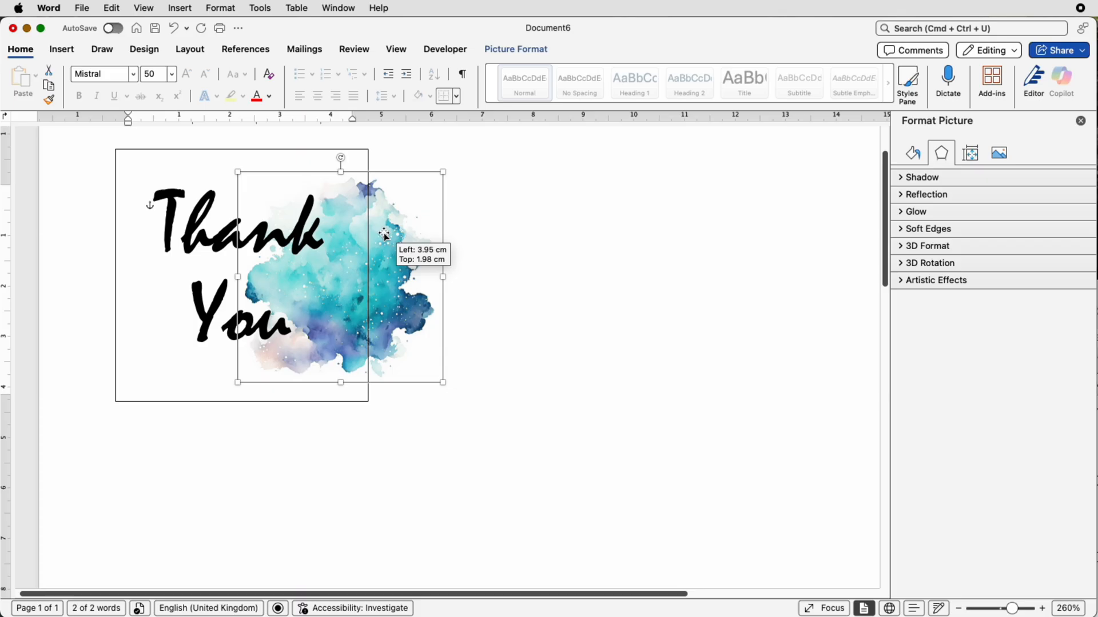
Drag the watercolour splash under the Thank You lettering and fine-tune it inside the square box
drag(384, 234, 294, 224)
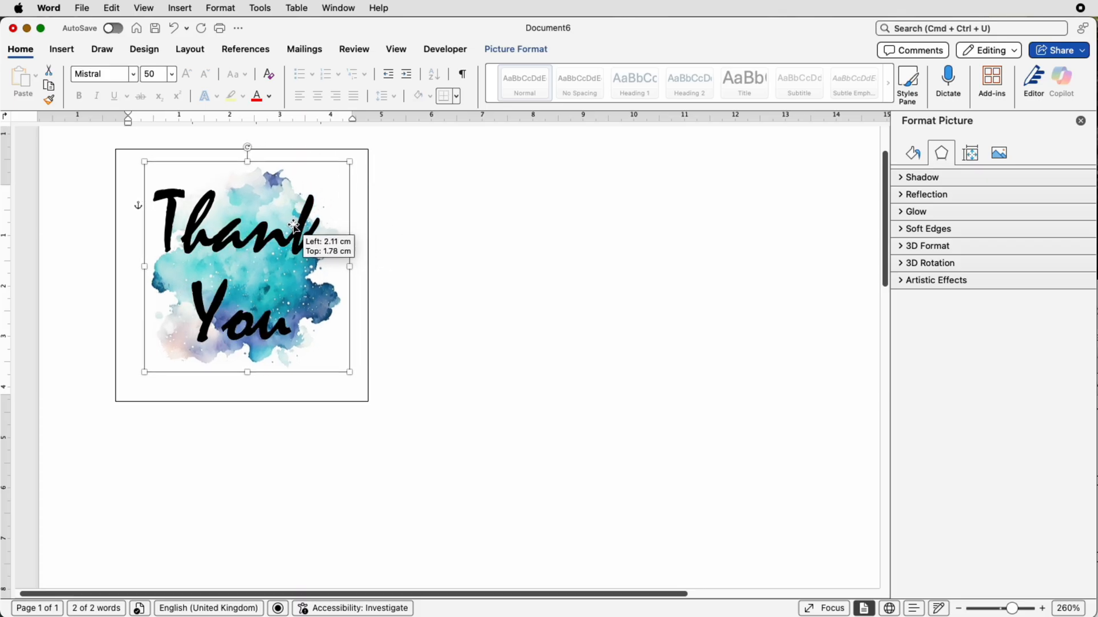
drag(294, 224, 281, 234)
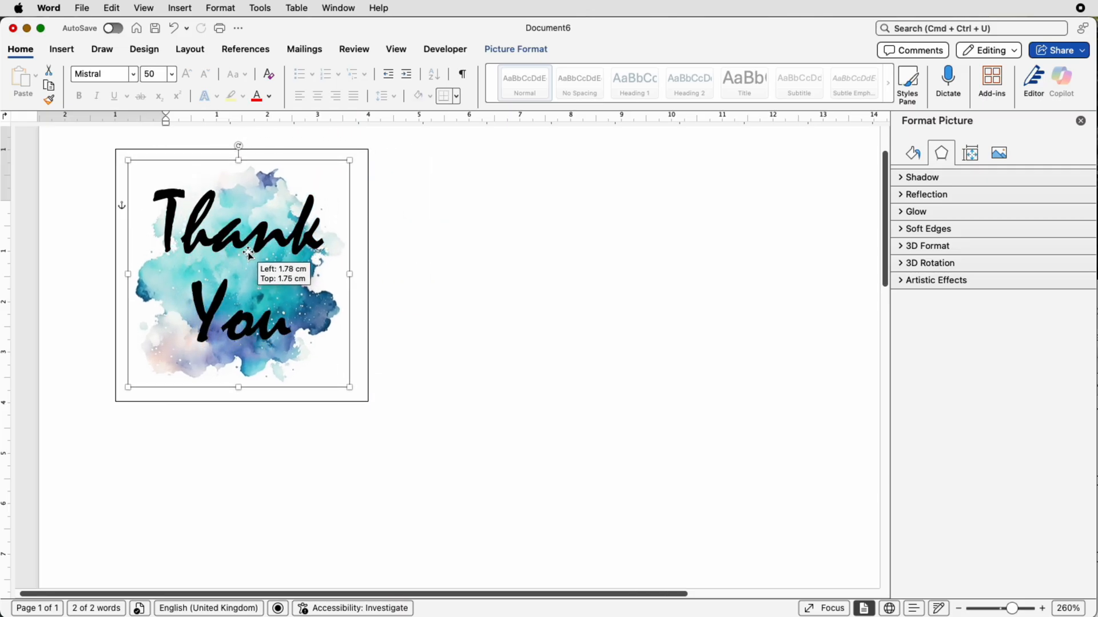
drag(238, 251, 243, 255)
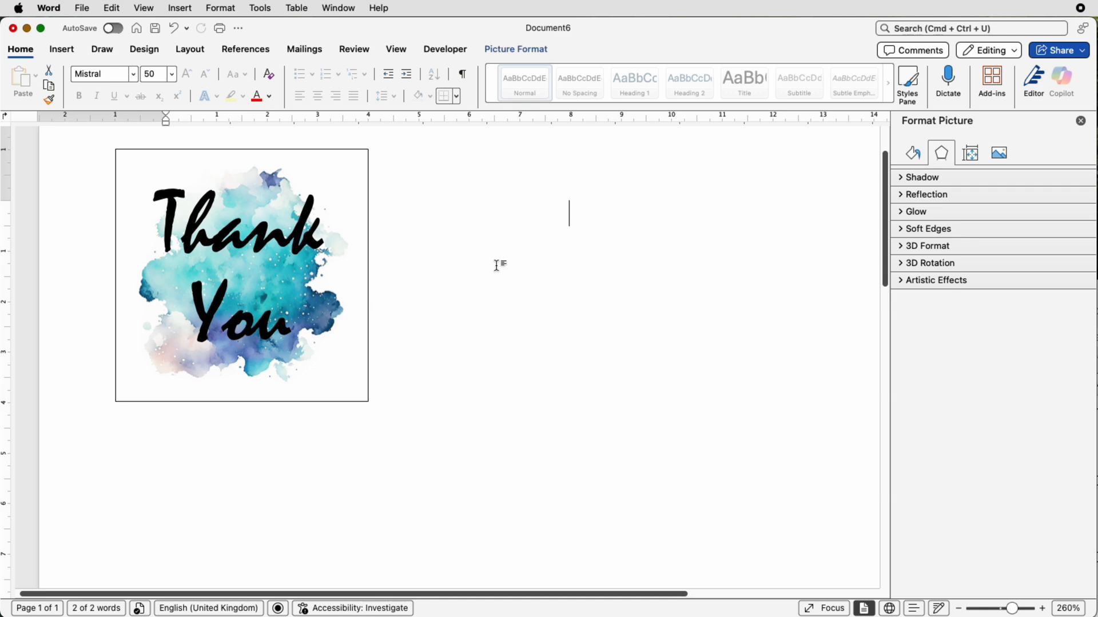
Select the Thank You text box, nudge it slightly left and bring up Shape Format
click(241, 273)
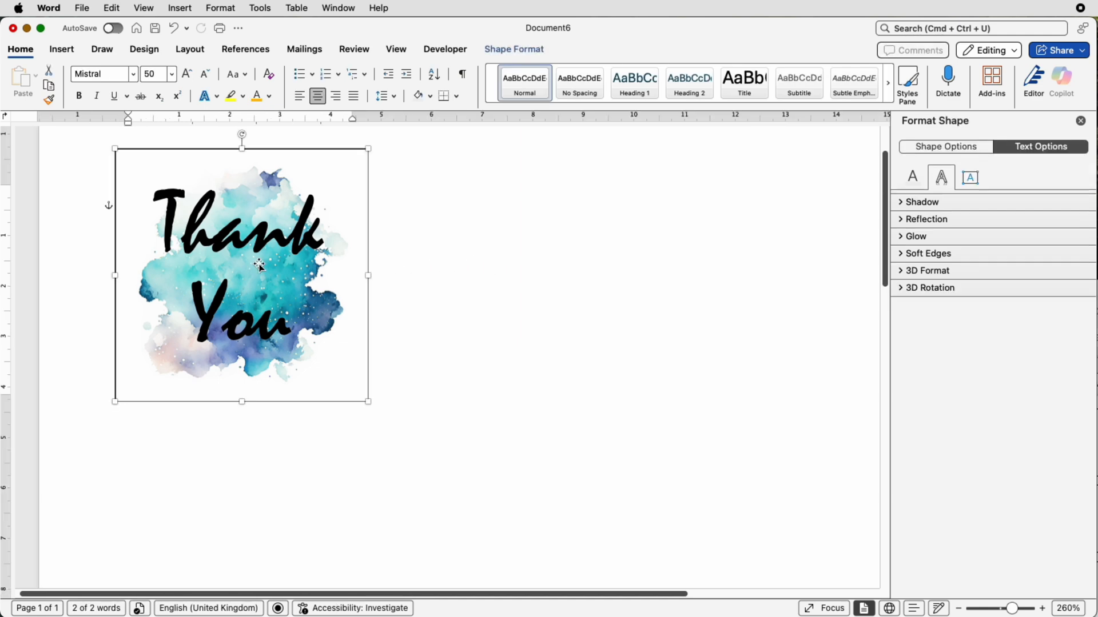
mouse_move(211, 144)
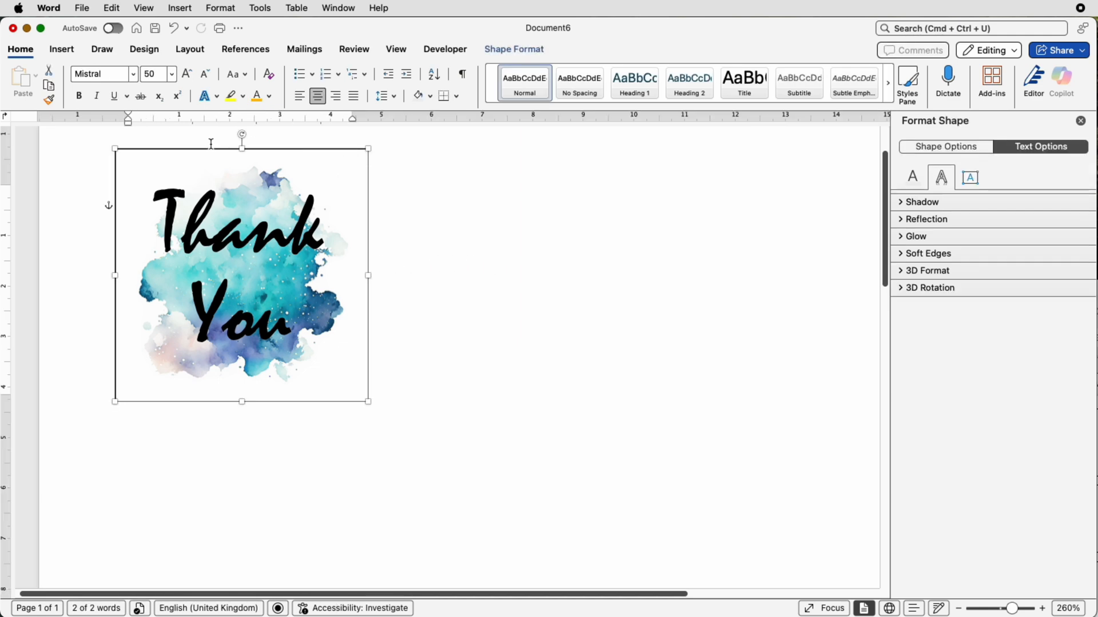
mouse_move(296, 289)
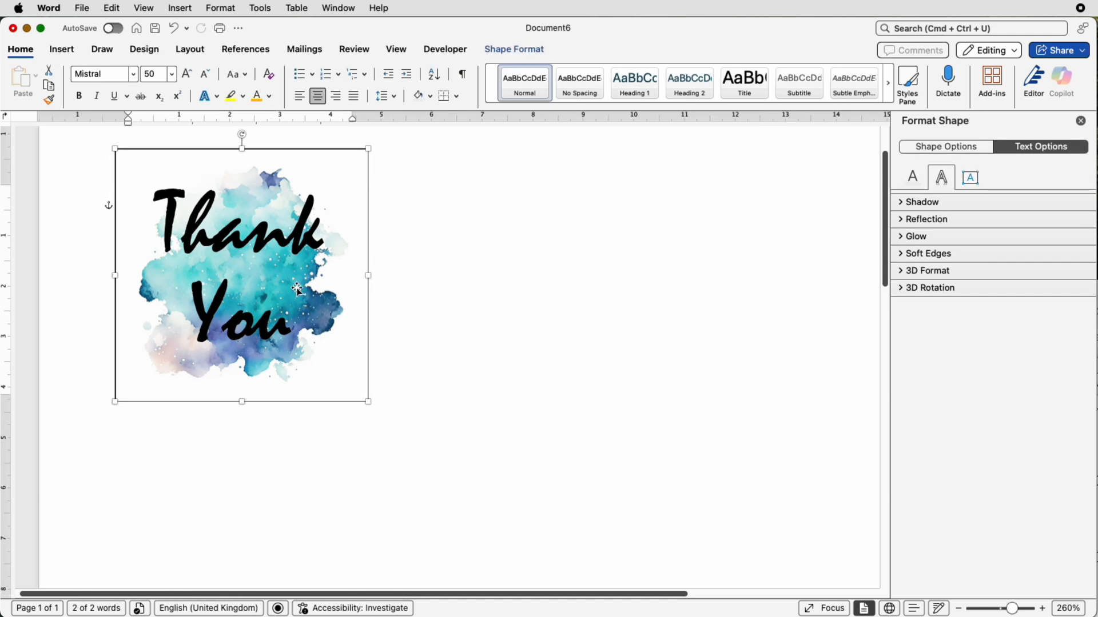
mouse_move(252, 270)
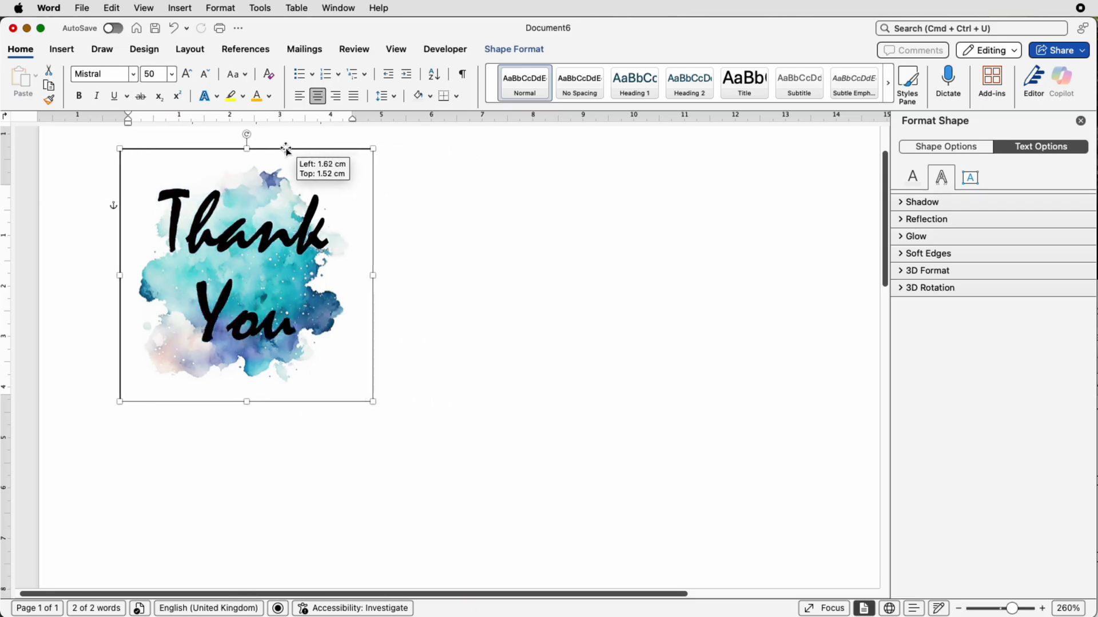
drag(287, 149, 237, 144)
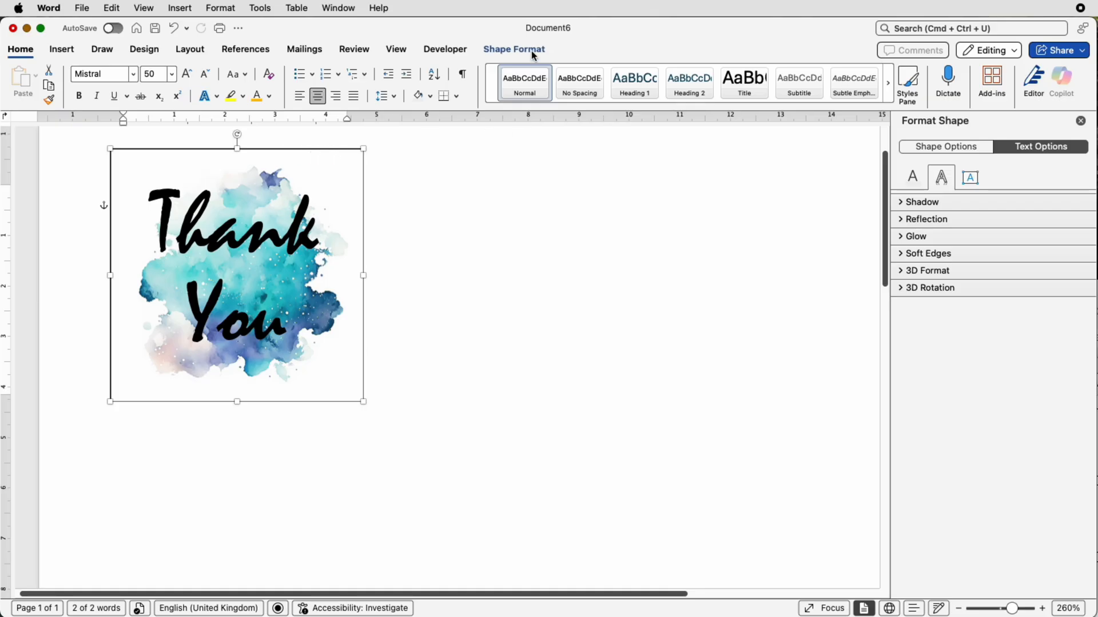
click(514, 49)
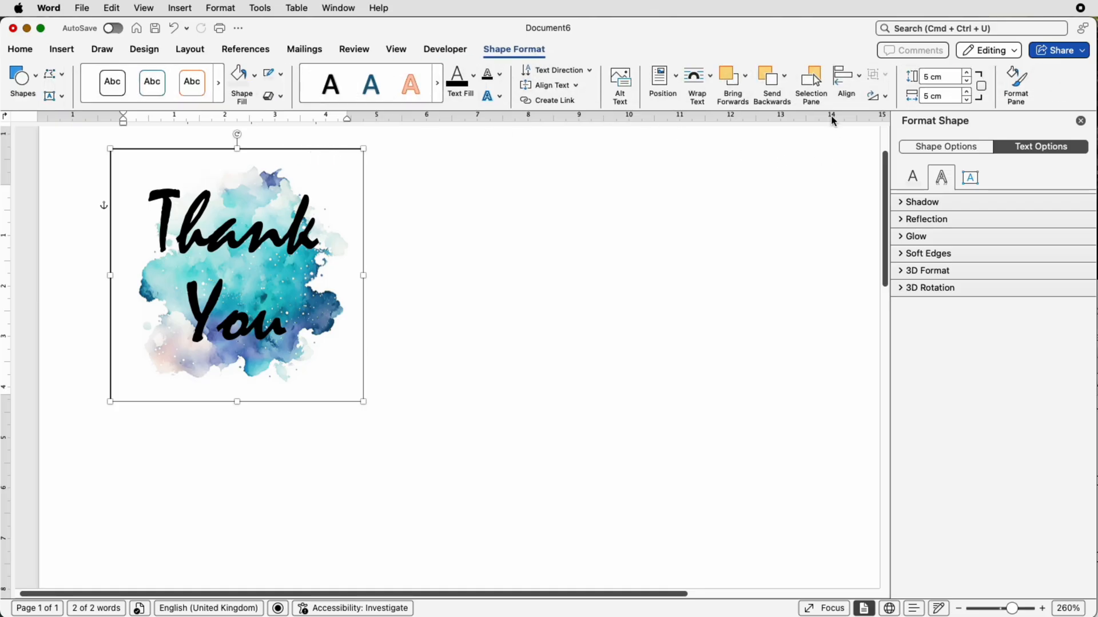
mouse_move(810, 78)
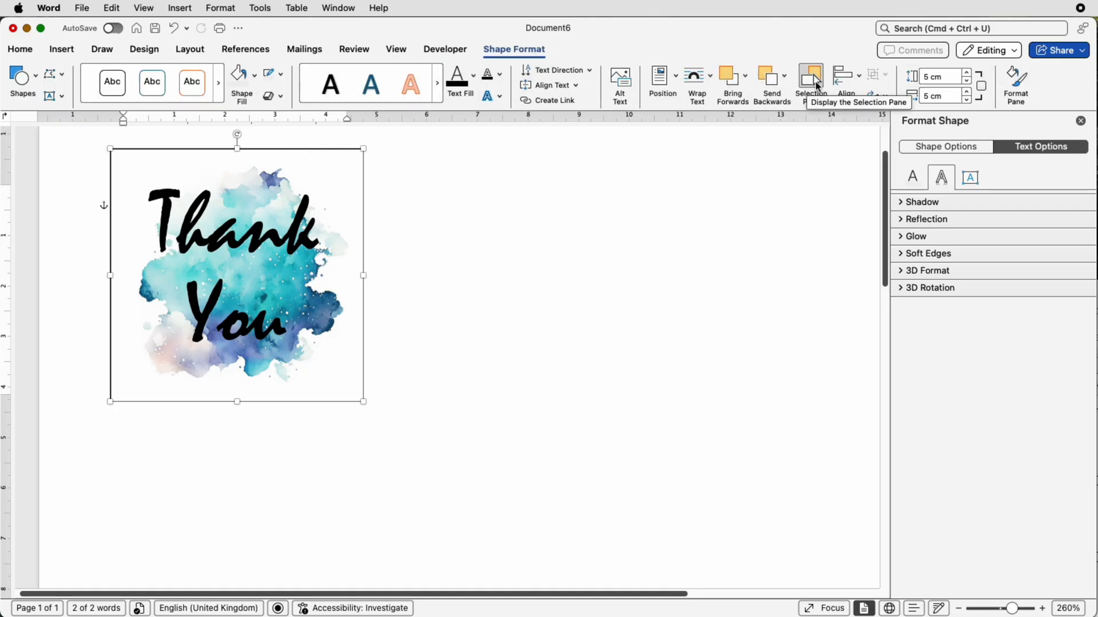
Show the Selection Pane and toggle the watercolour picture hidden then visible to check the layers
click(810, 78)
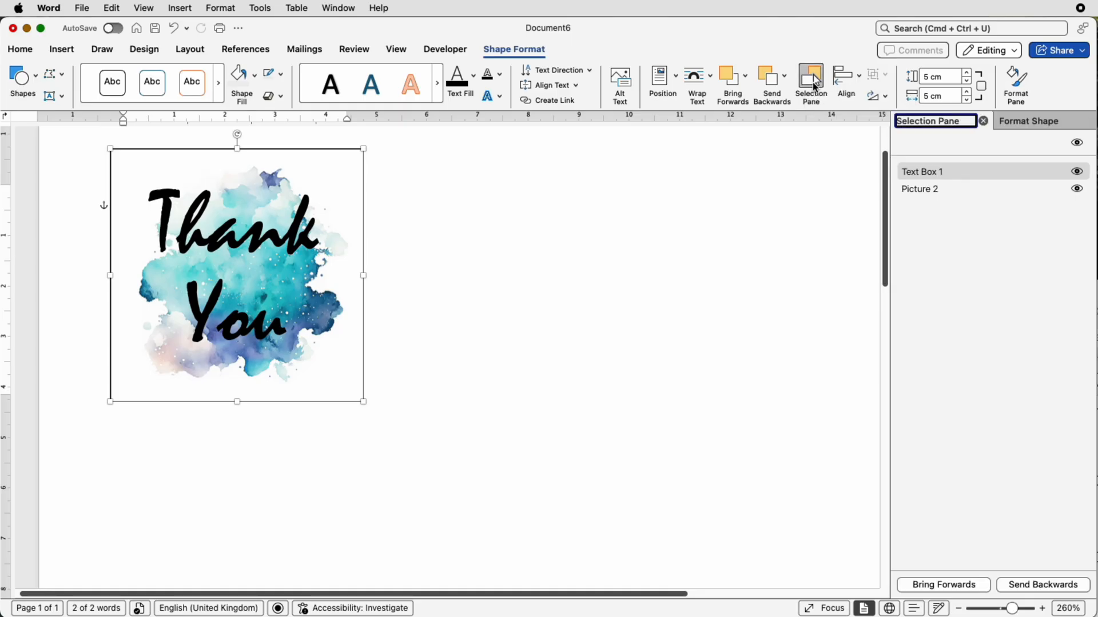
mouse_move(909, 138)
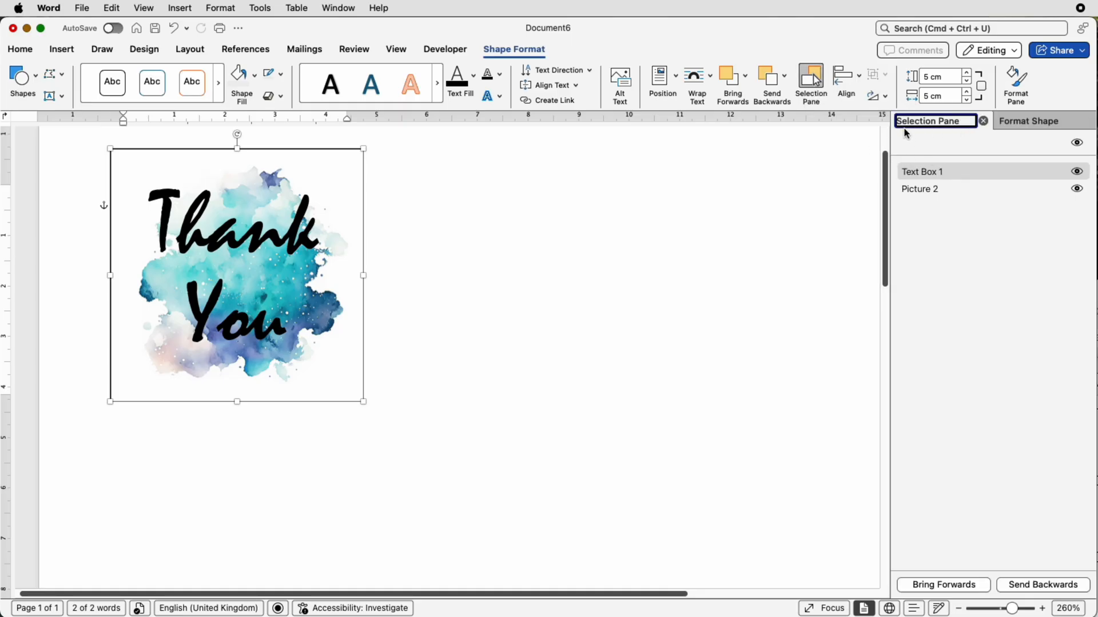
mouse_move(912, 197)
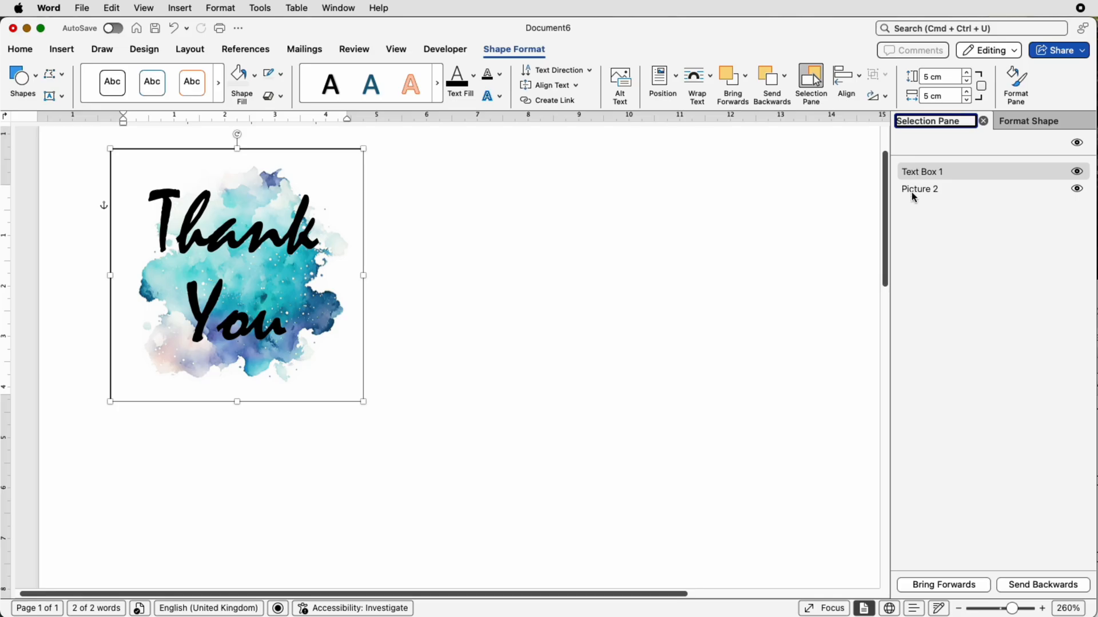
mouse_move(919, 196)
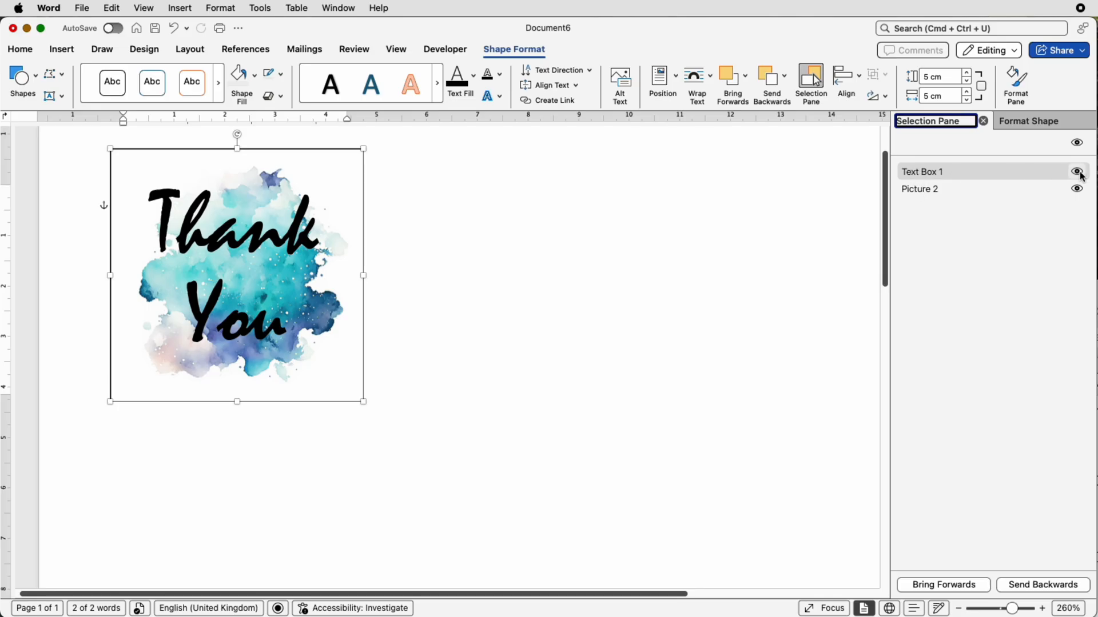
click(1077, 172)
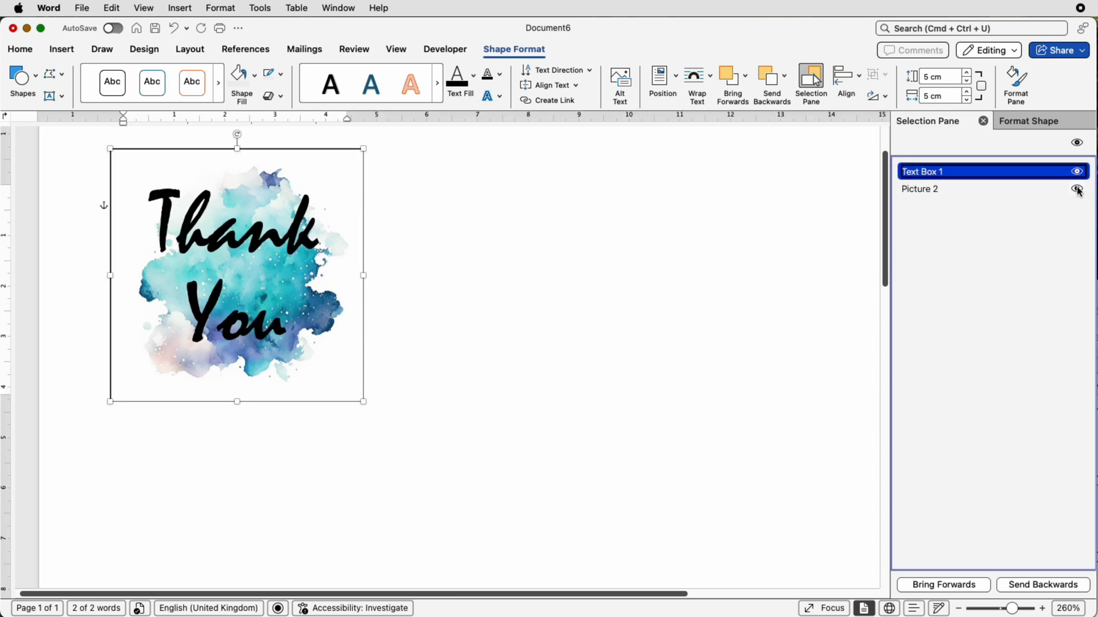
click(1077, 188)
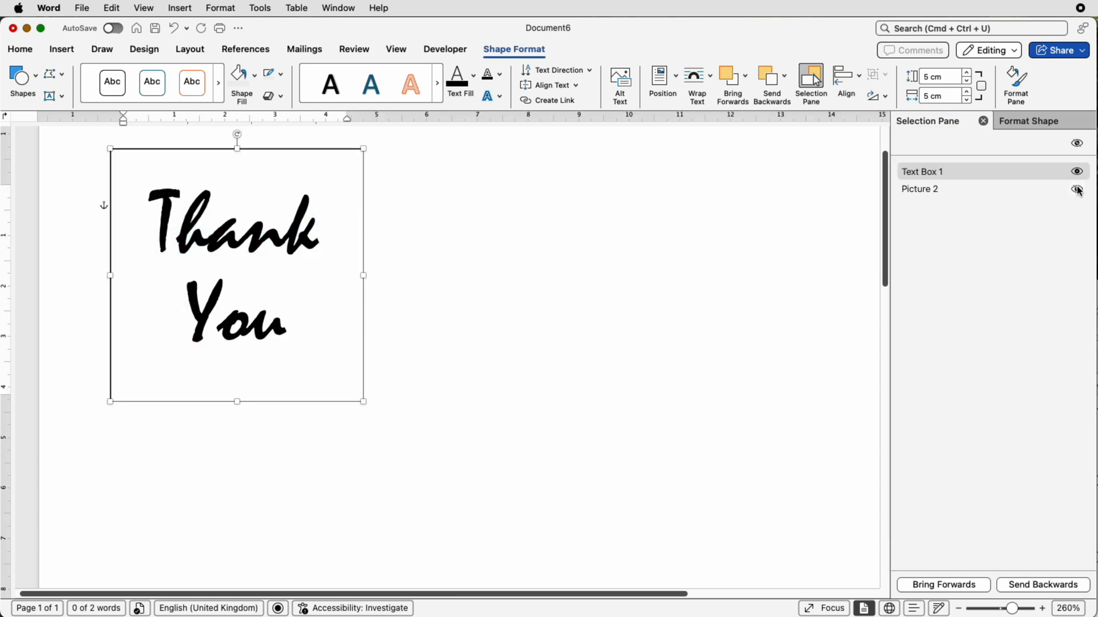
click(1077, 188)
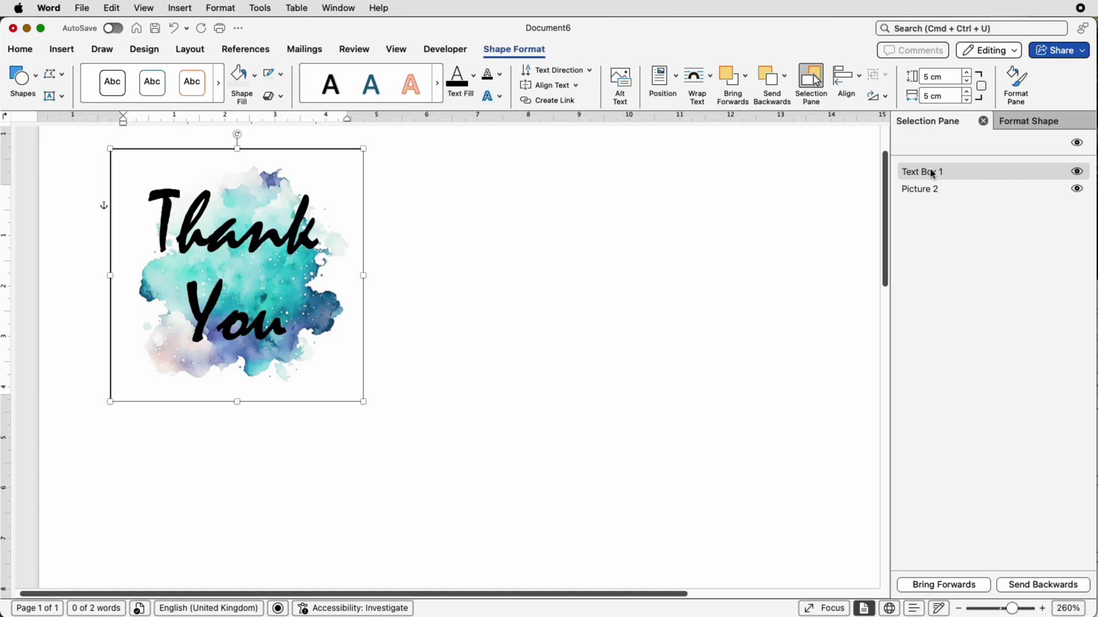
mouse_move(923, 184)
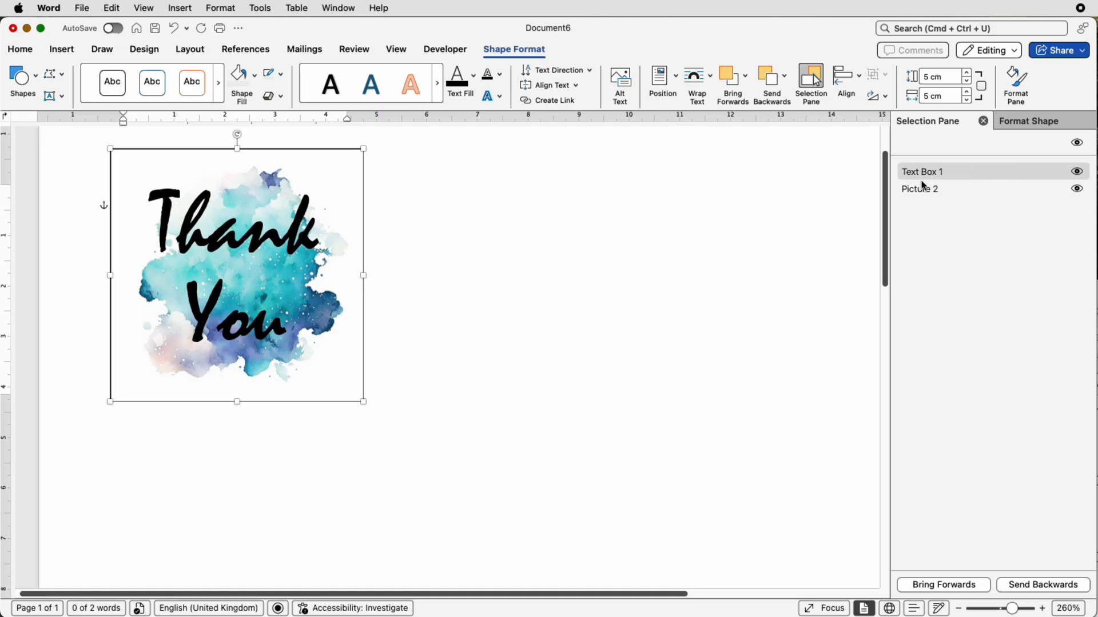
Select Text Box 1 then Picture 2 in the Selection Pane, leaving the splash picture selected
click(922, 171)
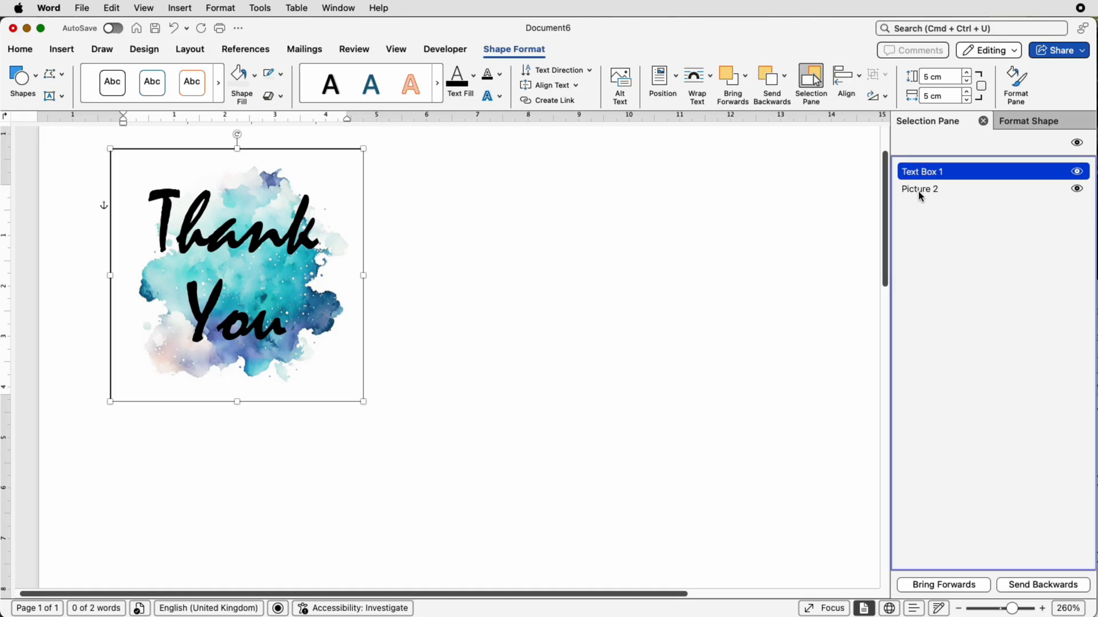
click(919, 188)
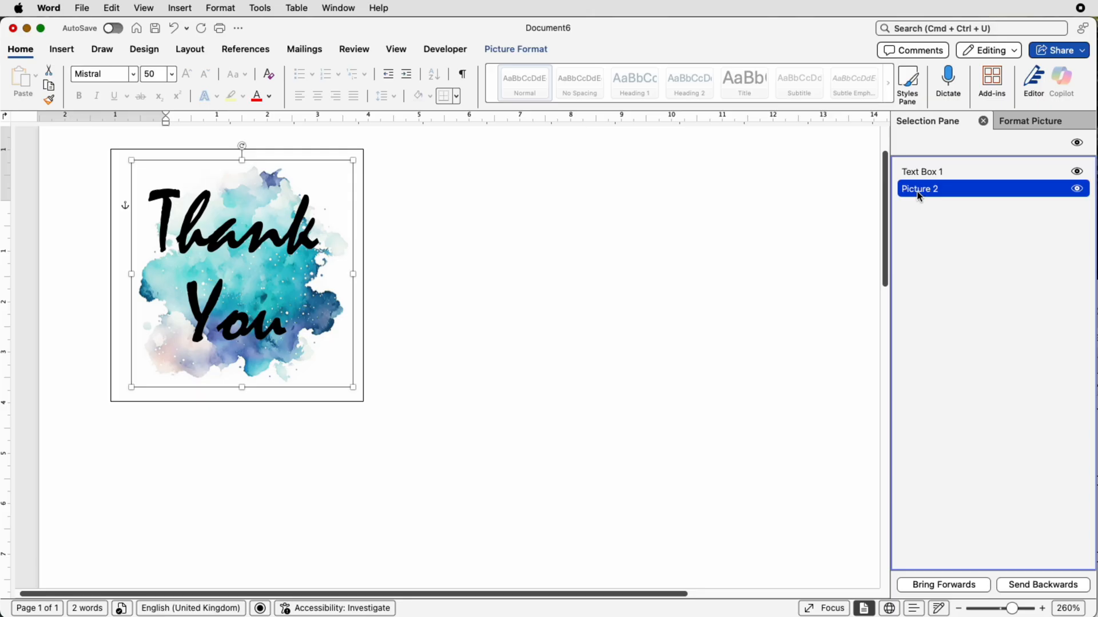
mouse_move(929, 195)
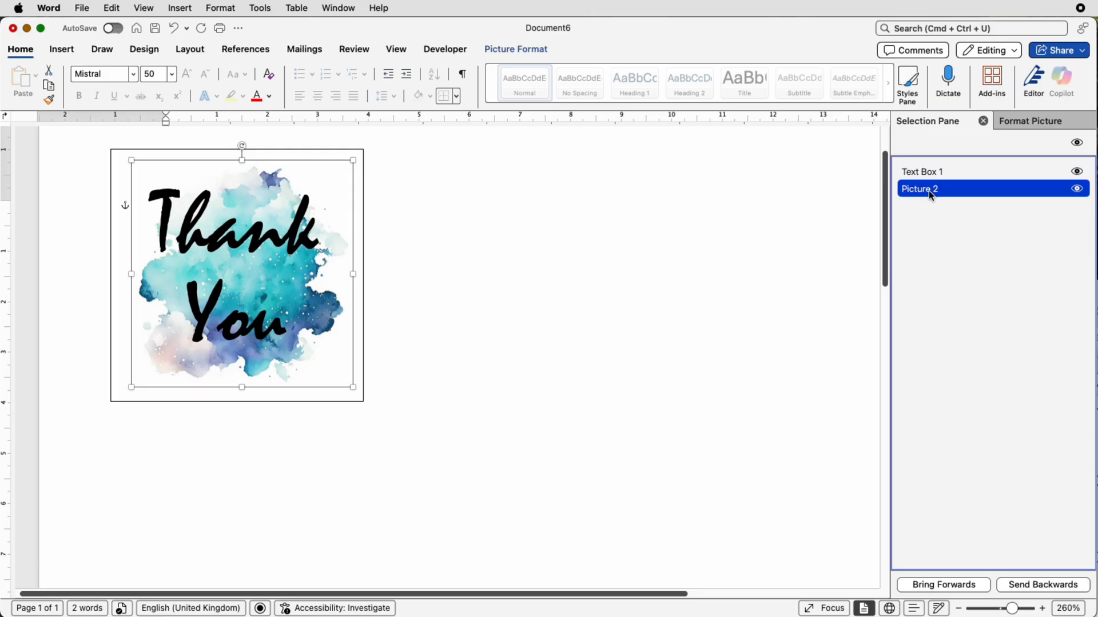
mouse_move(285, 270)
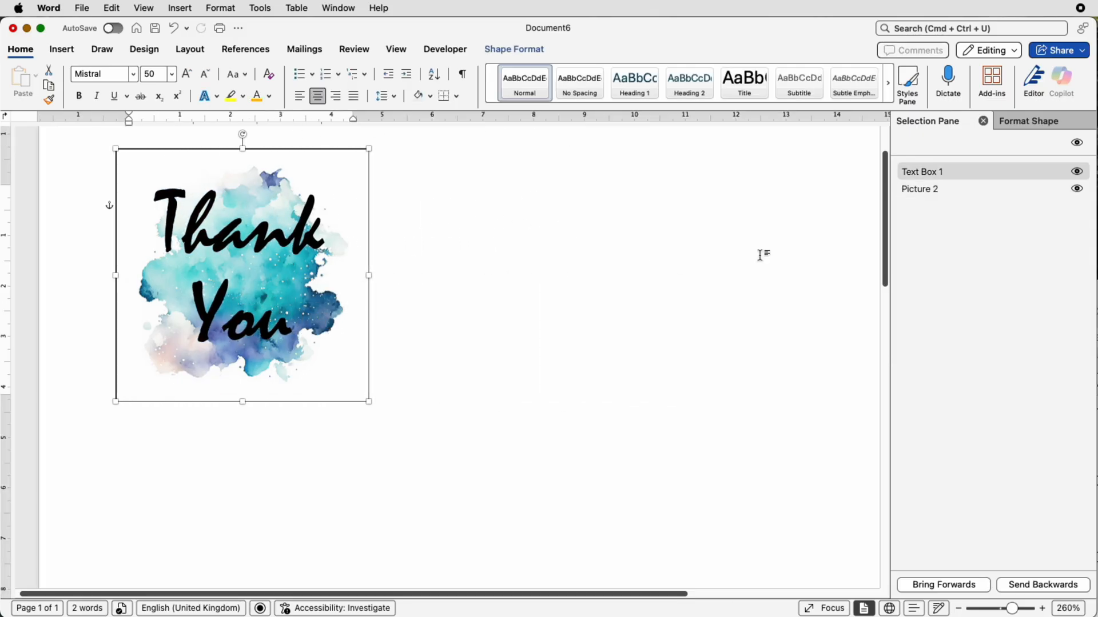
click(919, 189)
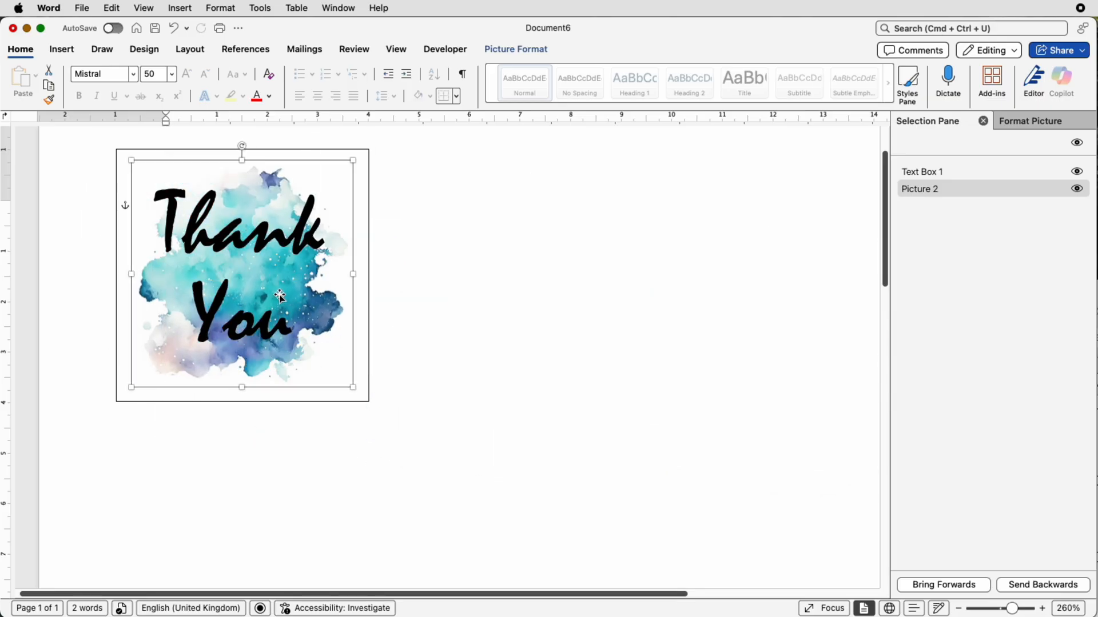
mouse_move(258, 273)
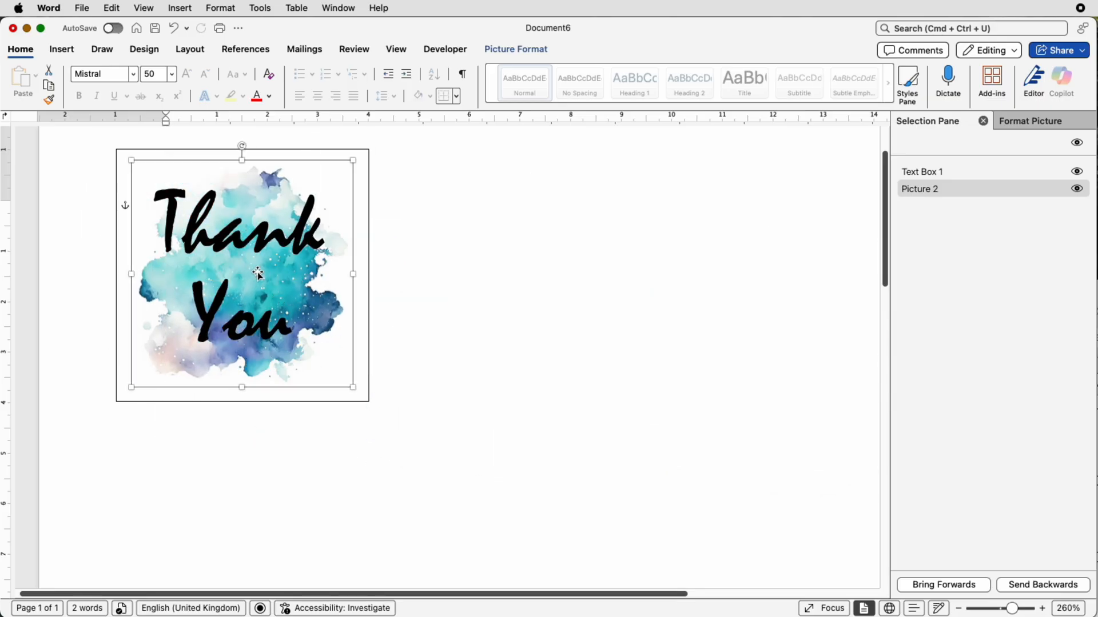
mouse_move(264, 272)
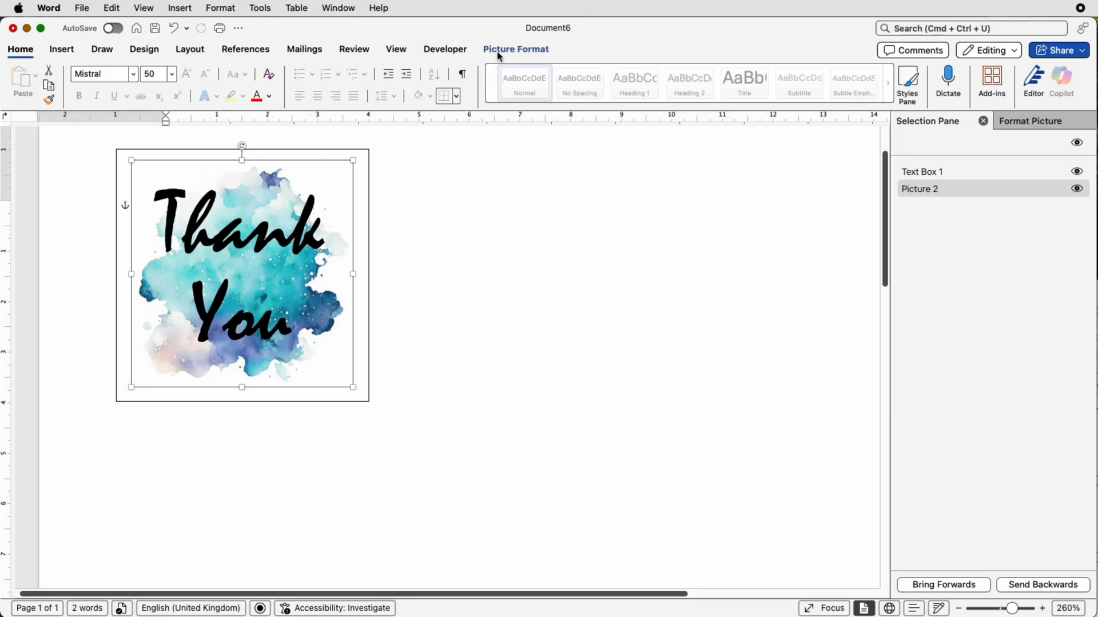
Bring up the Picture Format Transparency presets for the watercolour splash
click(516, 49)
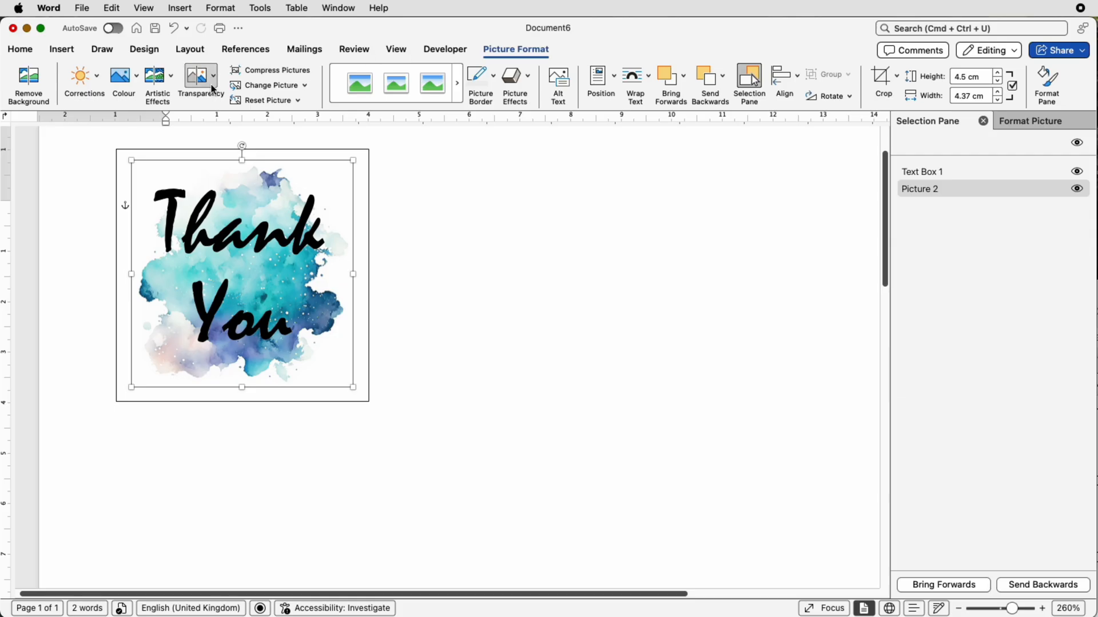
mouse_move(201, 84)
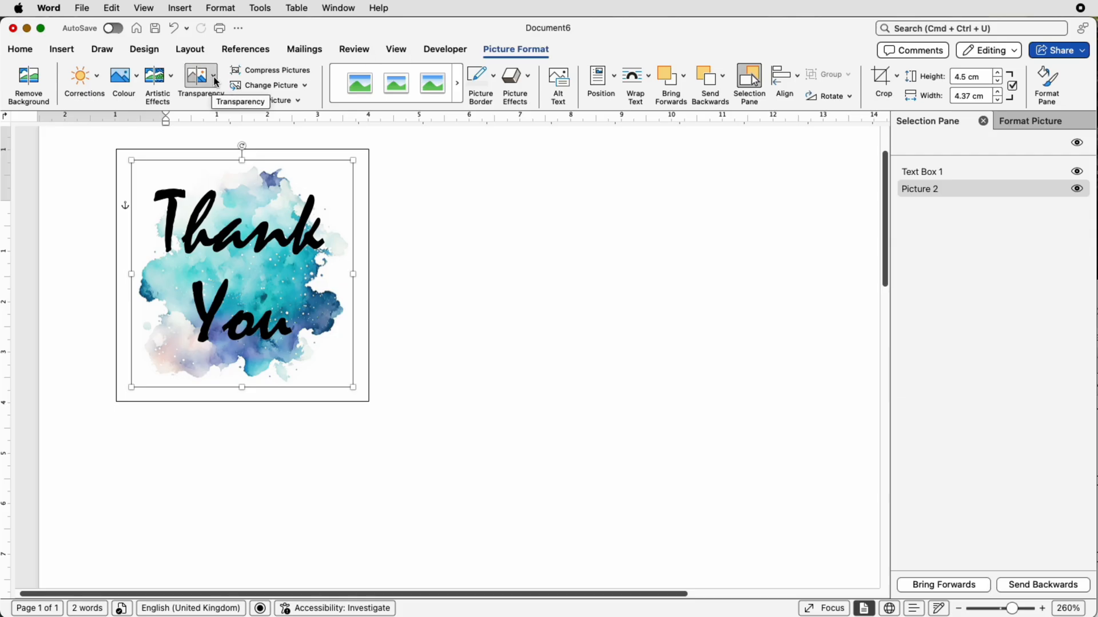
click(214, 75)
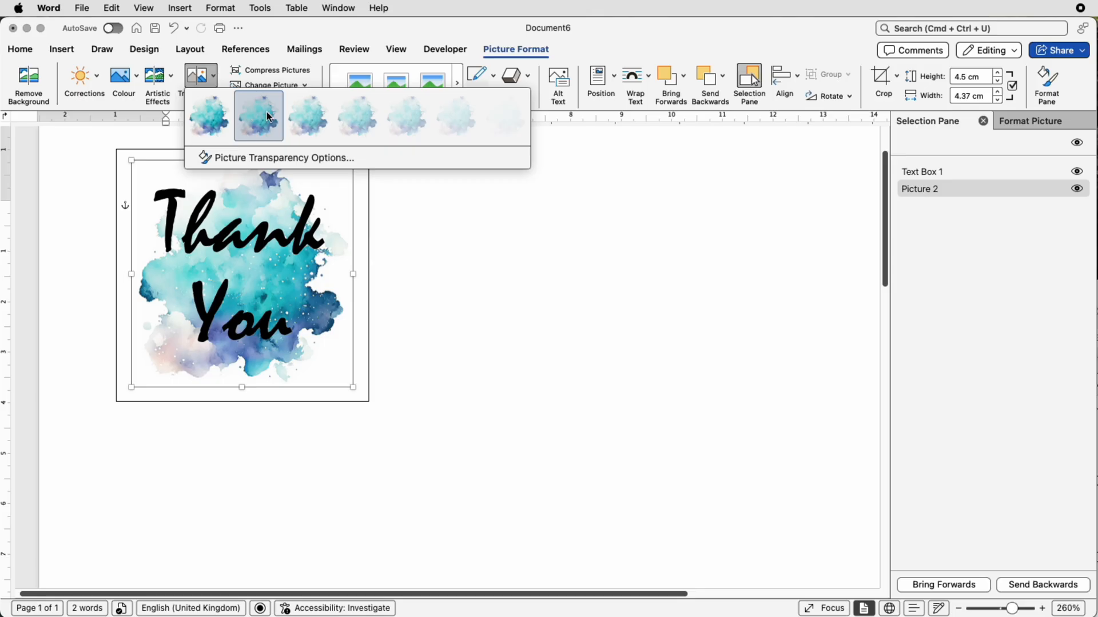
mouse_move(307, 115)
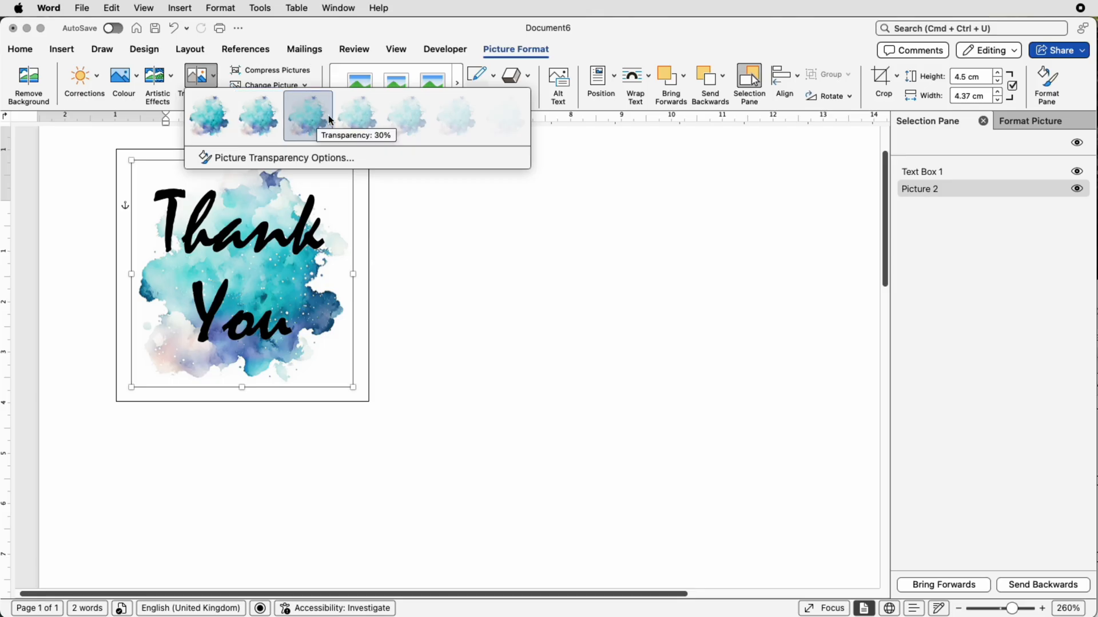
mouse_move(505, 116)
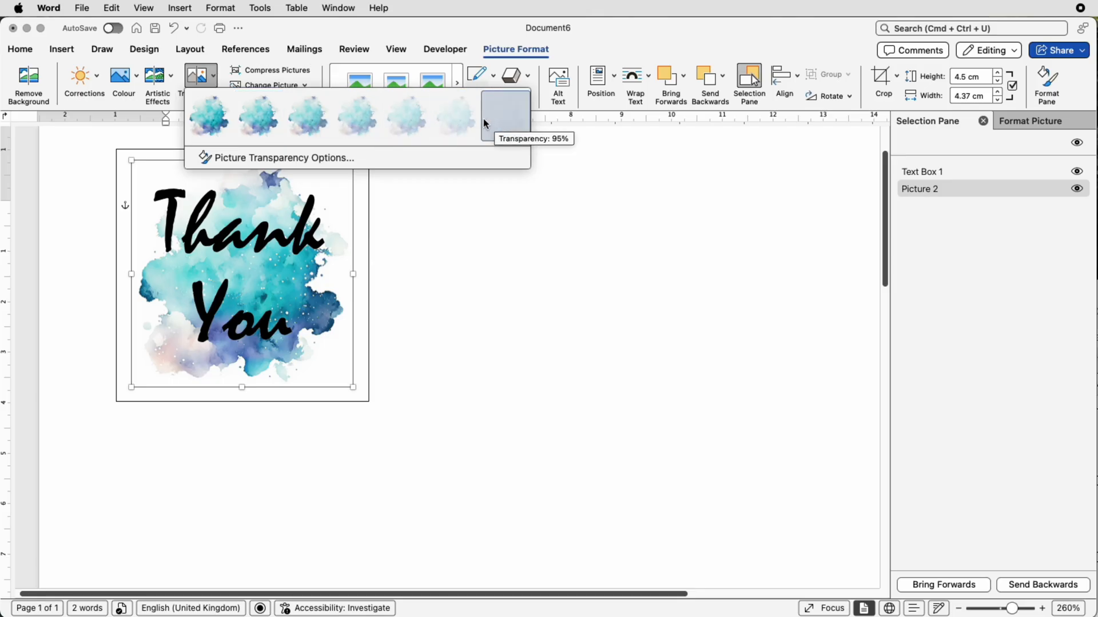
mouse_move(356, 116)
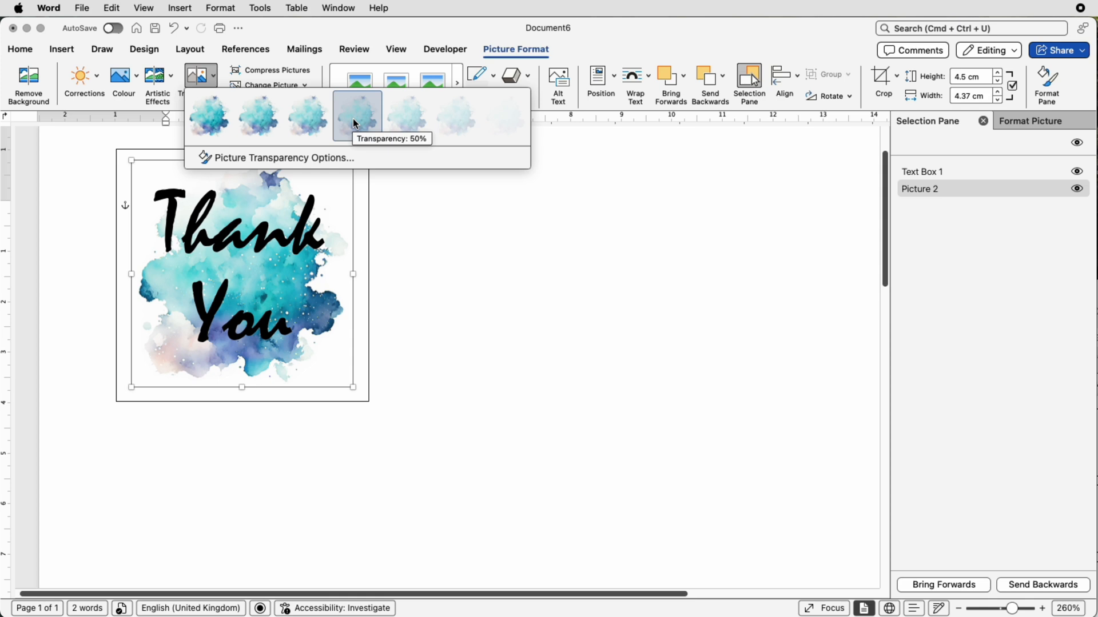
mouse_move(306, 115)
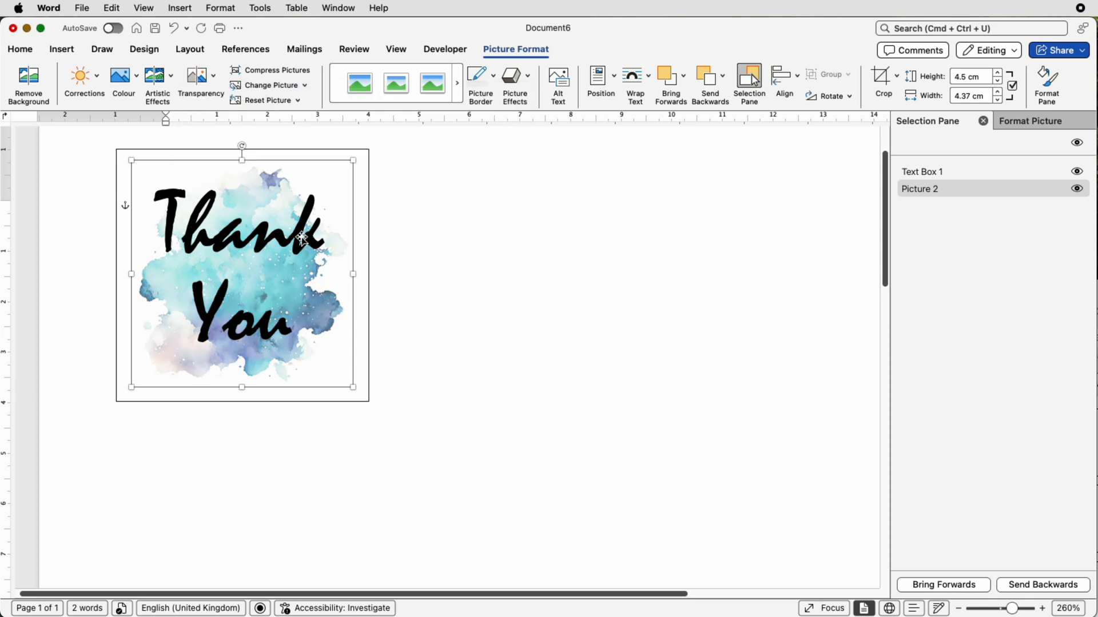
mouse_move(264, 282)
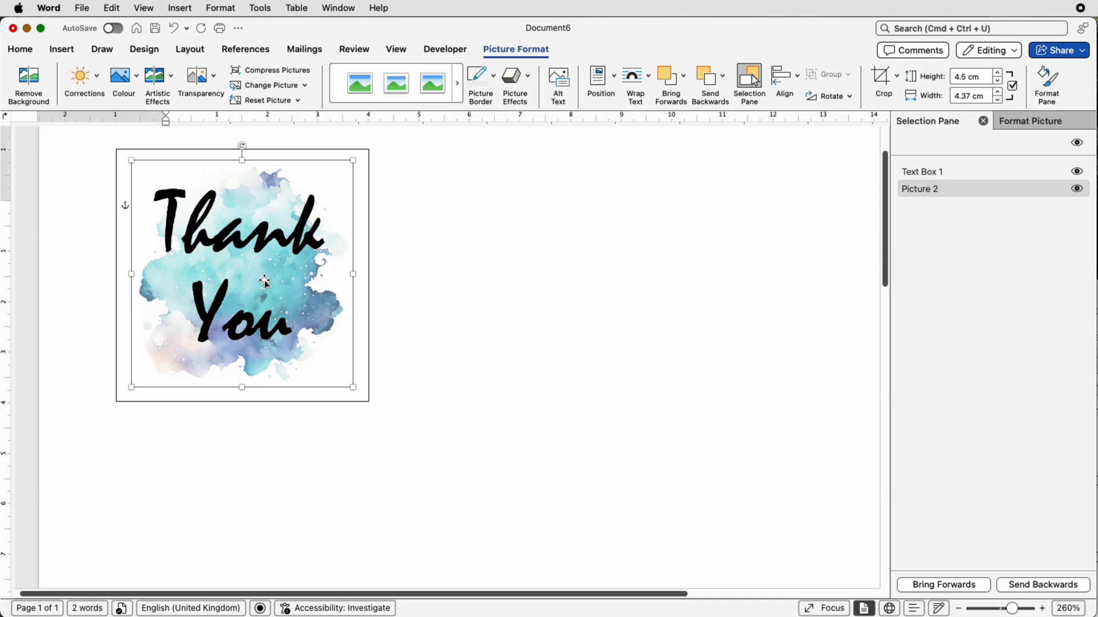
mouse_move(288, 287)
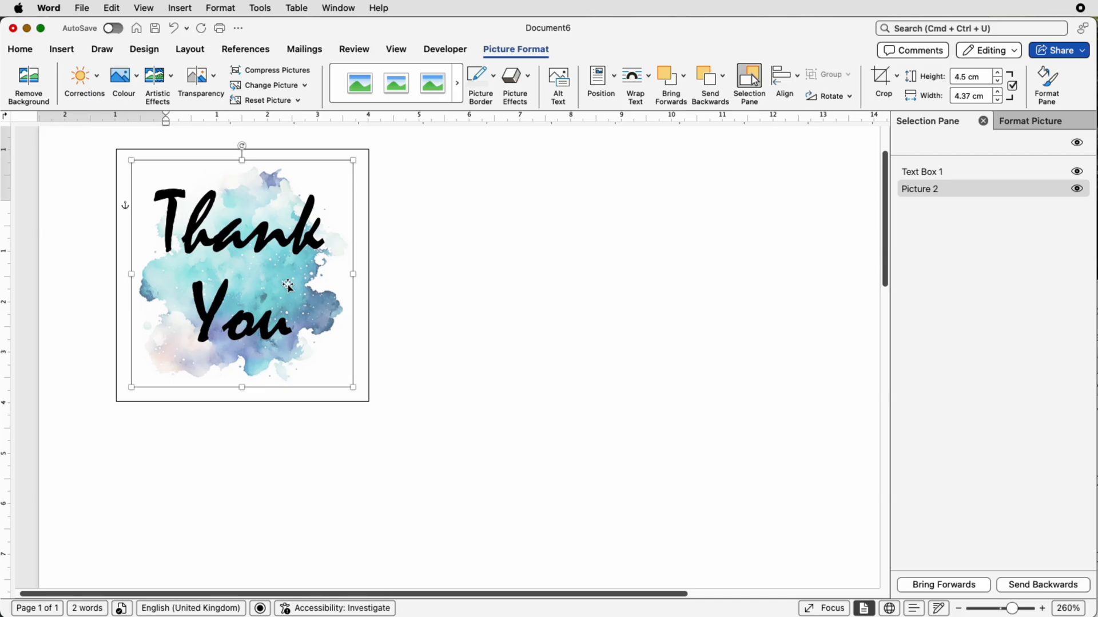
mouse_move(281, 270)
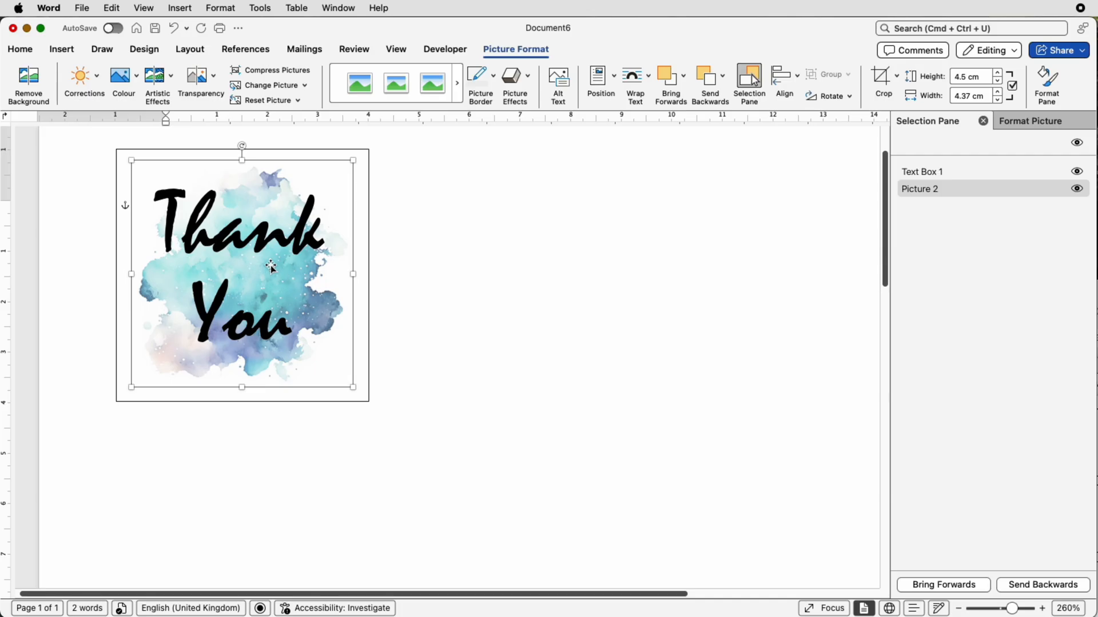
mouse_move(266, 264)
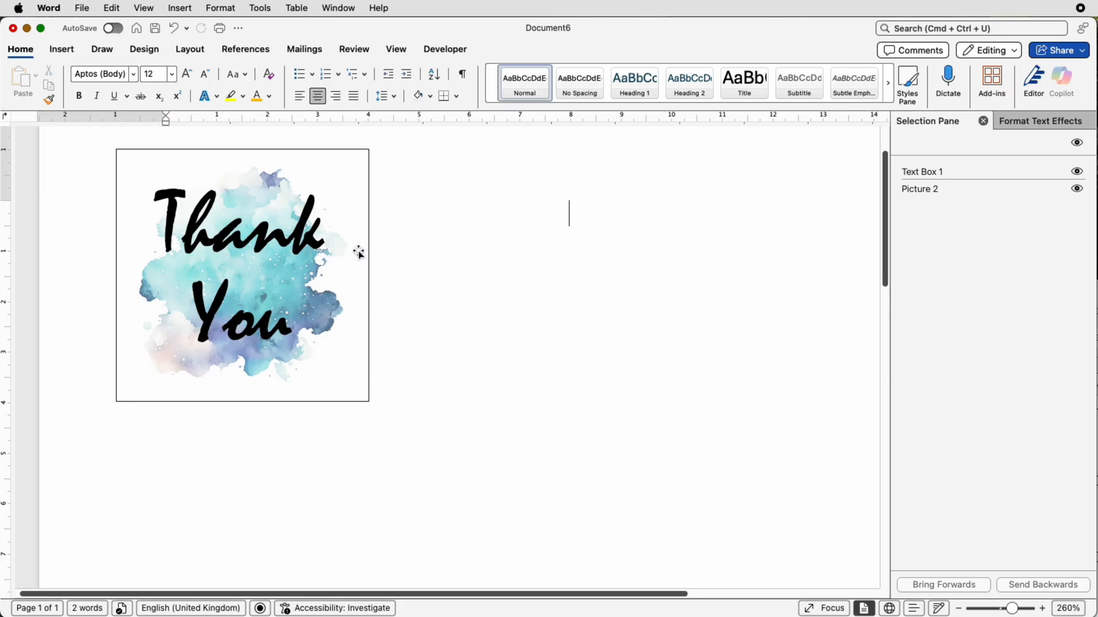
mouse_move(755, 232)
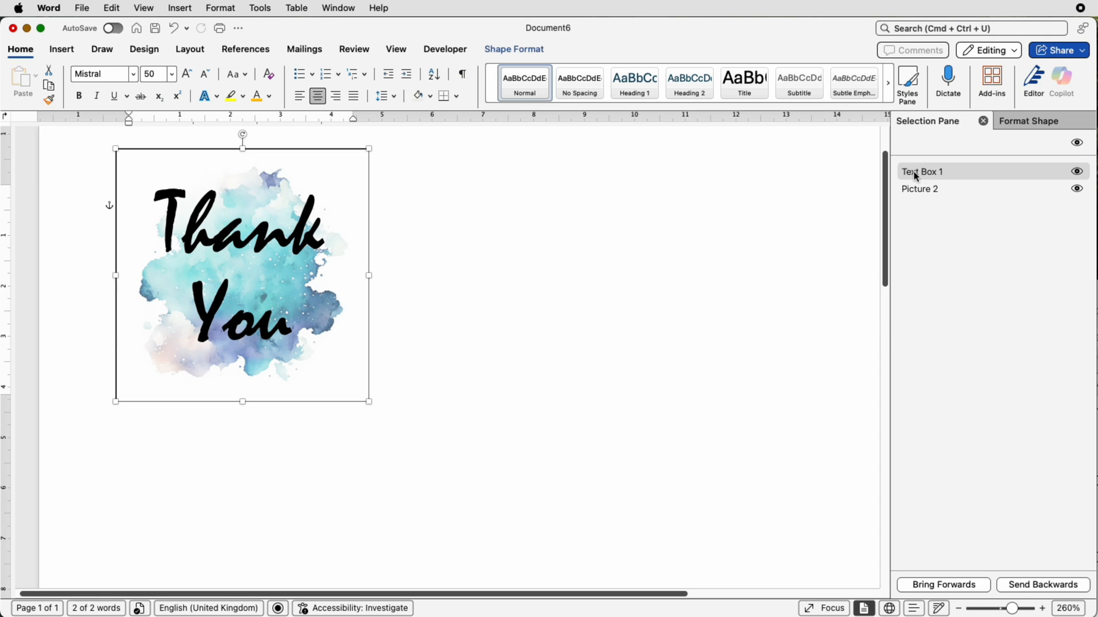
mouse_move(920, 181)
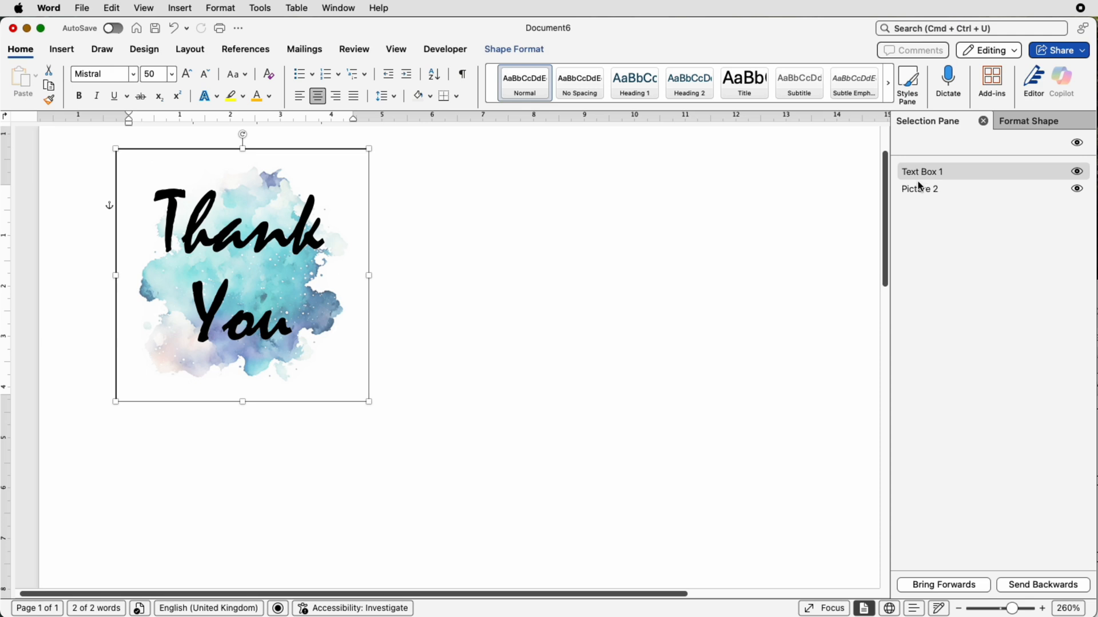
Add Picture 2 to the selection and group it with Text Box 1 into Group 3
click(919, 189)
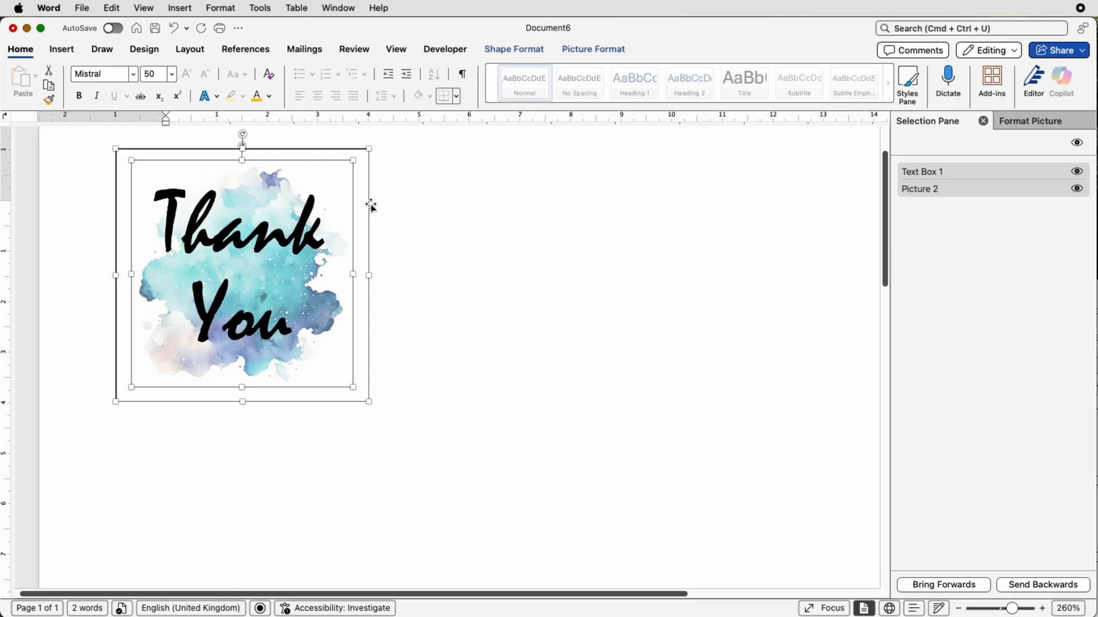
mouse_move(577, 149)
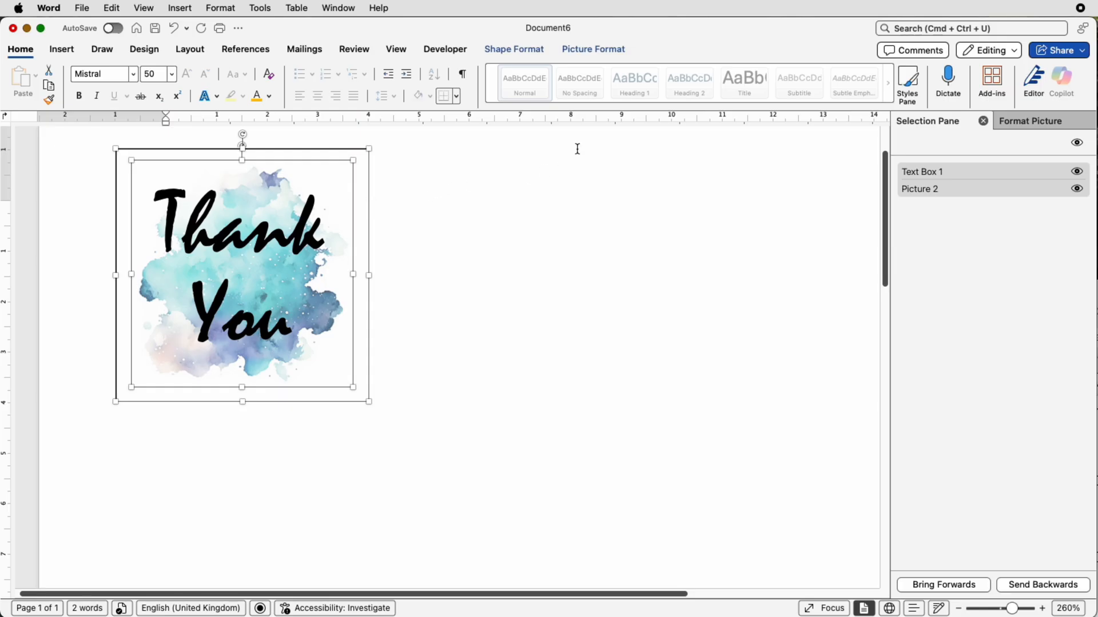
click(593, 49)
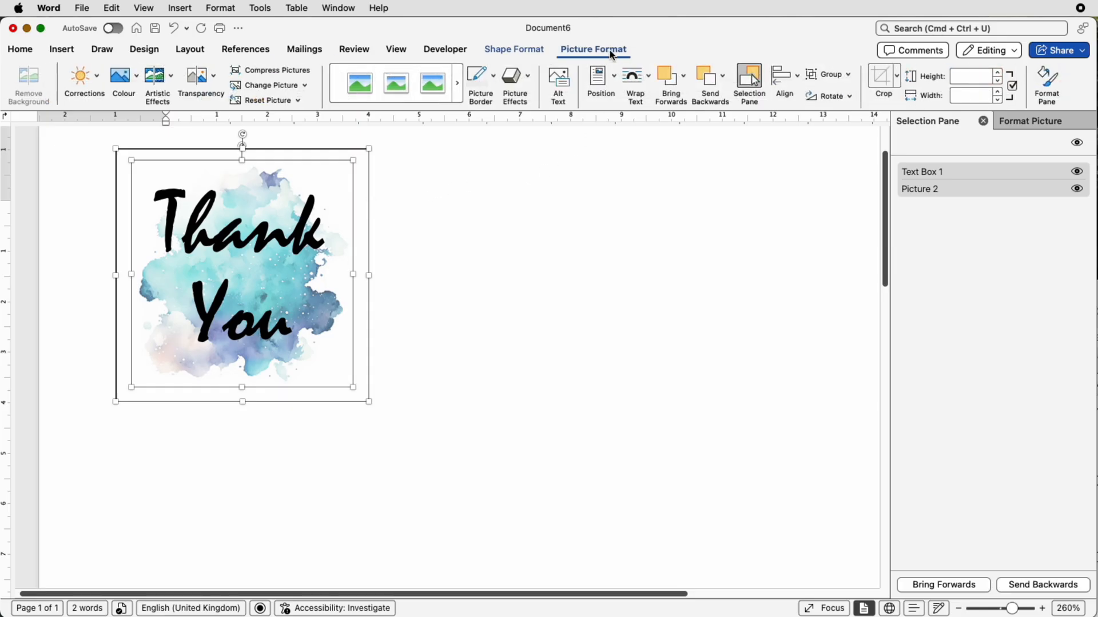
click(829, 74)
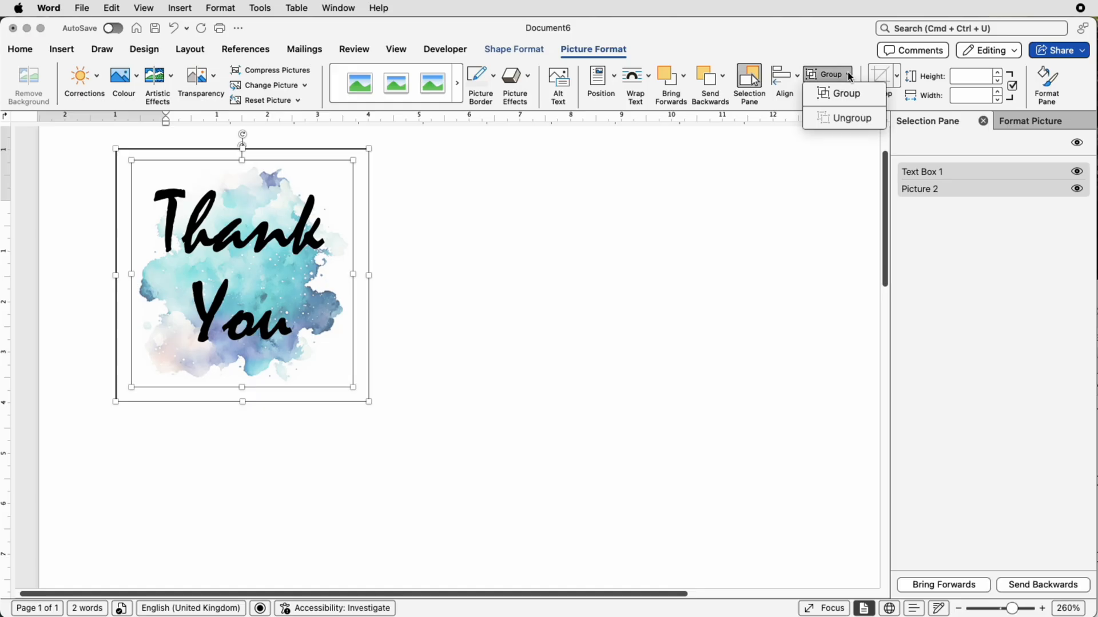
click(844, 92)
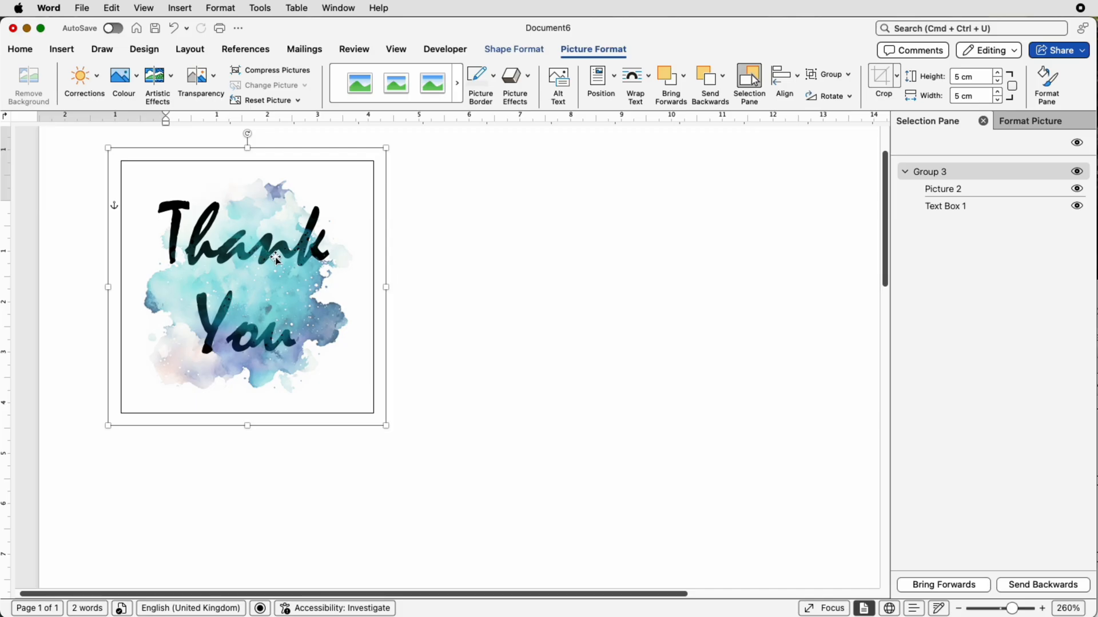
mouse_move(234, 252)
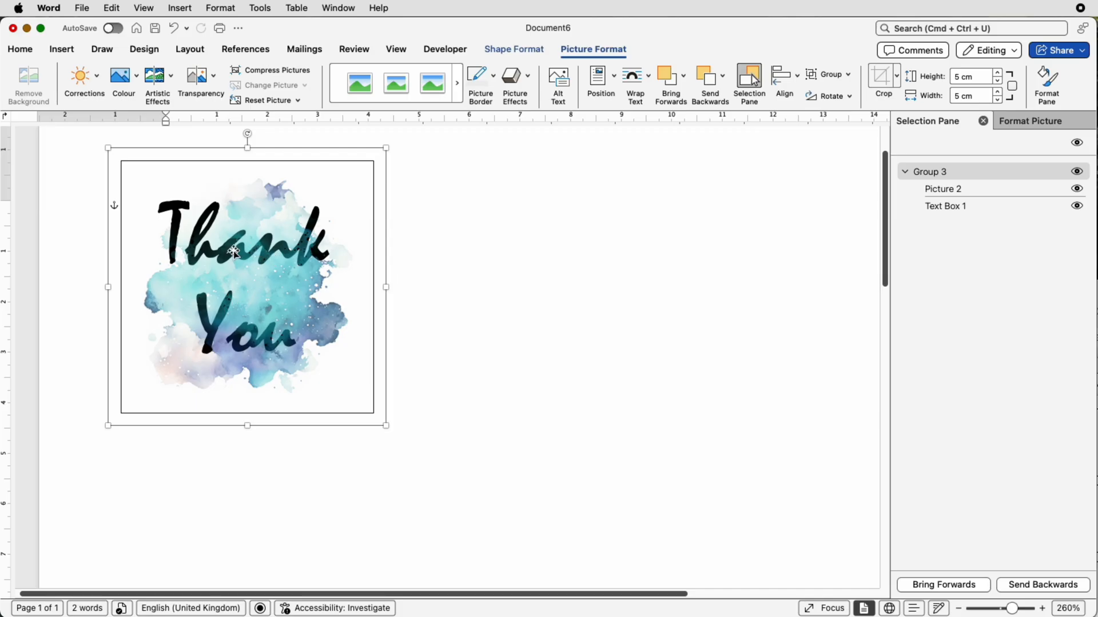
mouse_move(603, 218)
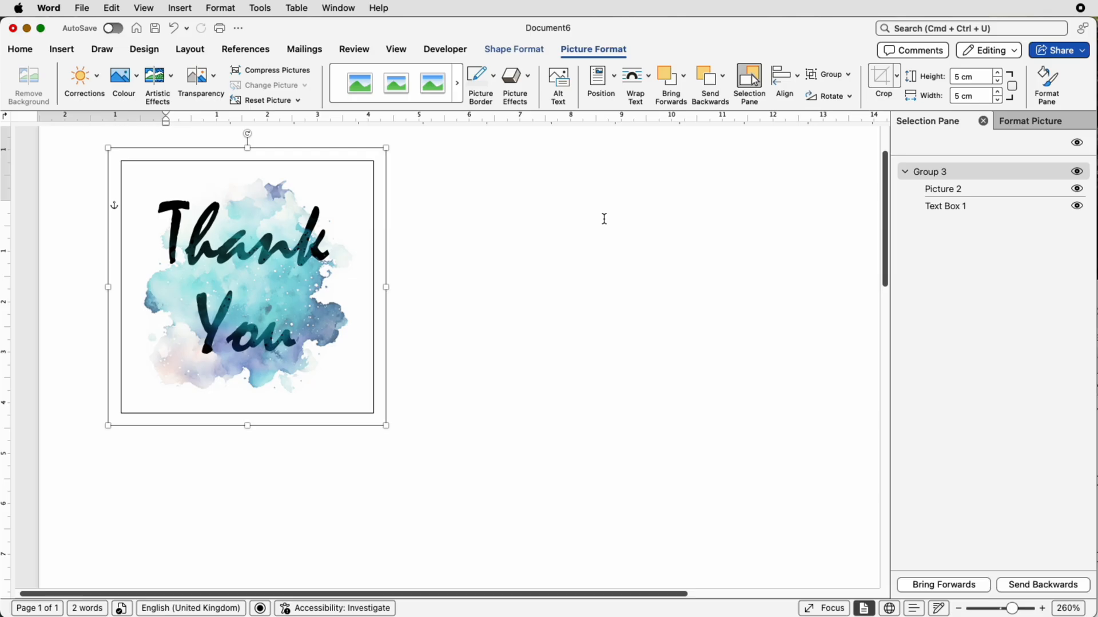
Ungroup the sticker so the text box and picture are separate again
click(847, 74)
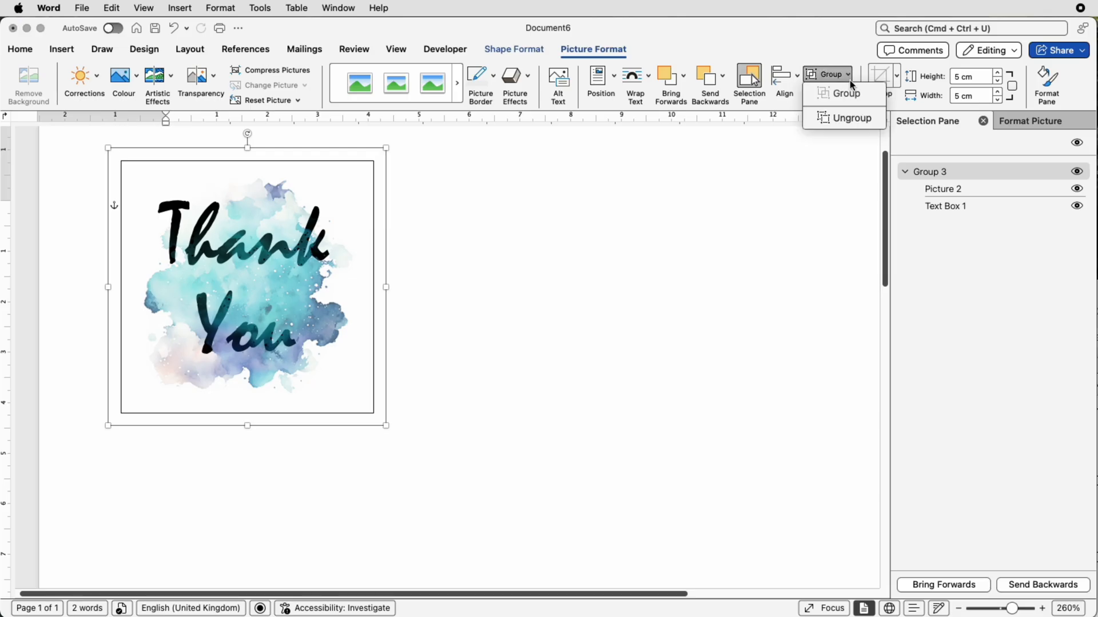
click(851, 117)
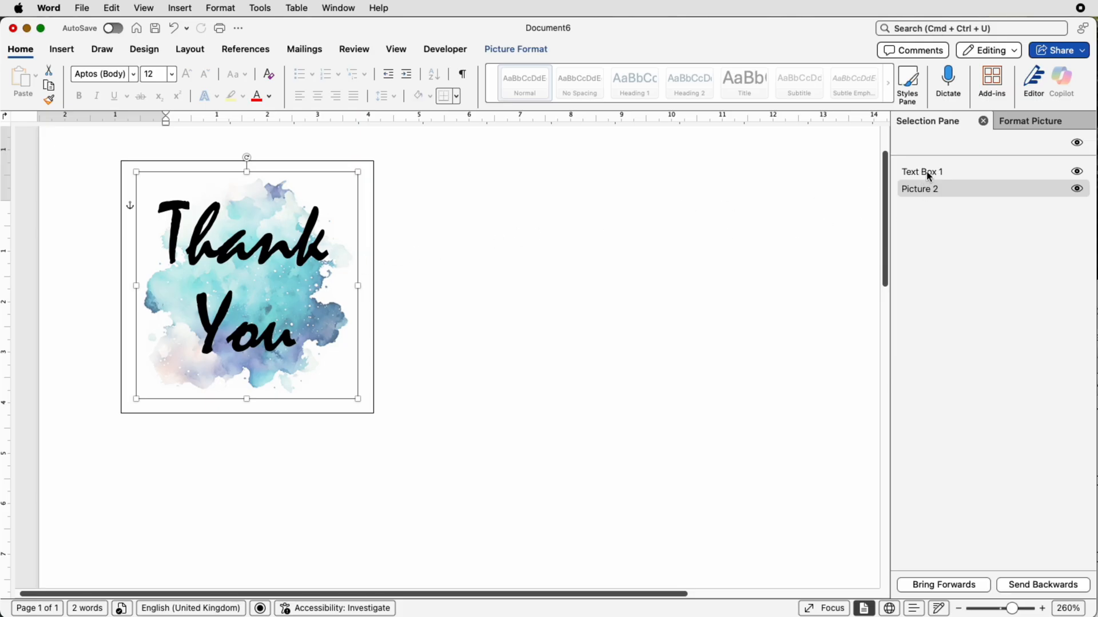
Reselect Text Box 1 with Picture 2 and group them again as Group 4
click(921, 171)
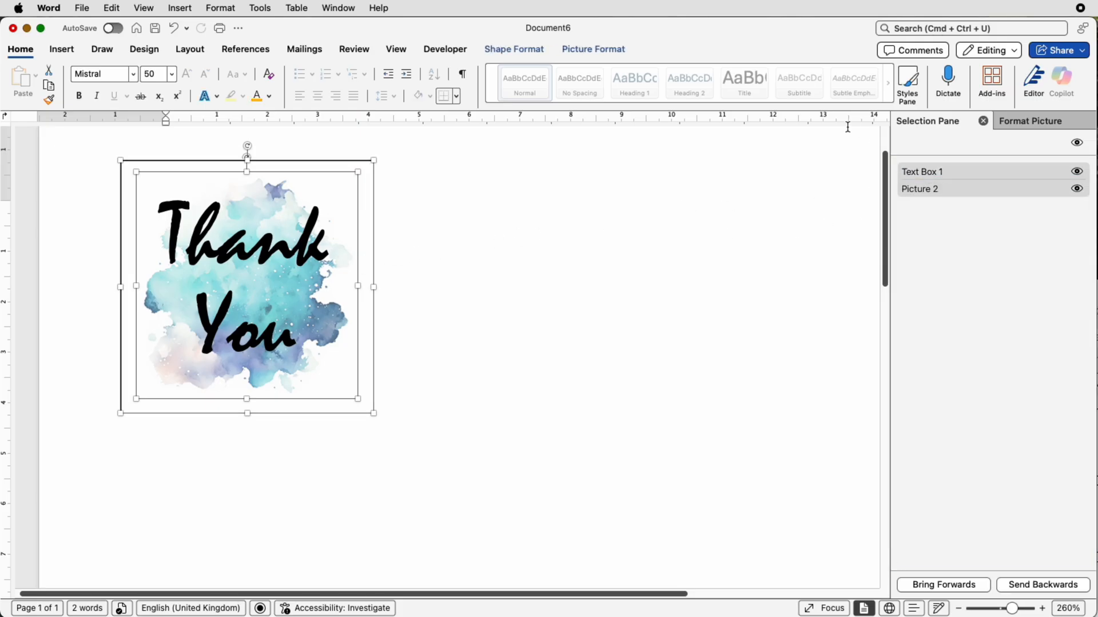
click(592, 49)
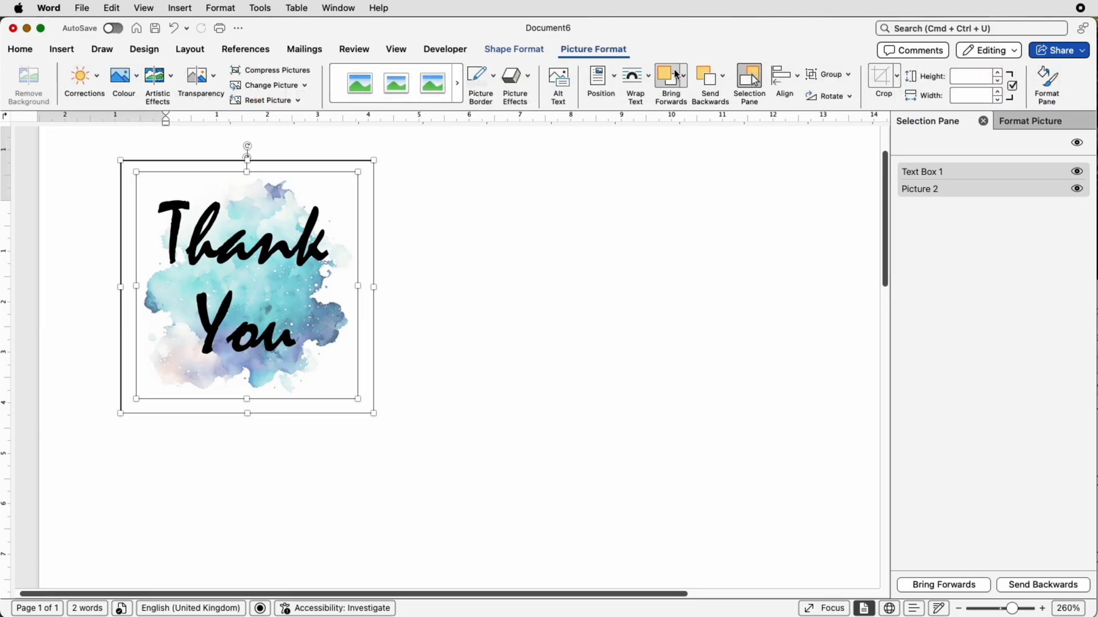
click(830, 74)
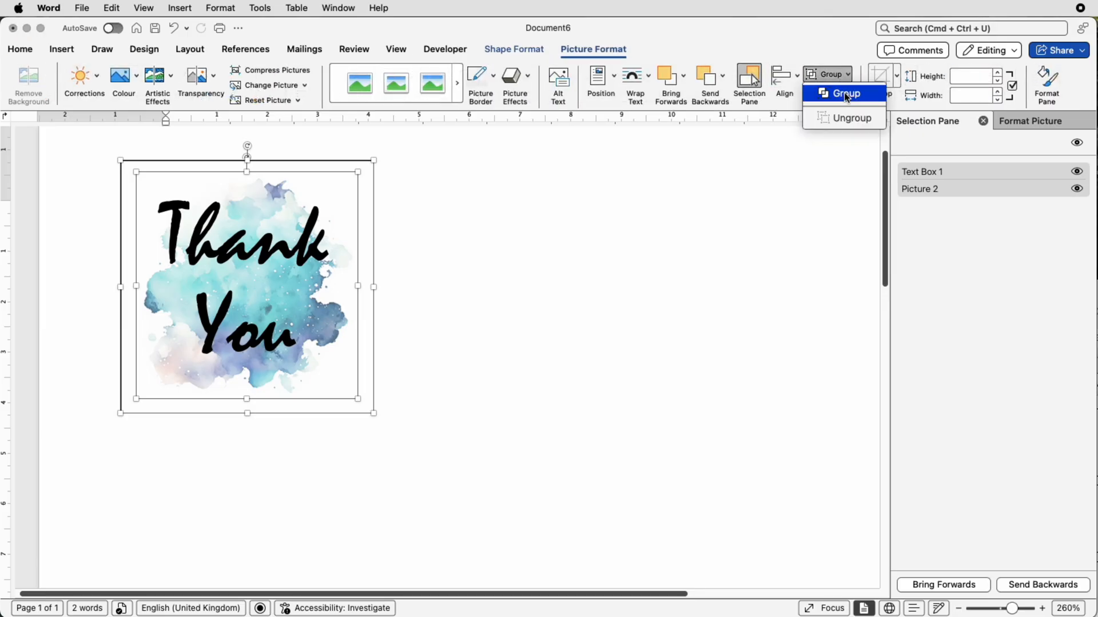
click(845, 92)
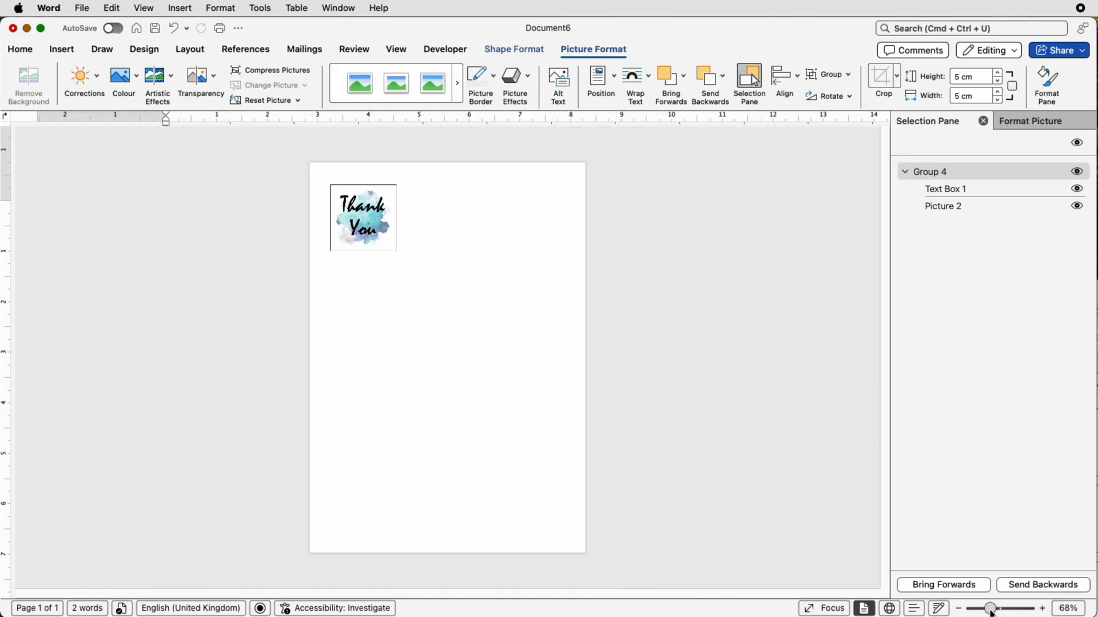
Move the grouped sticker to the page's top-left corner and pick up the loose middle copy
click(363, 217)
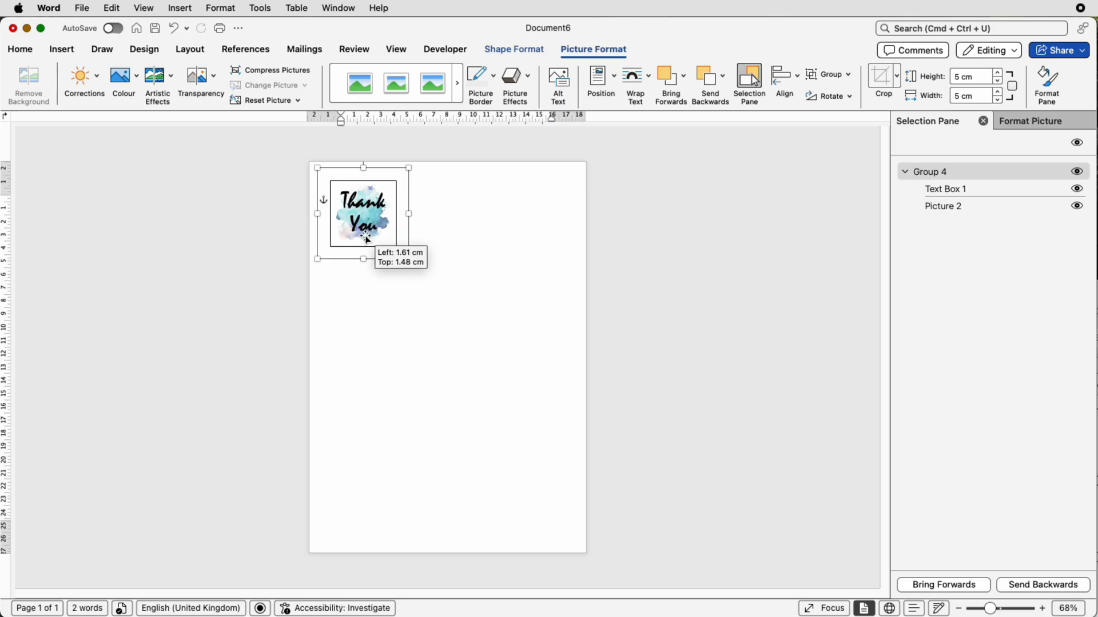
drag(364, 215, 353, 207)
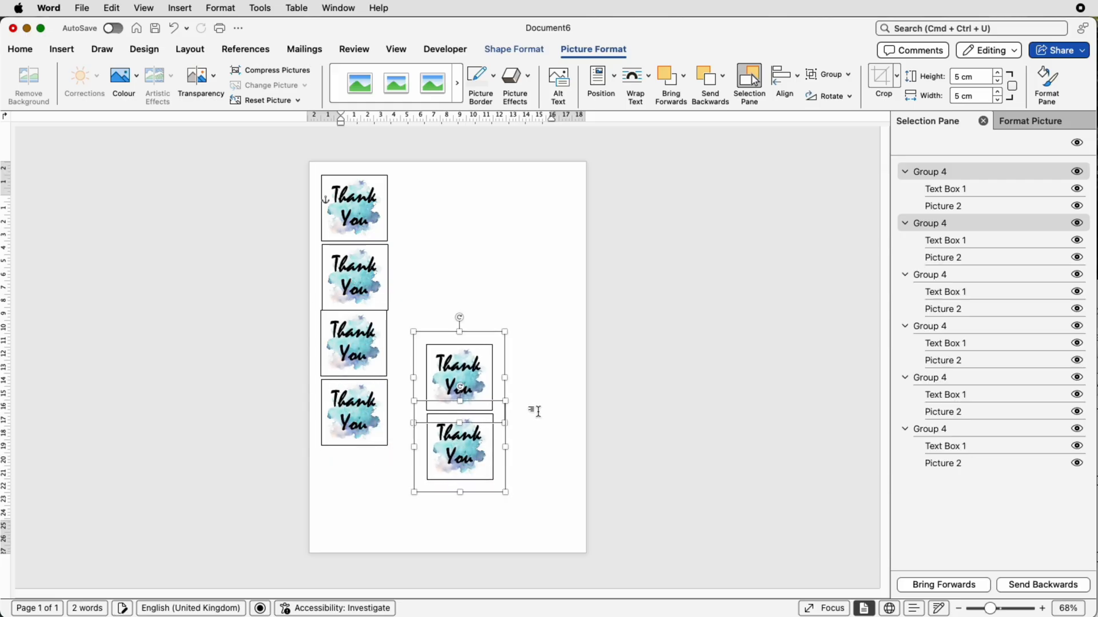
click(459, 379)
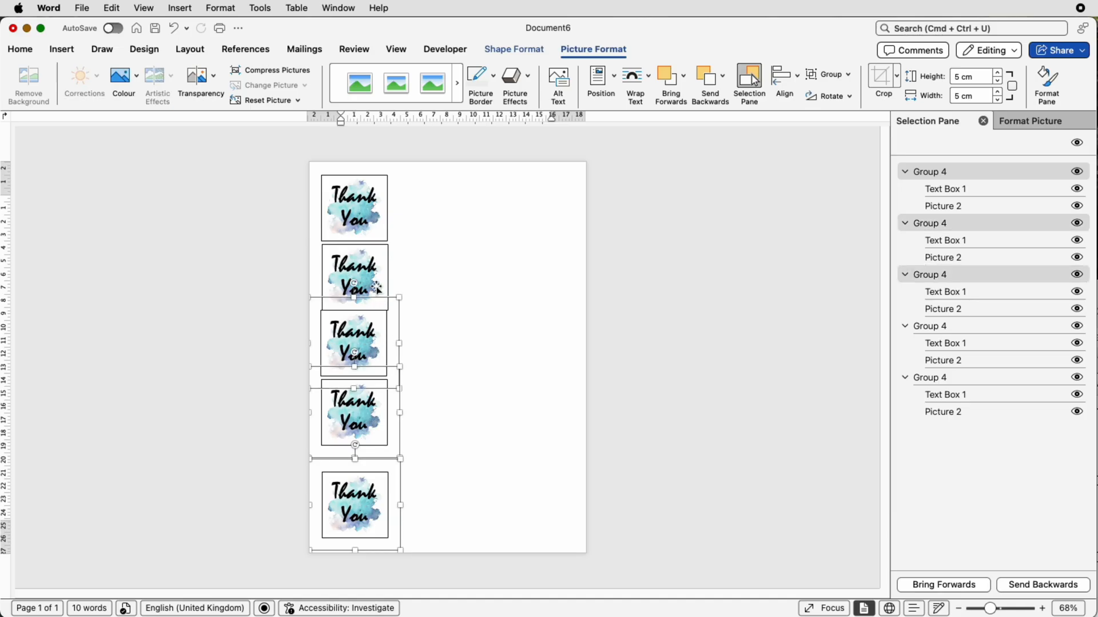
Distribute the five selected stickers evenly from top to bottom
click(354, 203)
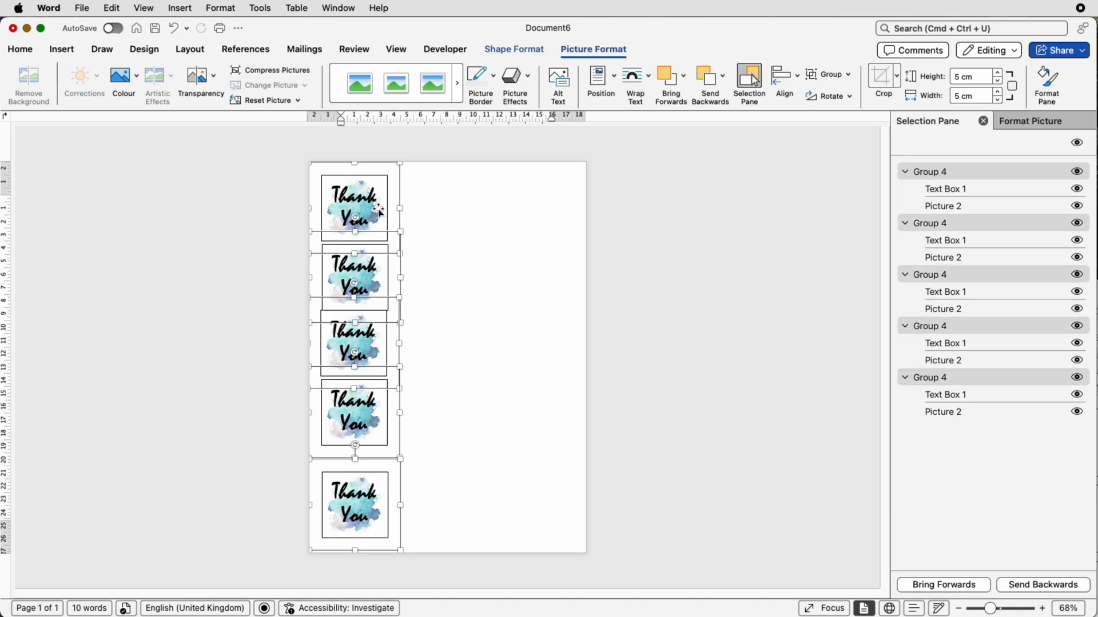
click(188, 49)
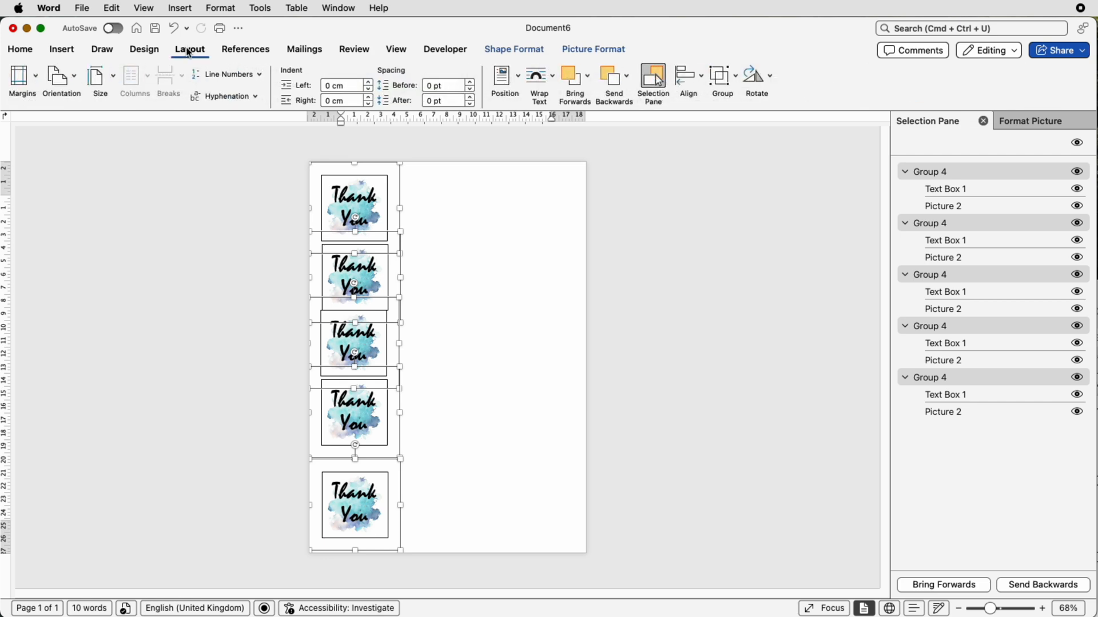
click(686, 80)
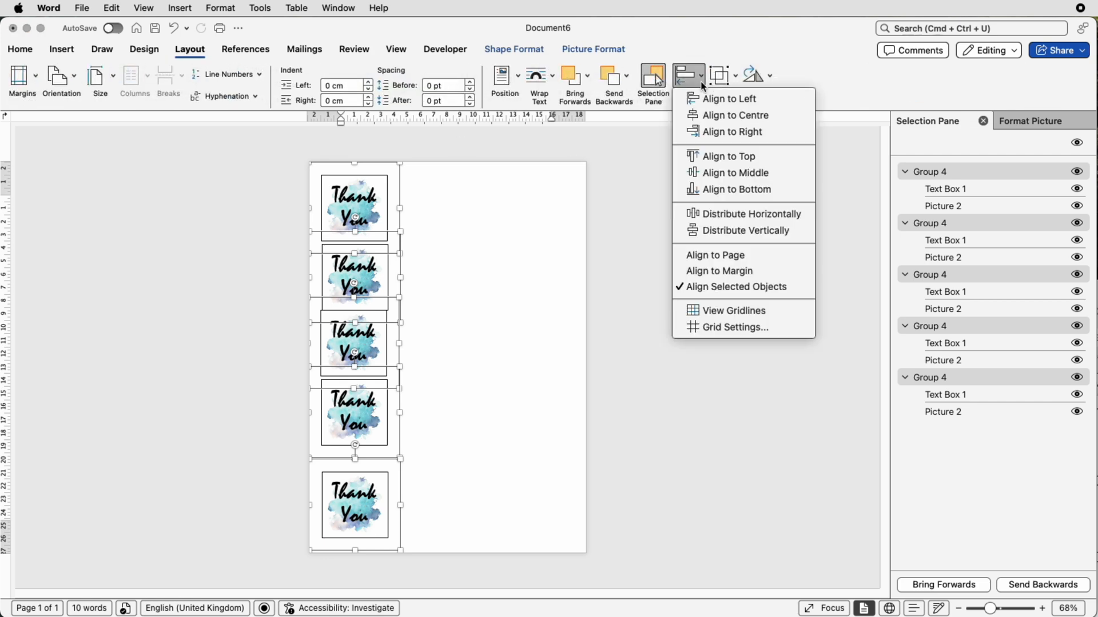
mouse_move(734, 172)
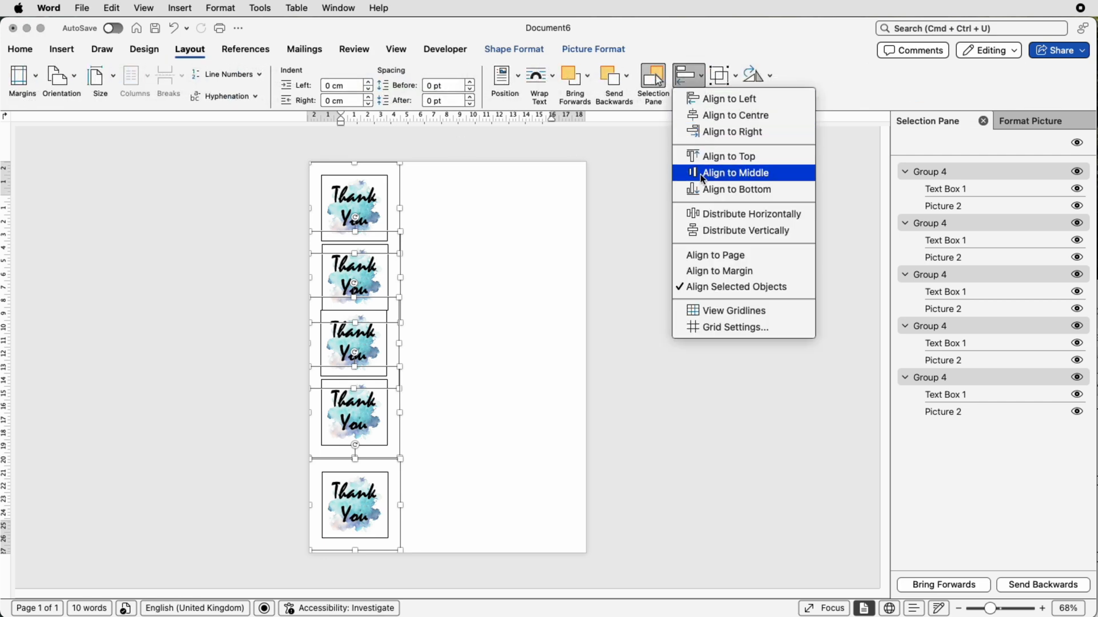
mouse_move(744, 230)
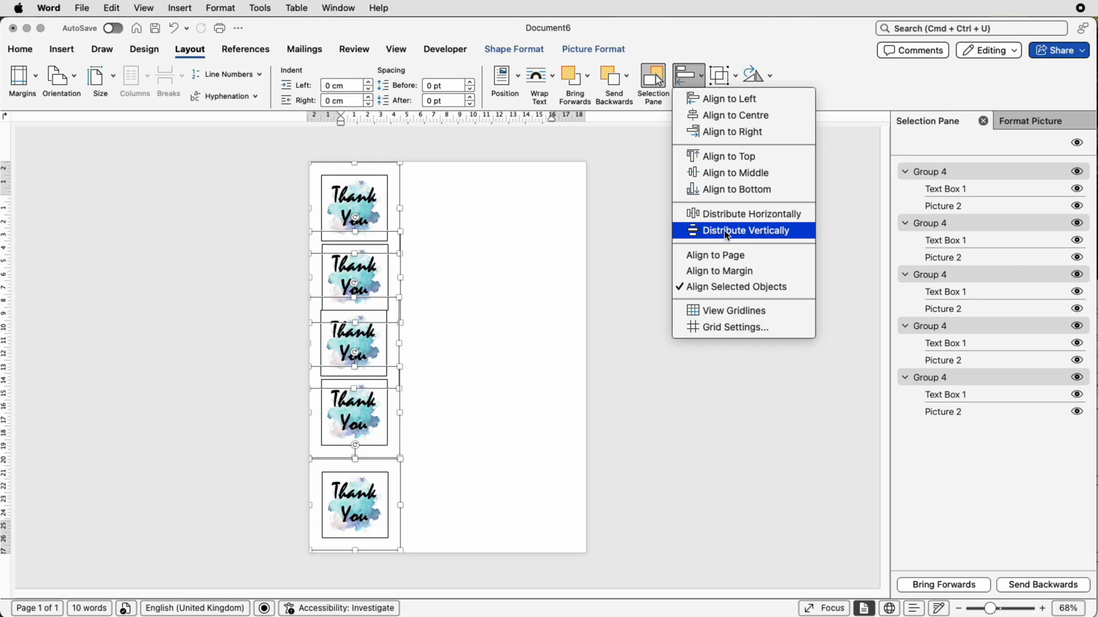
click(745, 229)
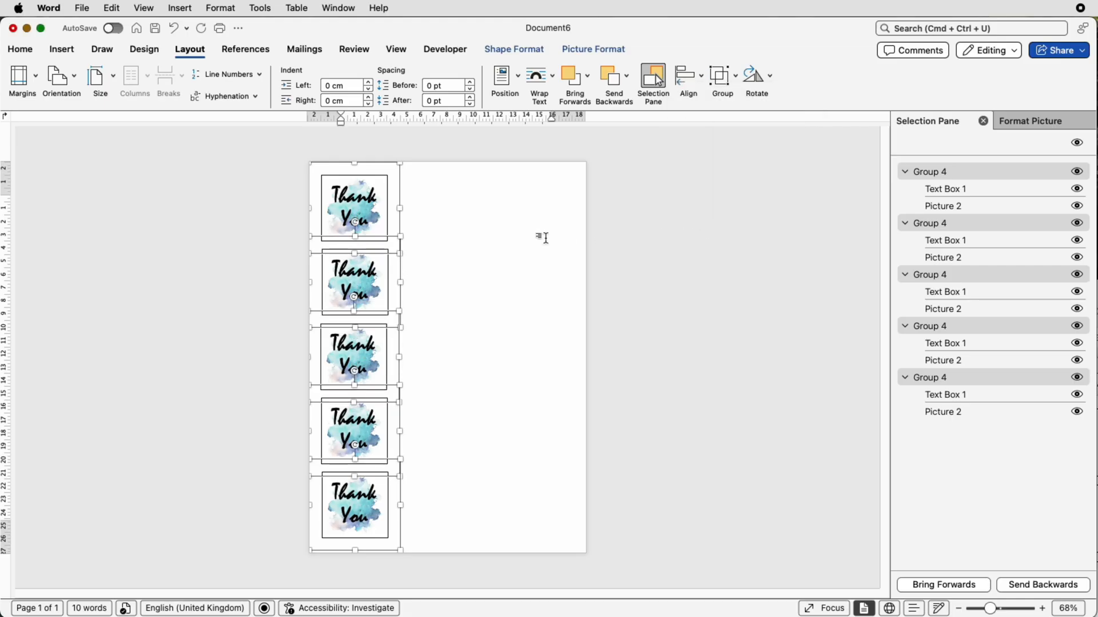
mouse_move(382, 301)
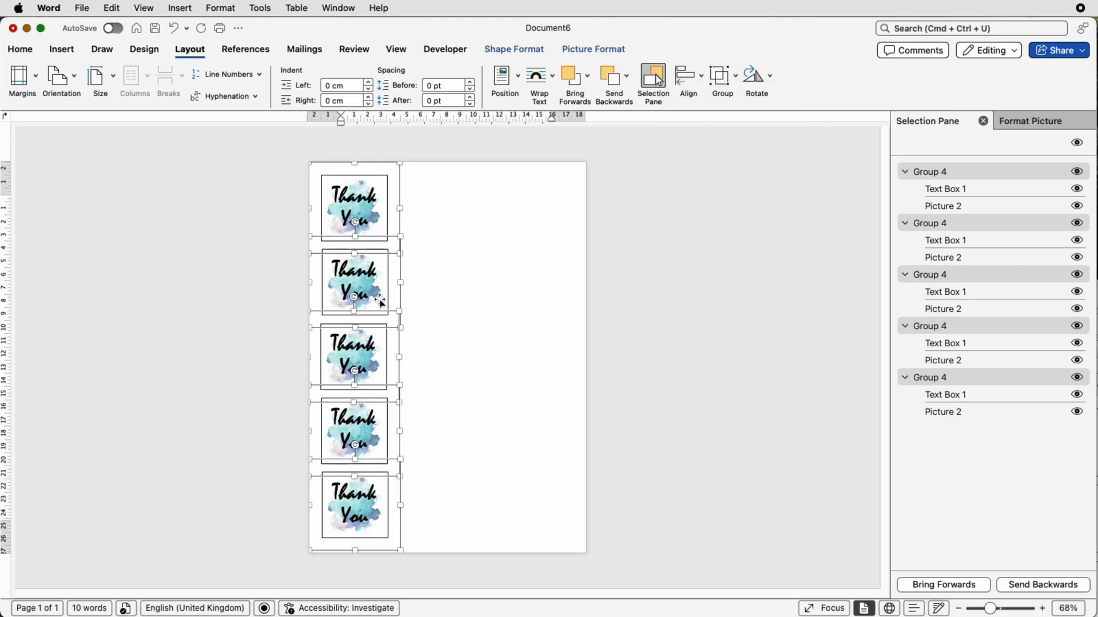
mouse_move(614, 232)
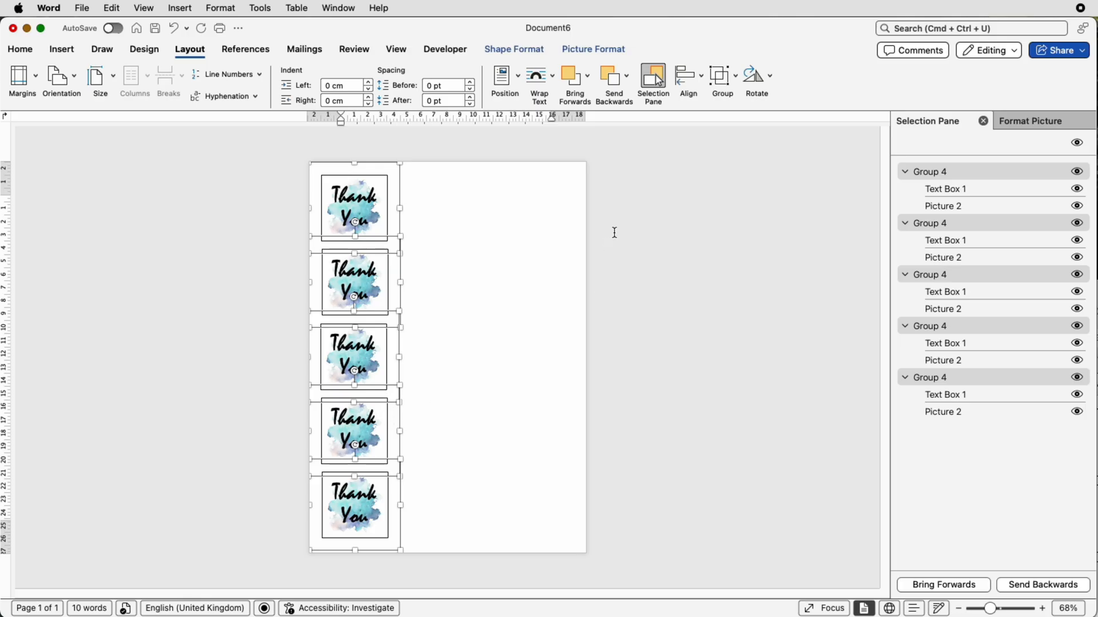
Align the five stickers on their left edges and group them into one column
click(687, 76)
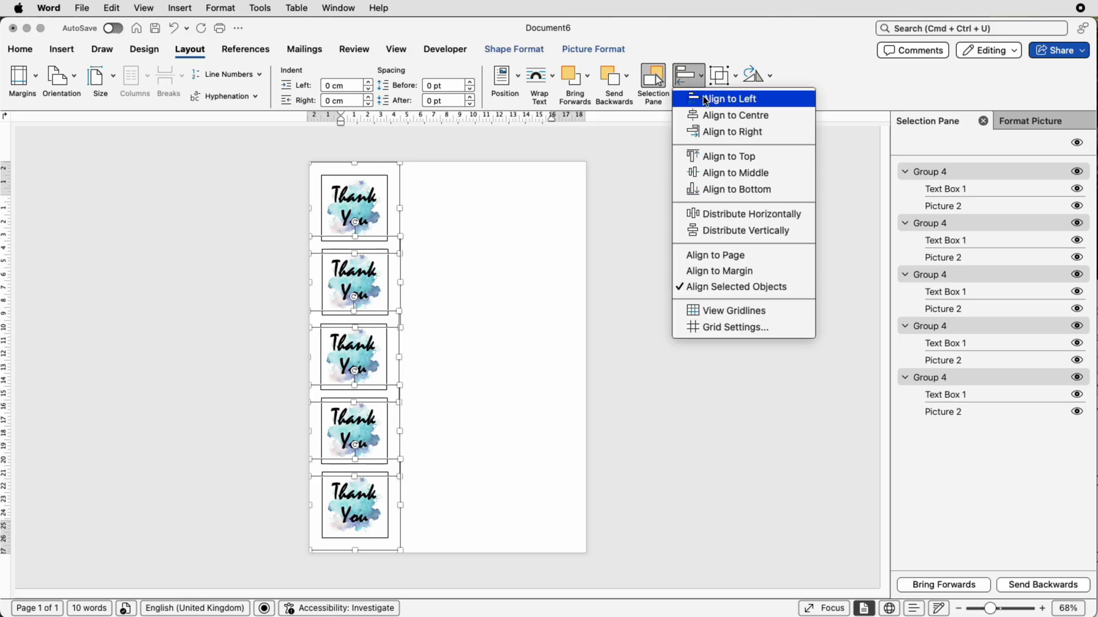
click(728, 98)
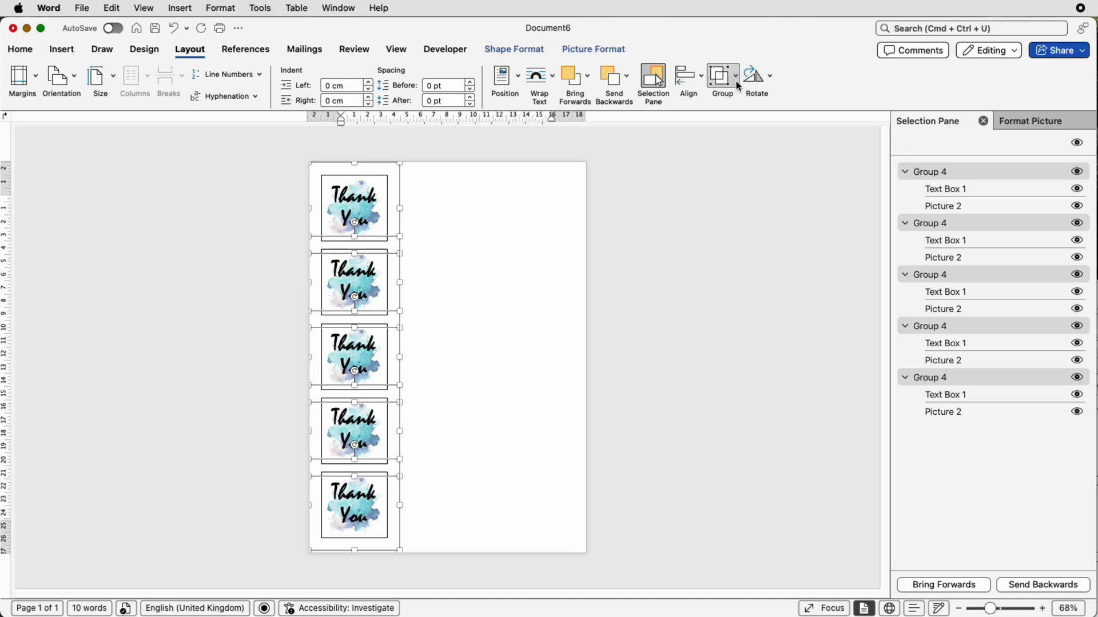
click(735, 75)
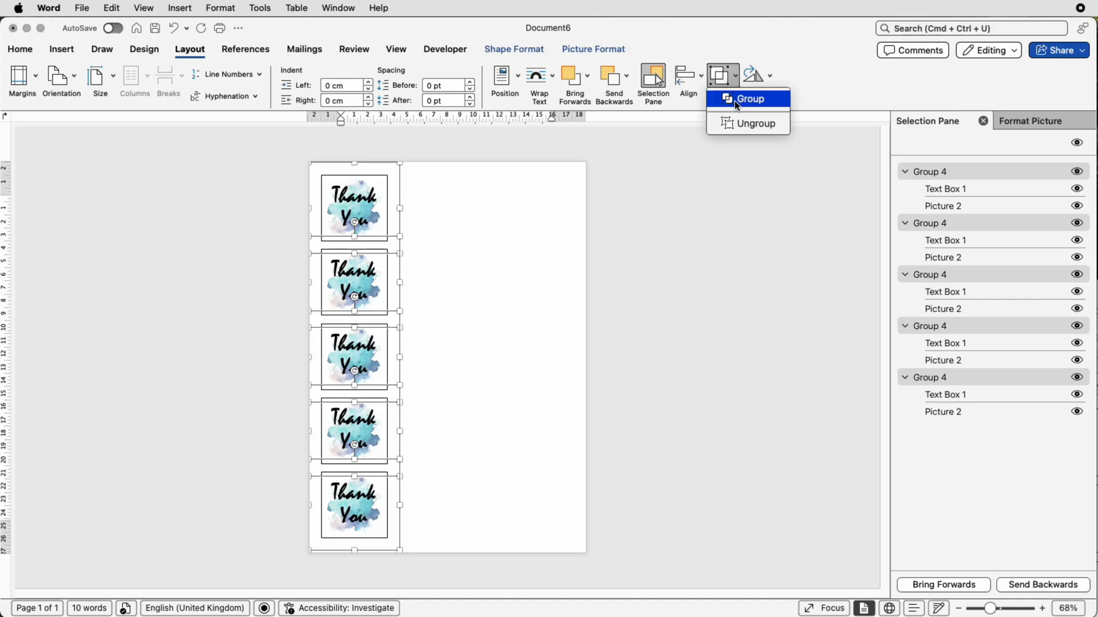
click(749, 99)
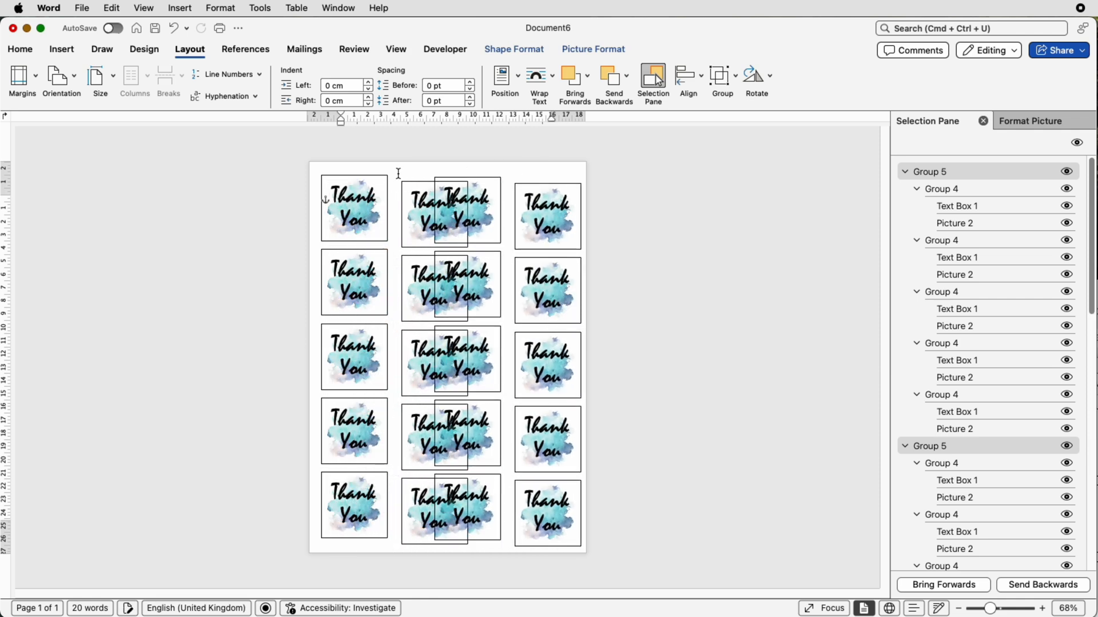
Drag the overlapping duplicate column clear so three columns sit side by side
click(478, 221)
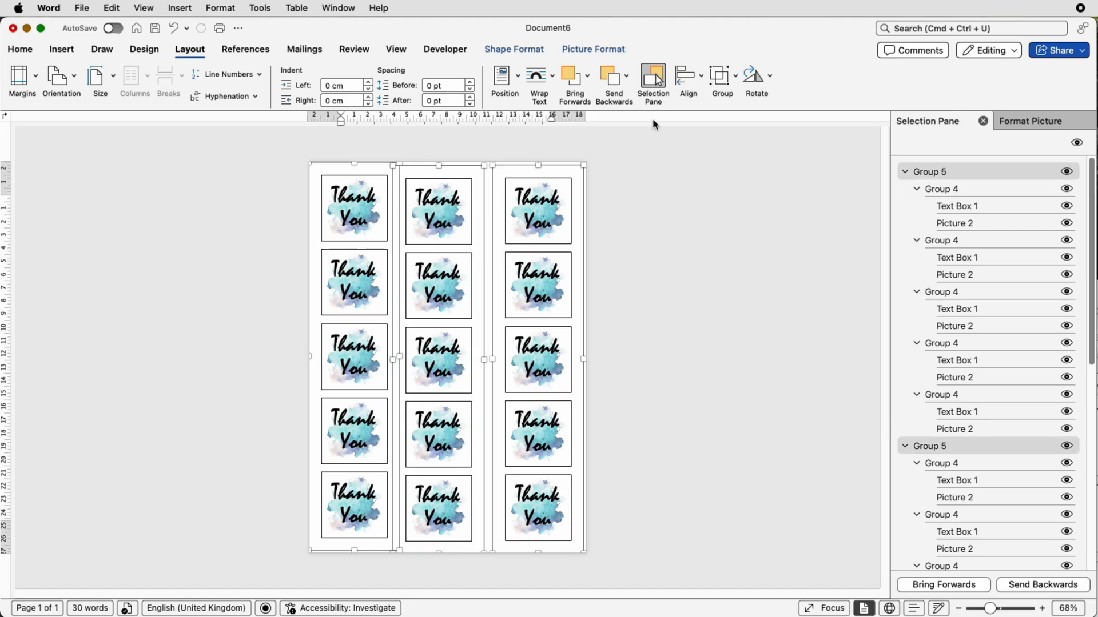
Distribute the three columns evenly across the page and align their vertical middles
click(687, 78)
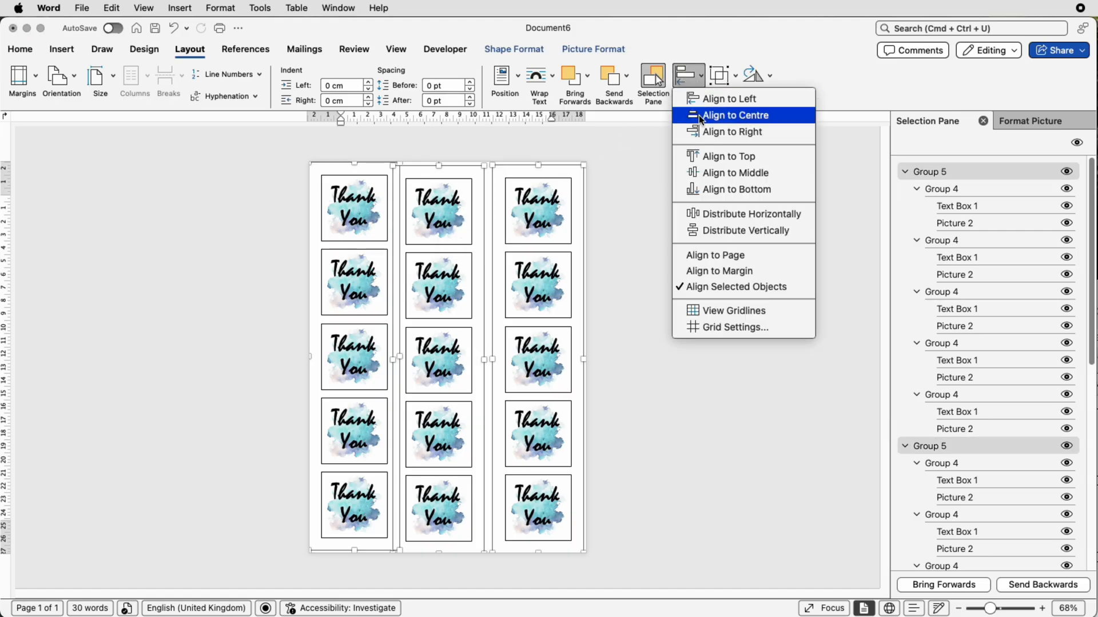
mouse_move(749, 213)
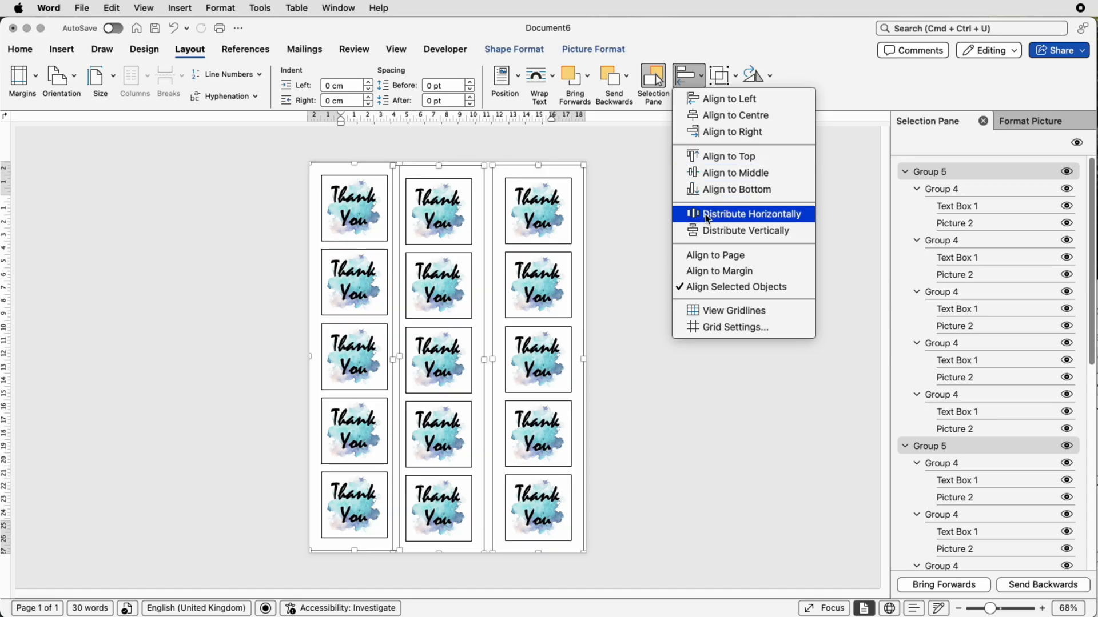
click(750, 214)
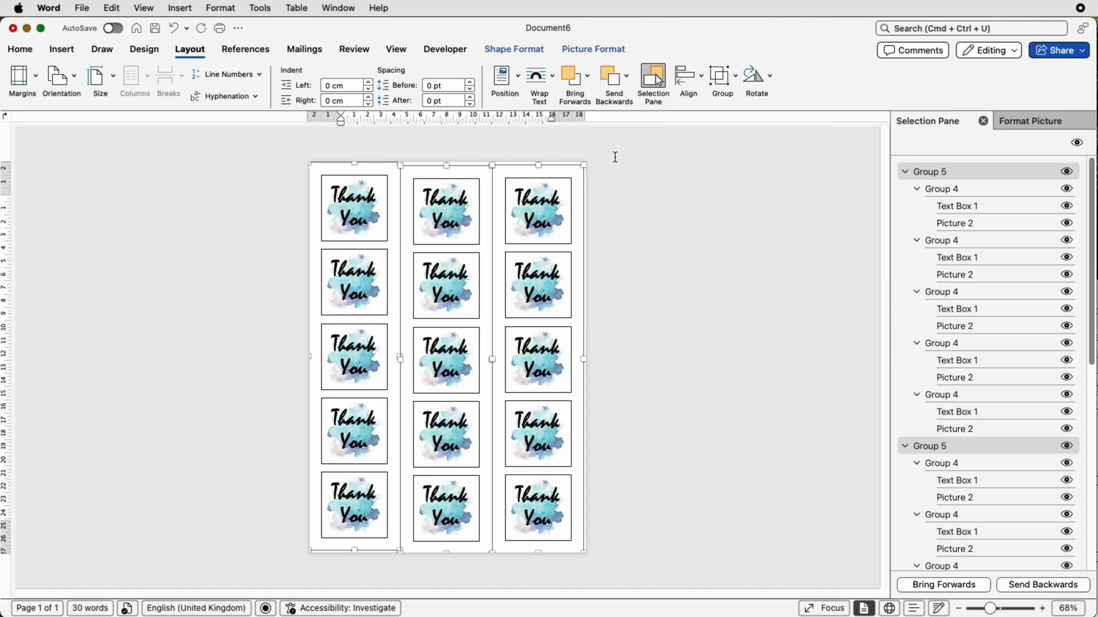
click(698, 76)
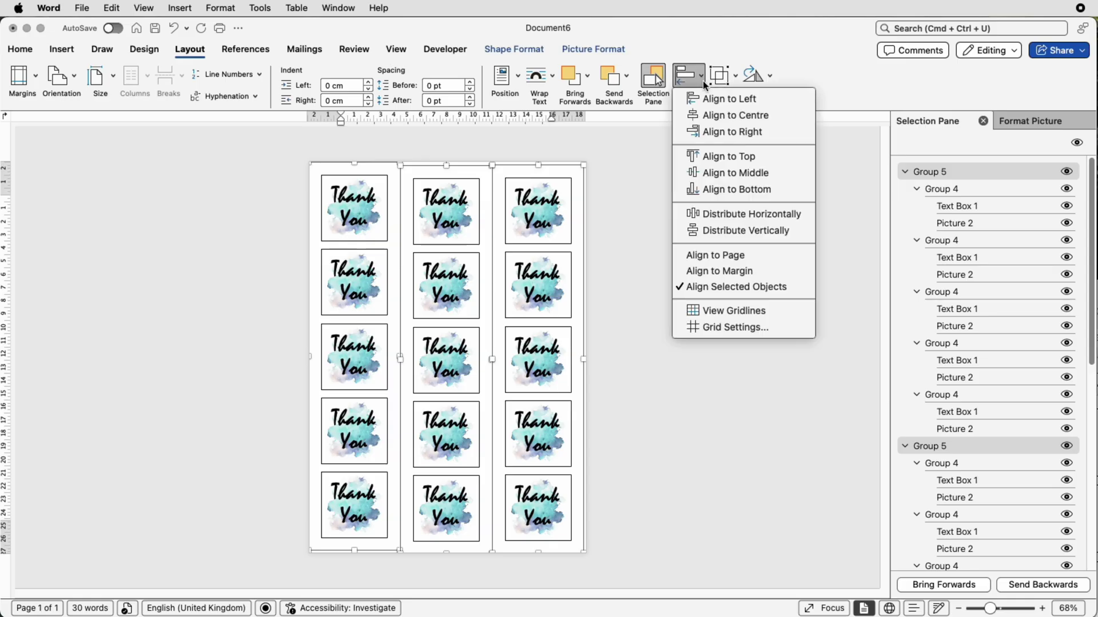
mouse_move(734, 173)
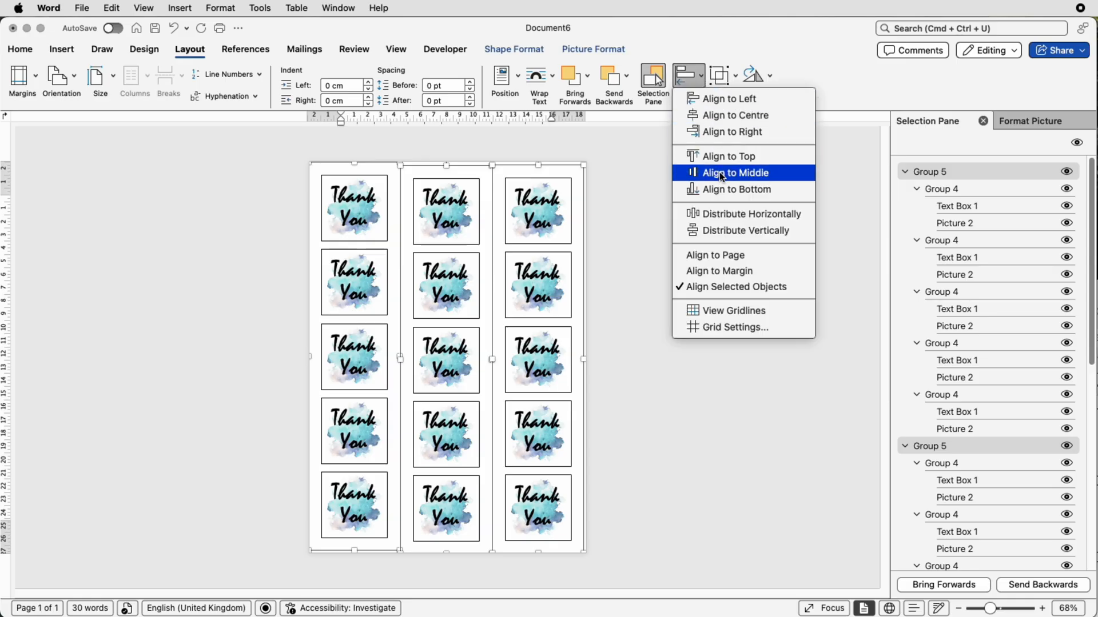
click(735, 173)
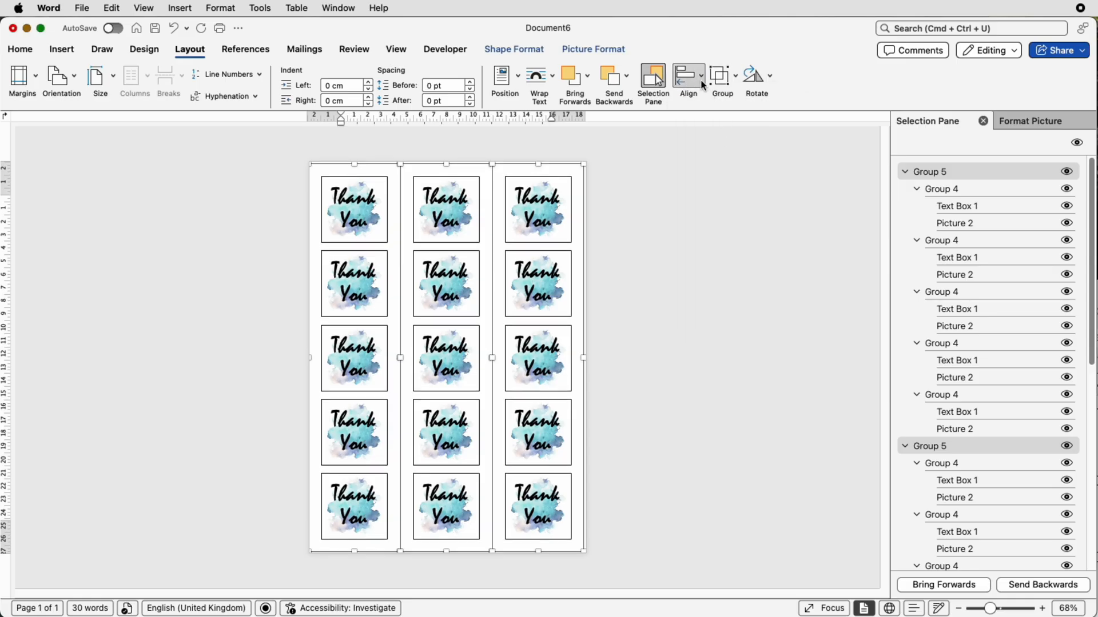
Group the three columns into a single 15-sticker grid
click(732, 75)
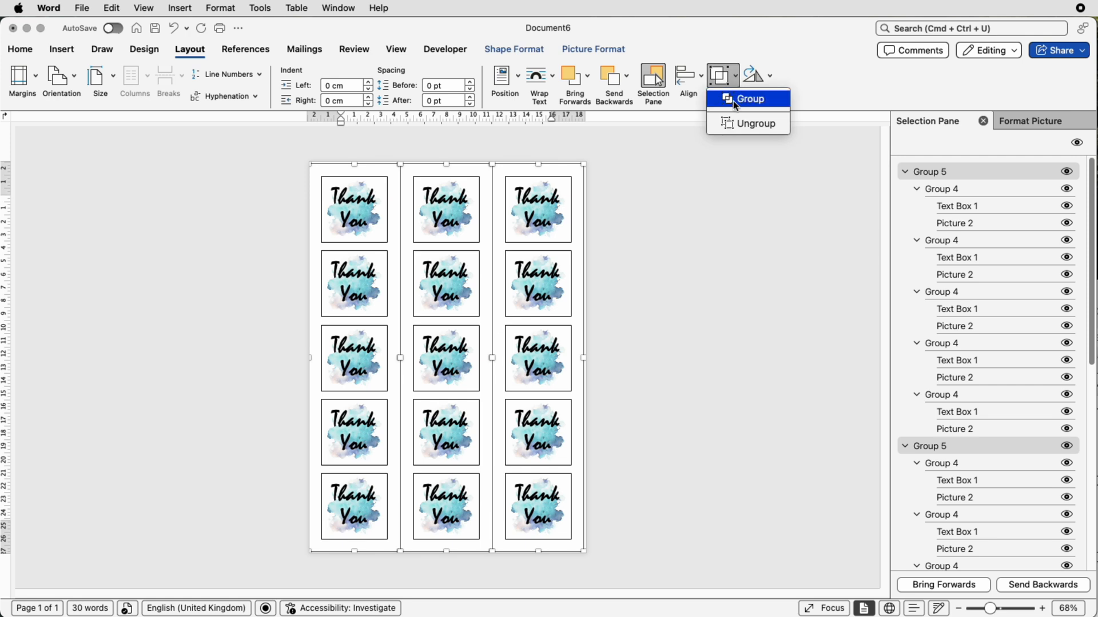
click(750, 98)
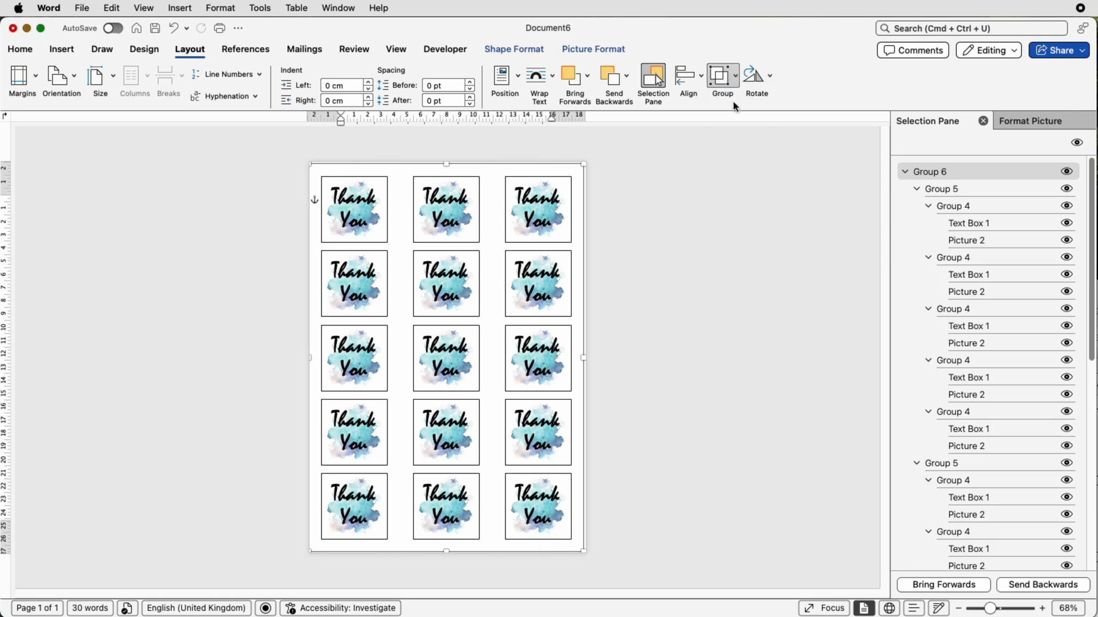
mouse_move(722, 80)
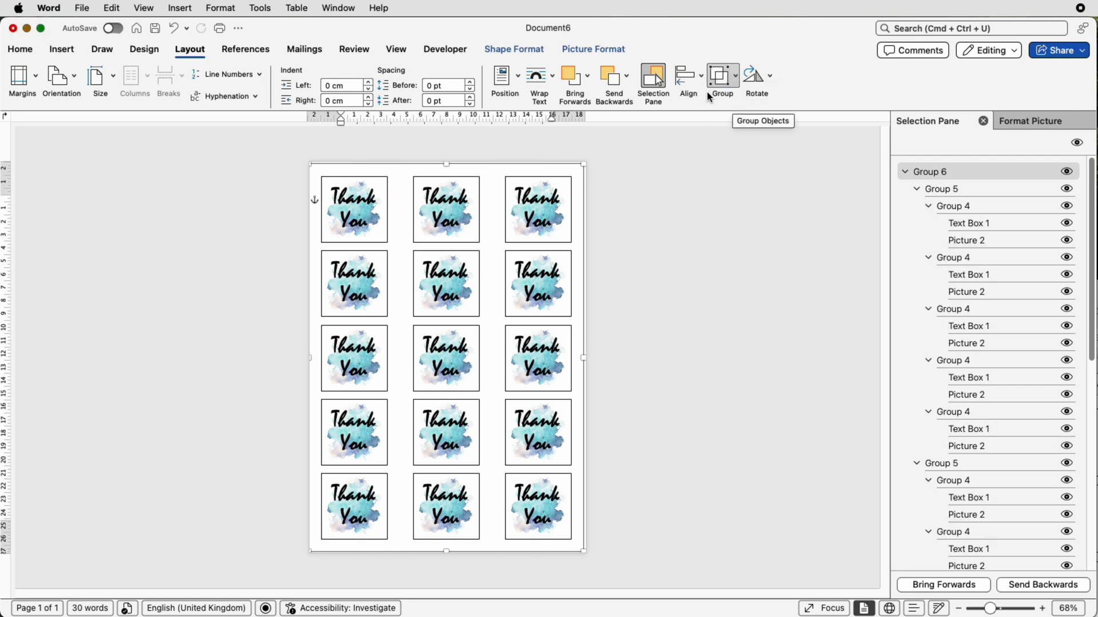
Centre the grouped 15-sticker grid horizontally on the page
click(684, 75)
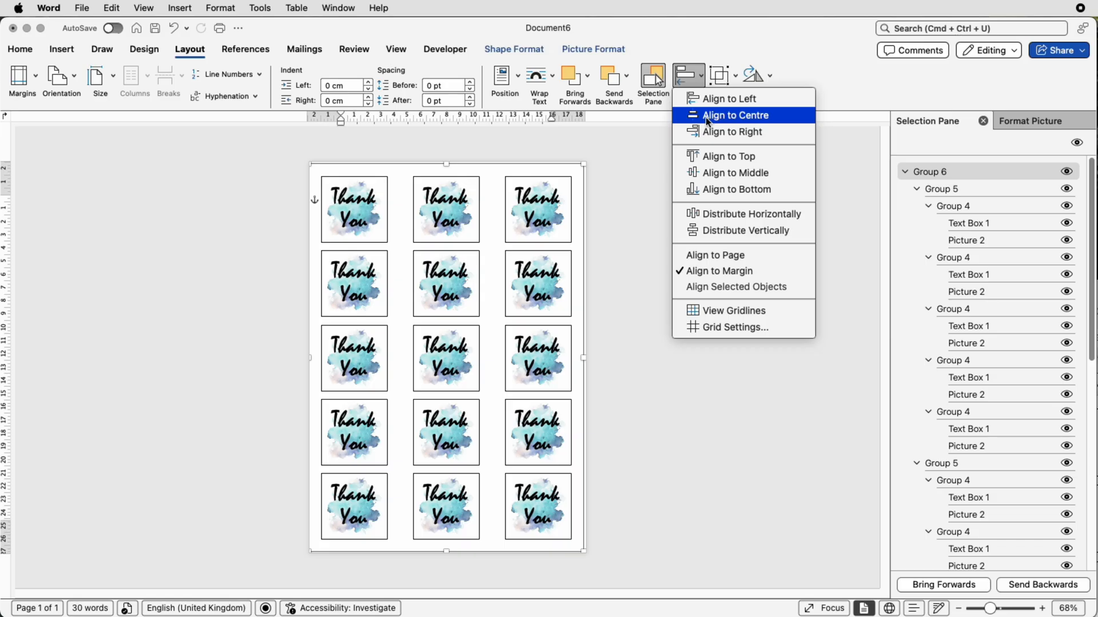
mouse_move(731, 131)
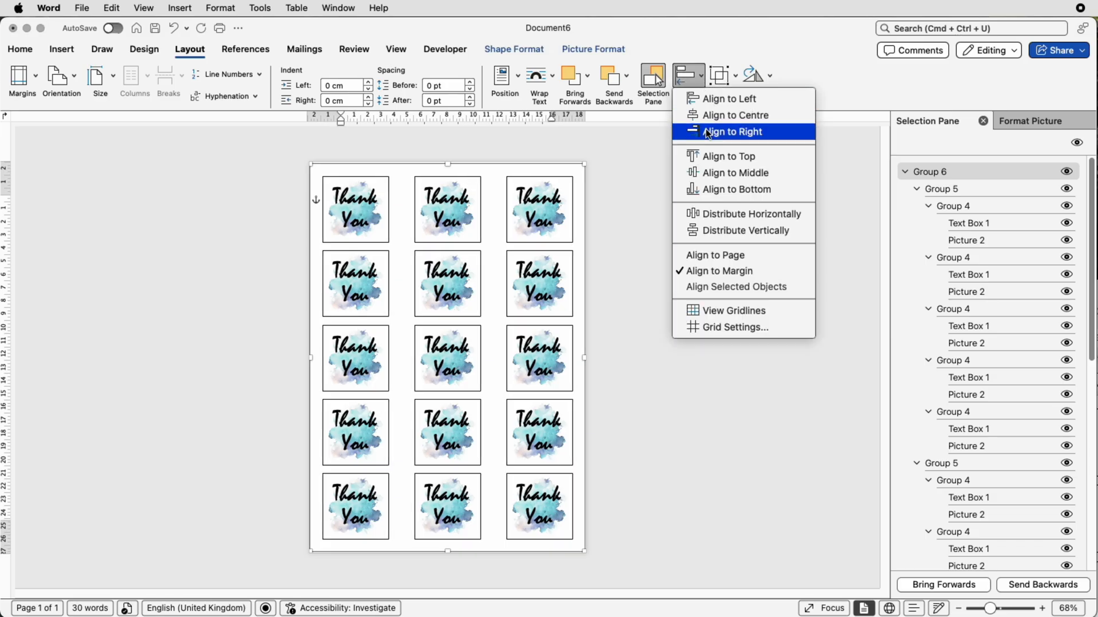
click(731, 132)
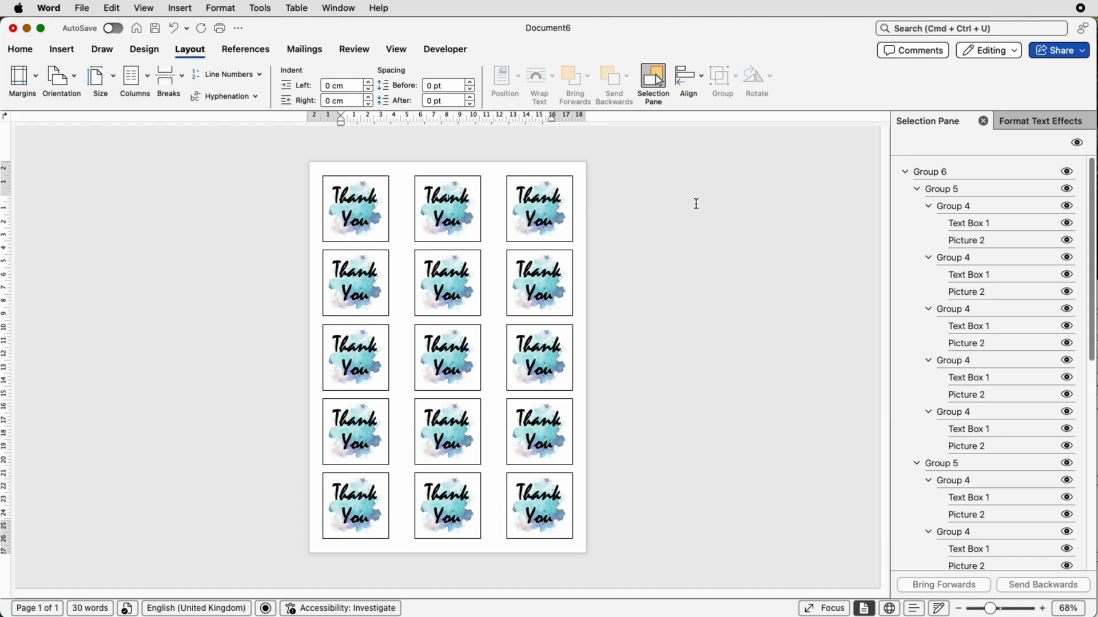
mouse_move(647, 217)
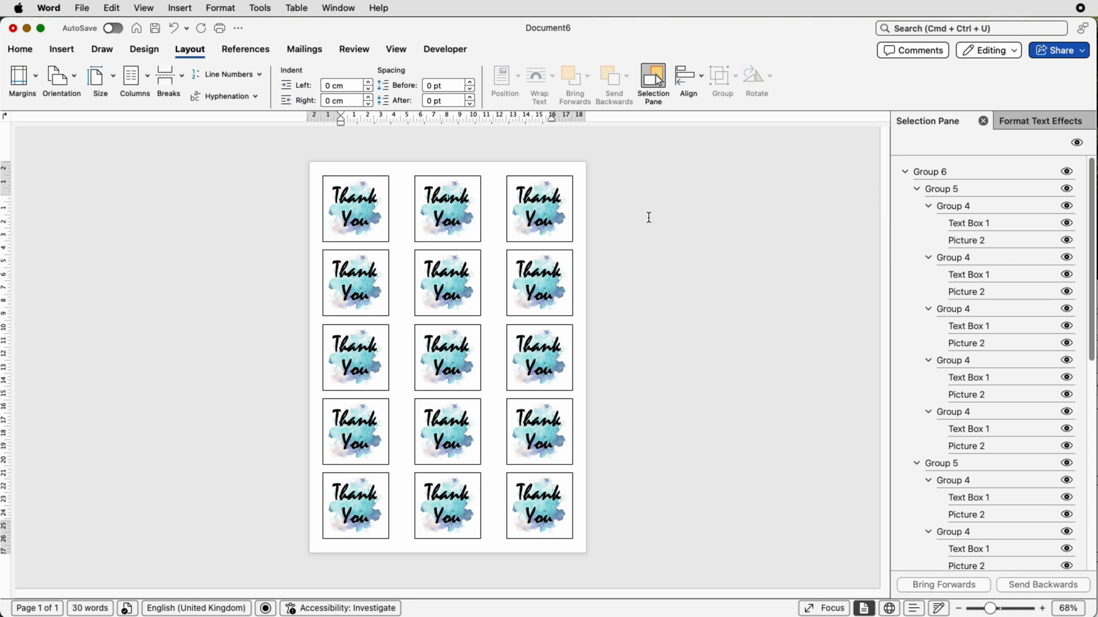